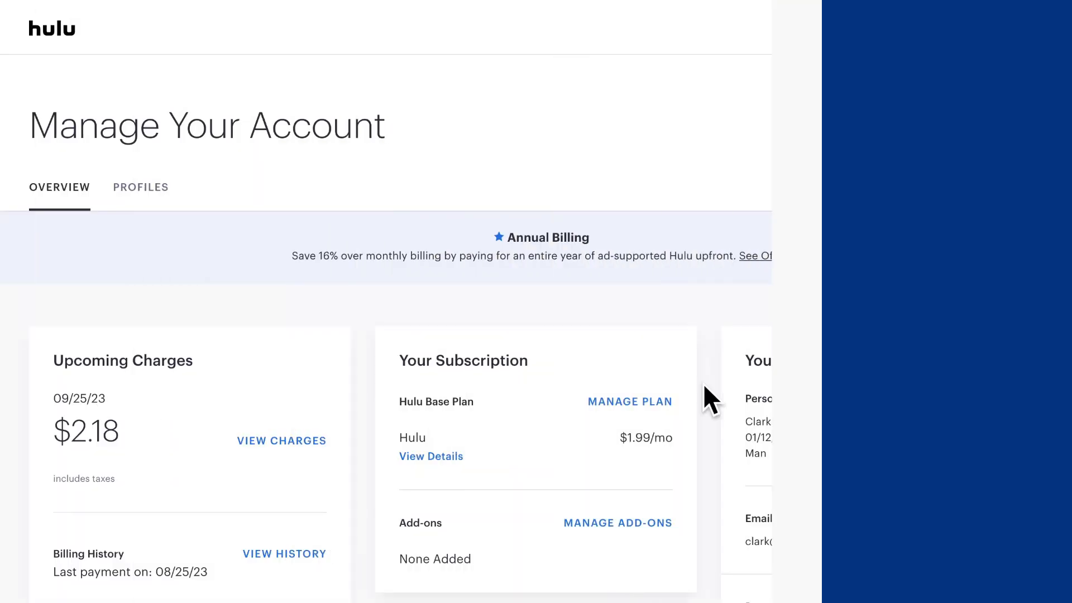
# Step: Preview the Hulu cancel example, then cancel the Monthly subscription to reach the Wait A Minute page
pyautogui.scroll(-3)
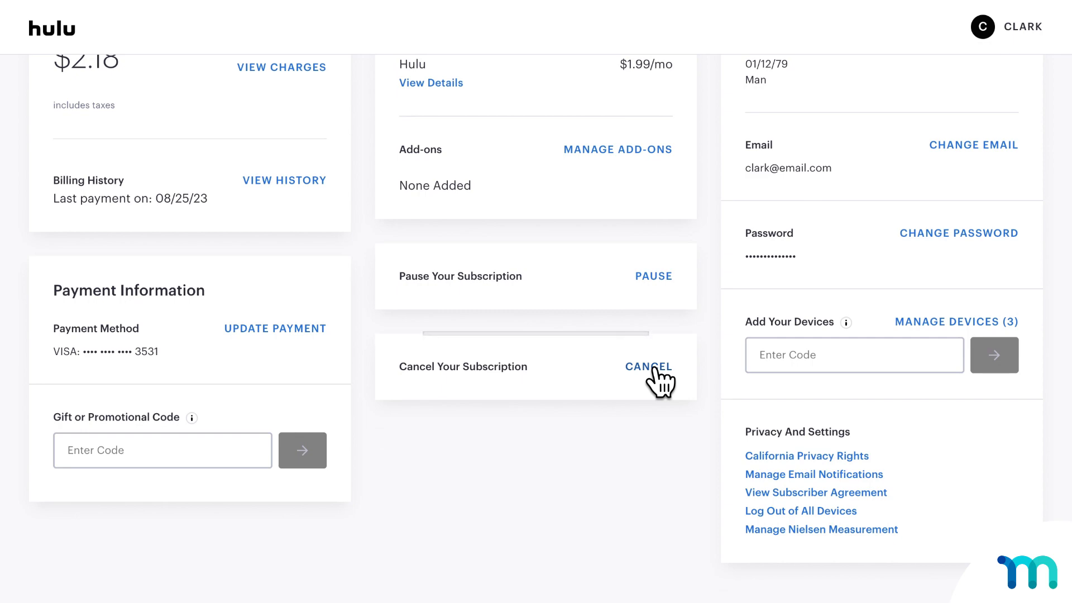
pyautogui.click(648, 367)
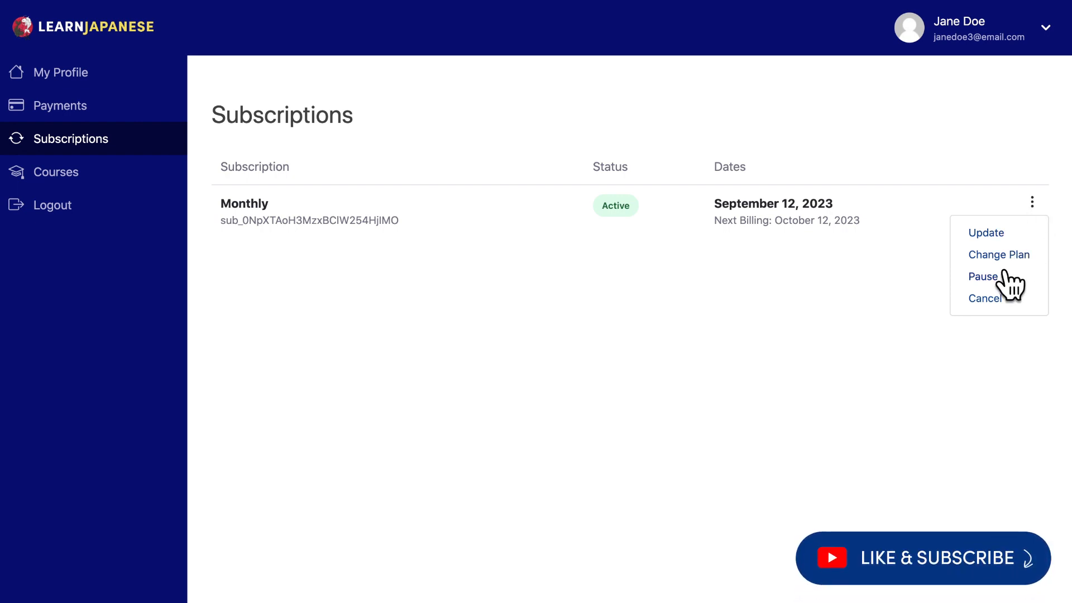
pyautogui.click(983, 277)
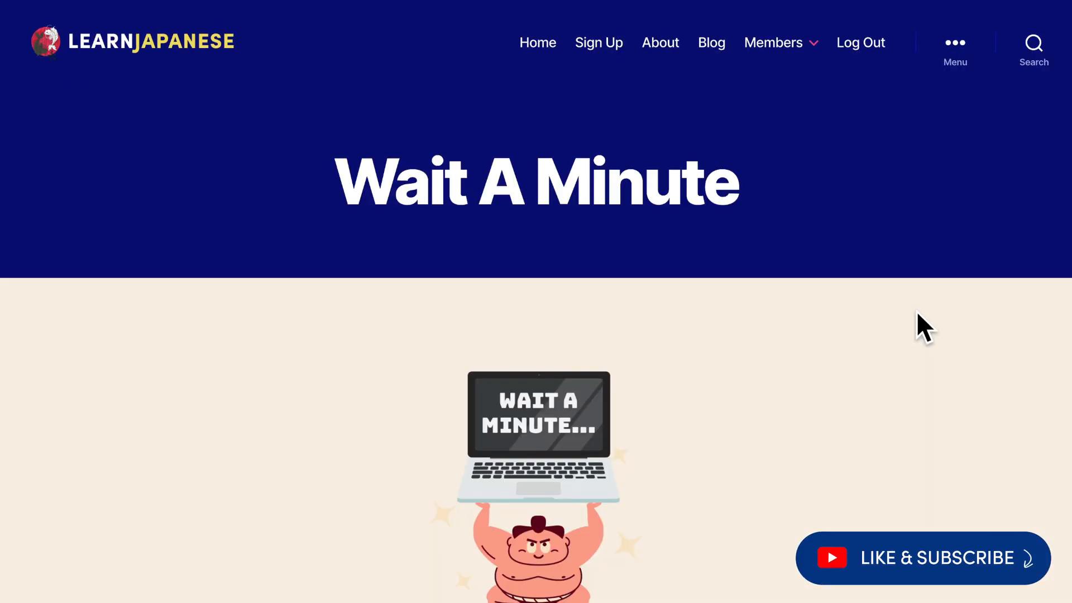
pyautogui.scroll(-3)
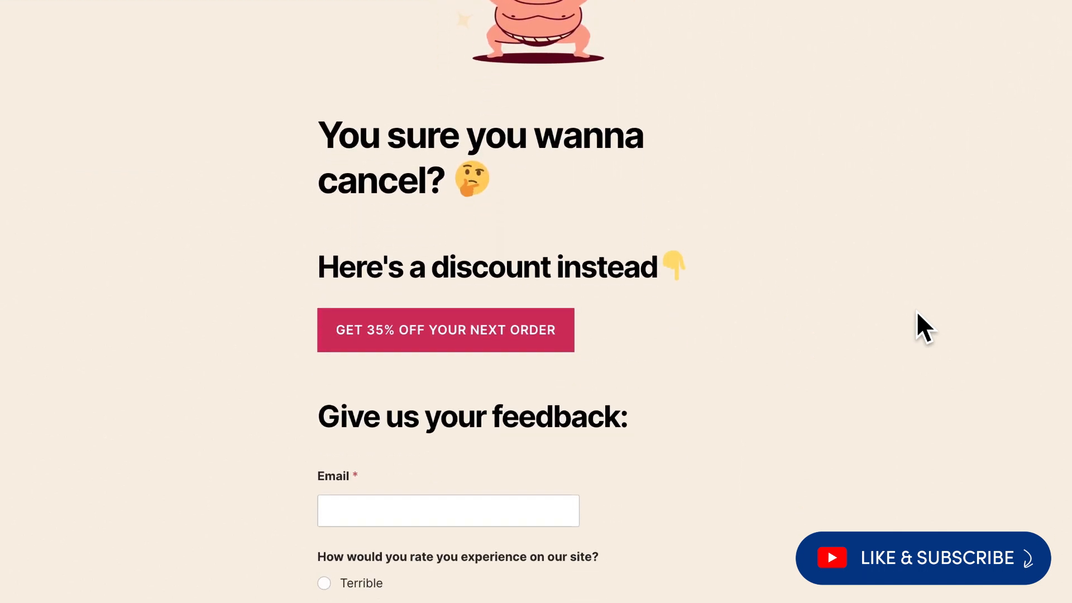
pyautogui.scroll(-3)
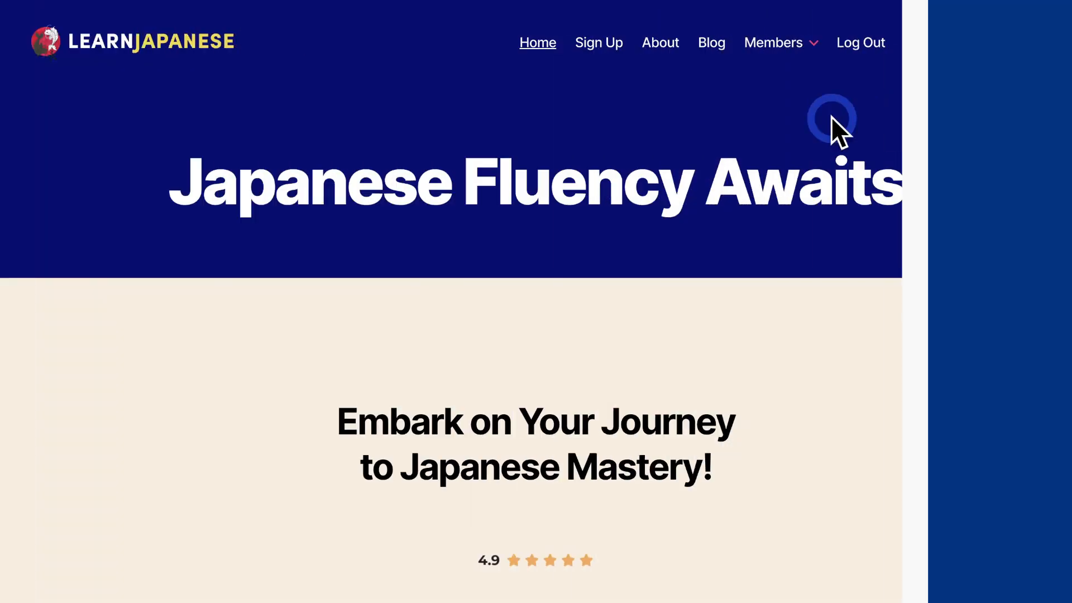
# Step: Go to Members > Account > Subscriptions and start cancelling the active Monthly subscription
pyautogui.click(773, 42)
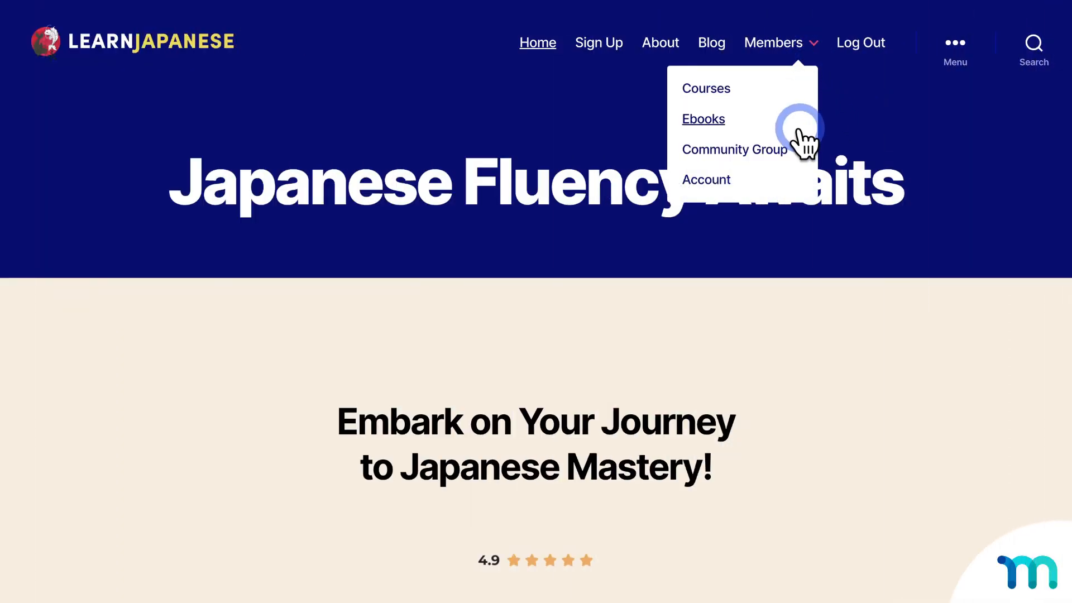
pyautogui.click(706, 180)
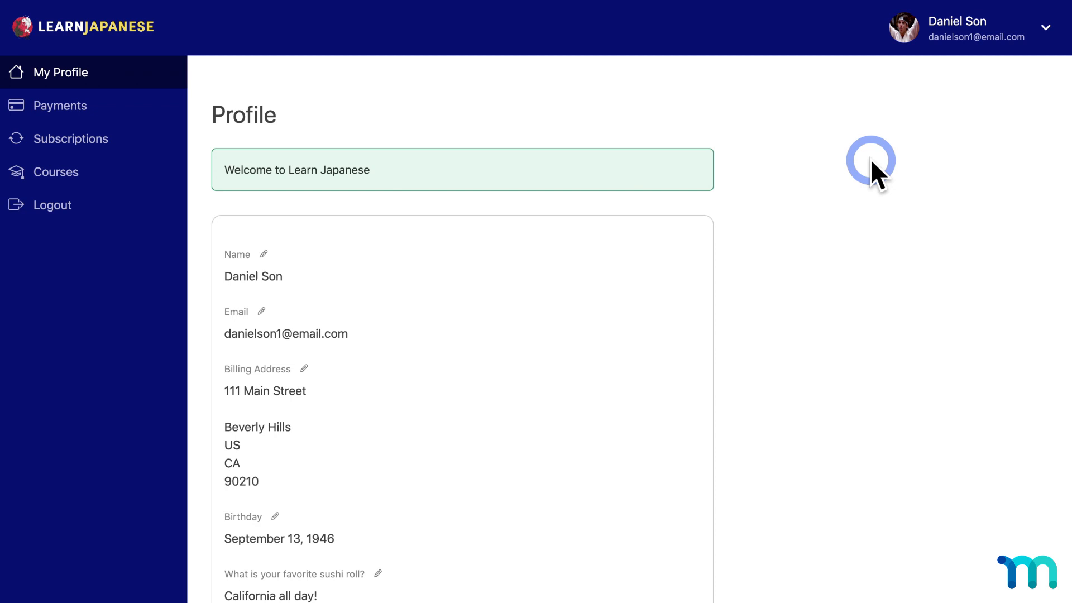
pyautogui.moveTo(959, 77)
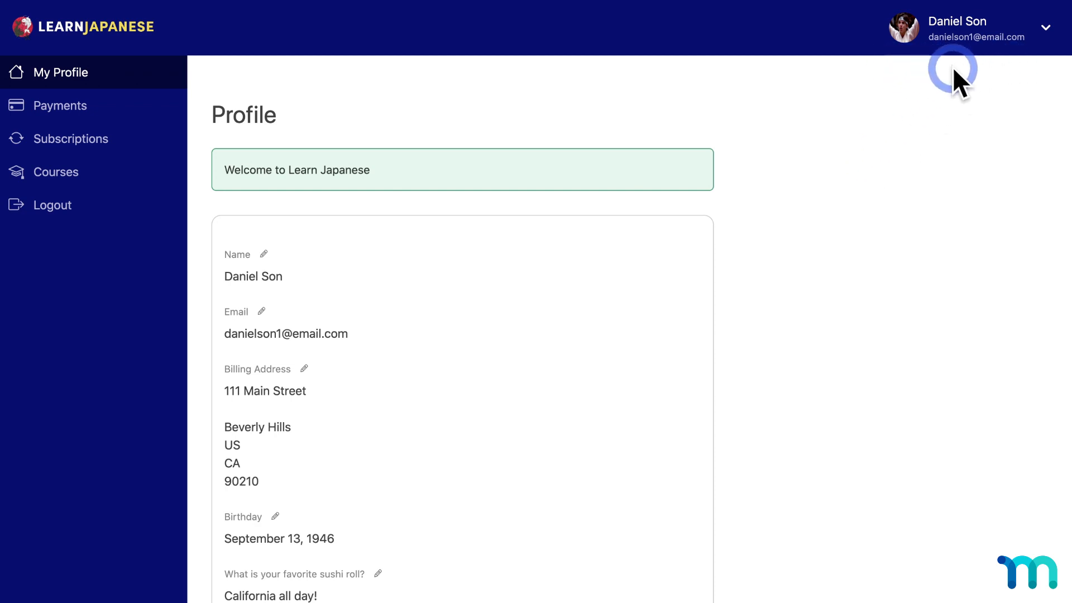
pyautogui.moveTo(925, 80)
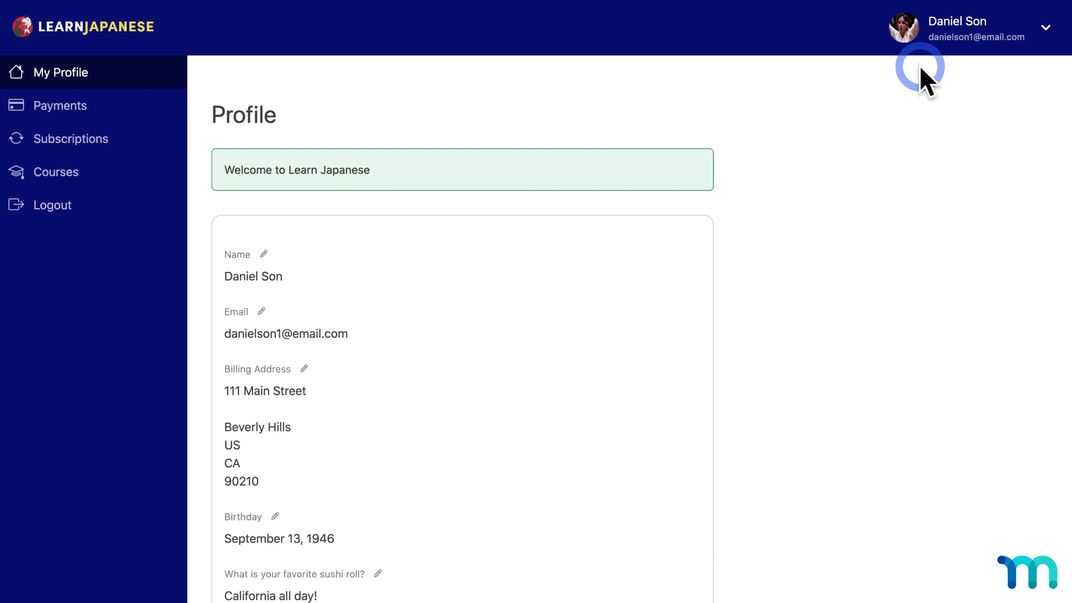
pyautogui.moveTo(746, 90)
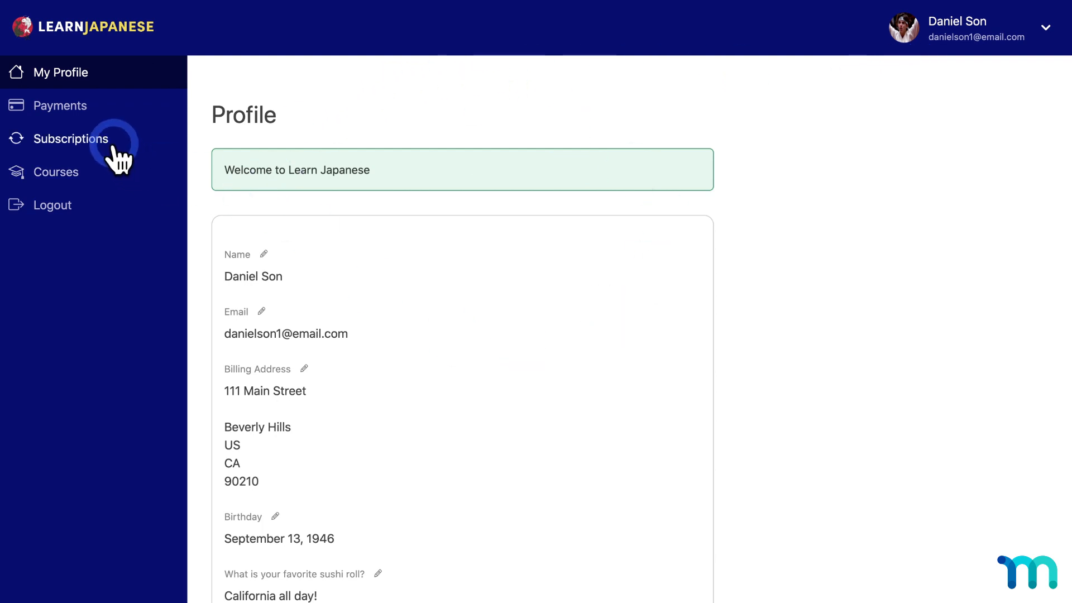
pyautogui.click(72, 138)
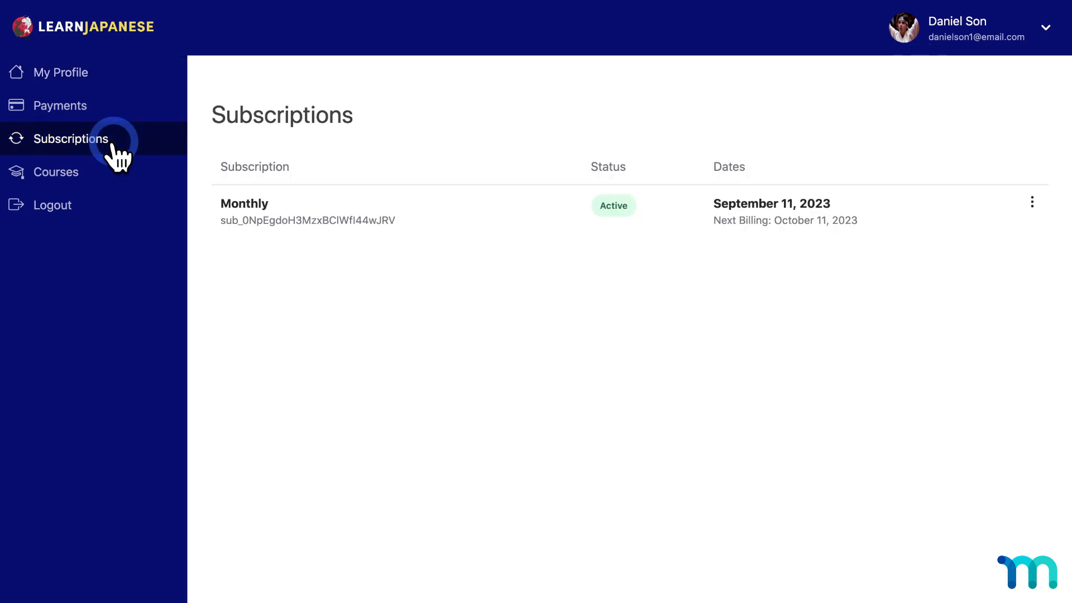
pyautogui.click(1032, 201)
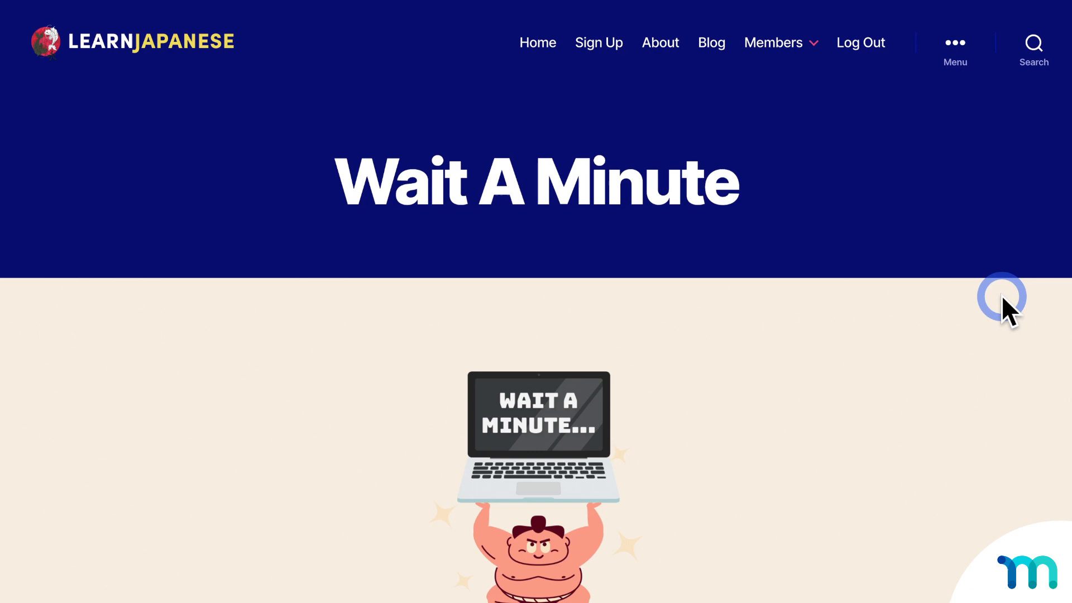
# Step: Scroll the Wait A Minute page down to the free online course offer and tour video
pyautogui.scroll(-3)
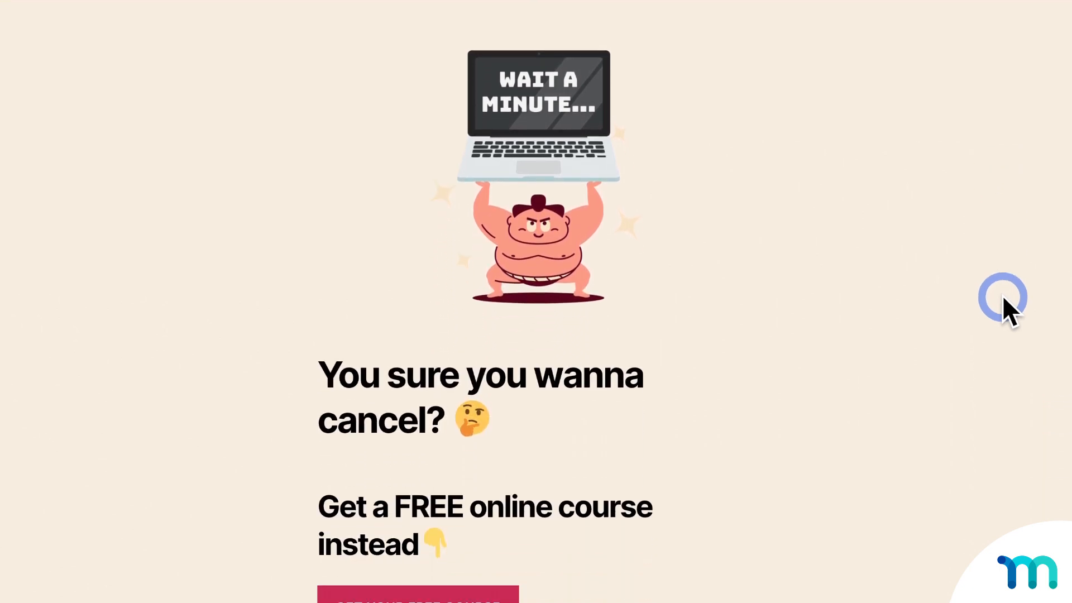
pyautogui.scroll(-3)
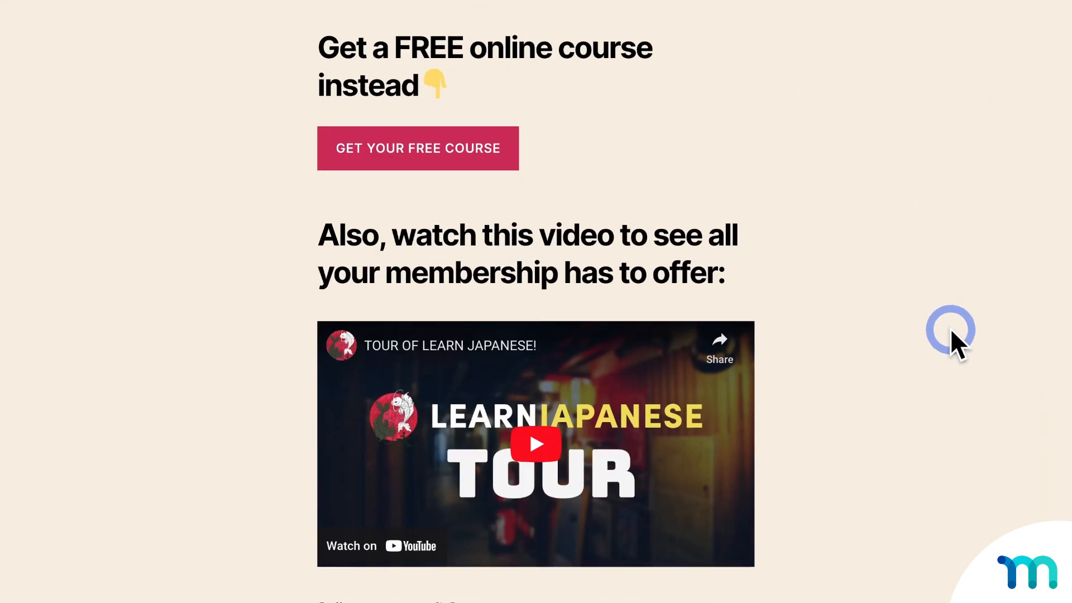
pyautogui.scroll(-3)
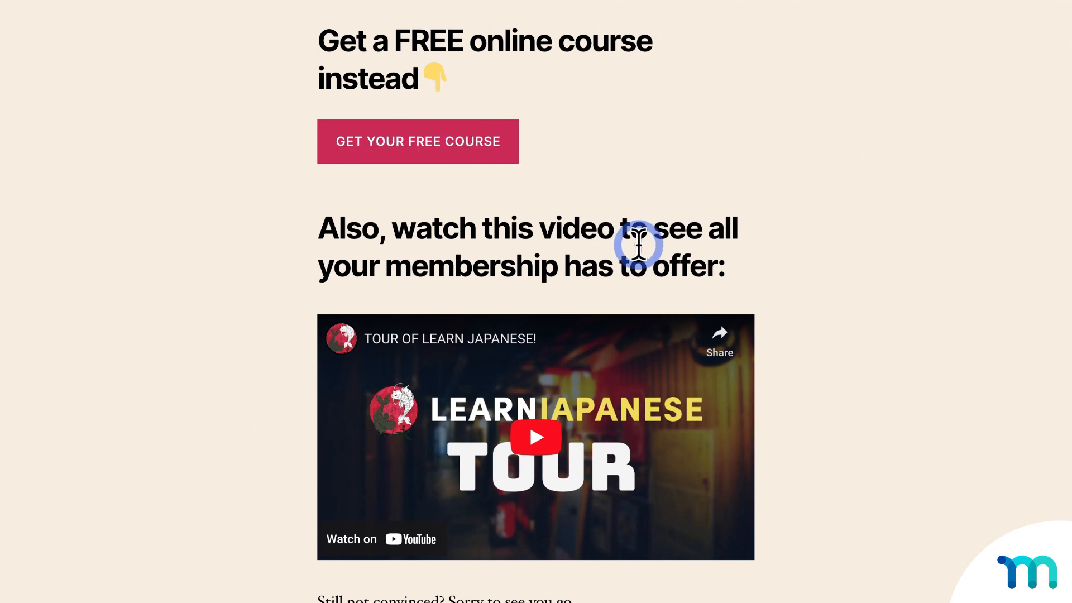
pyautogui.moveTo(838, 411)
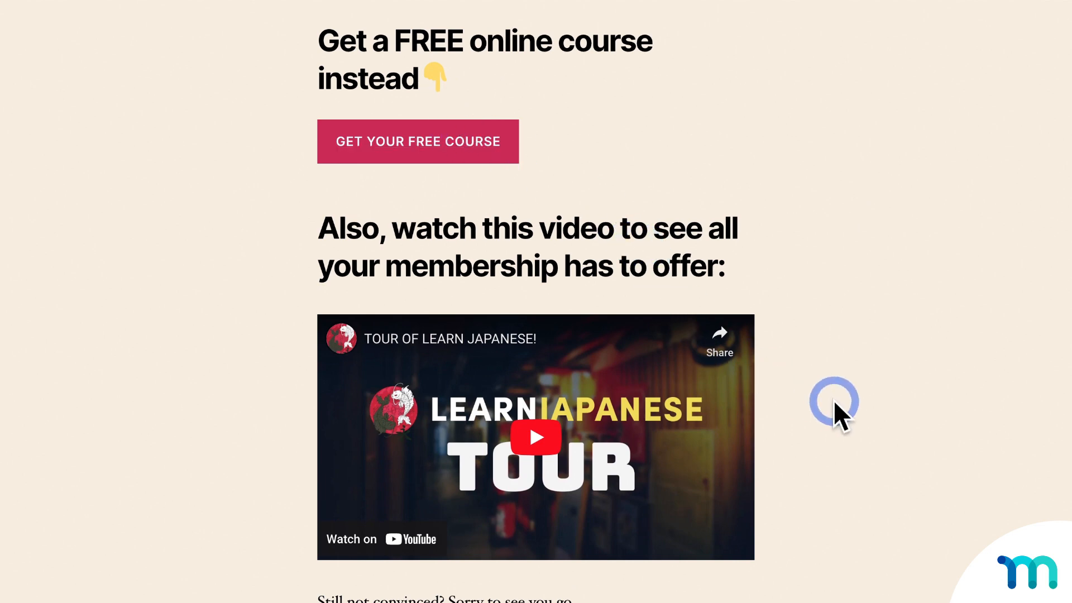
pyautogui.scroll(-3)
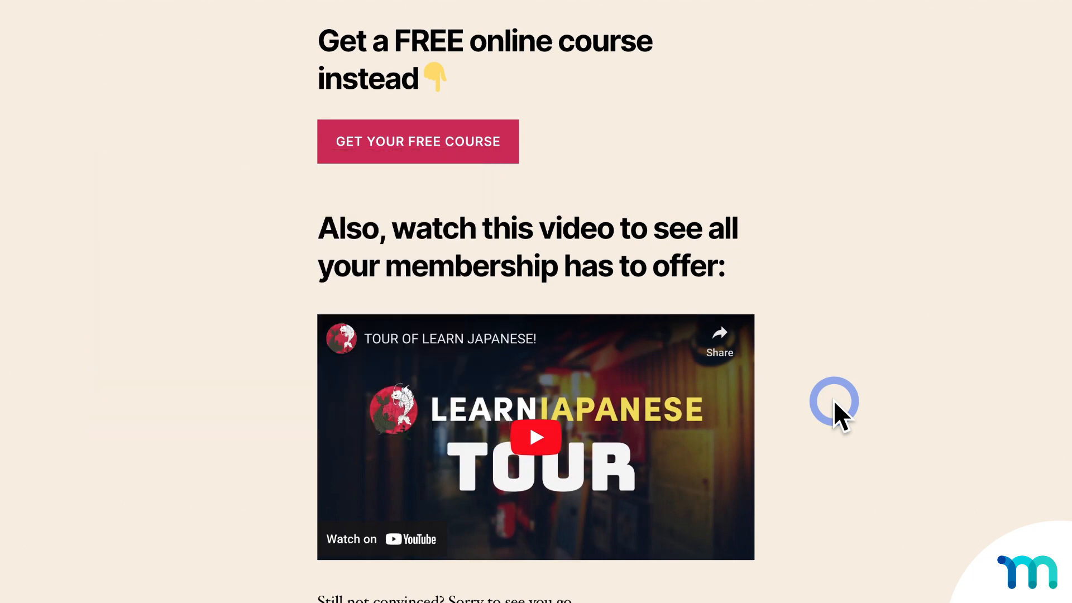
# Step: Scroll to the 35% discount offer and the 'No thanks, cancel subscription anyway.' link
pyautogui.scroll(-3)
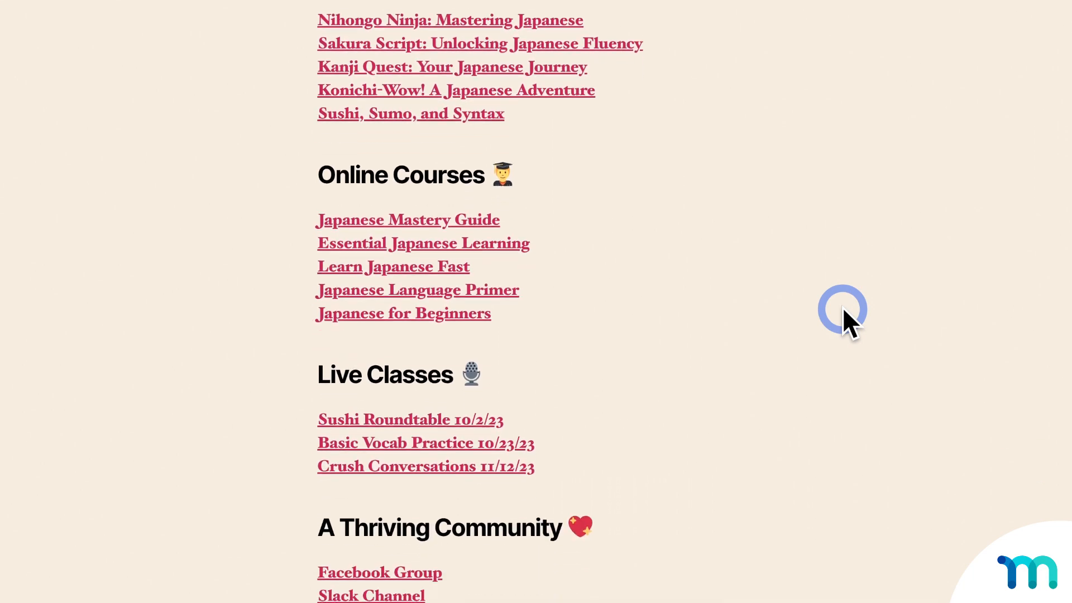
pyautogui.scroll(-3)
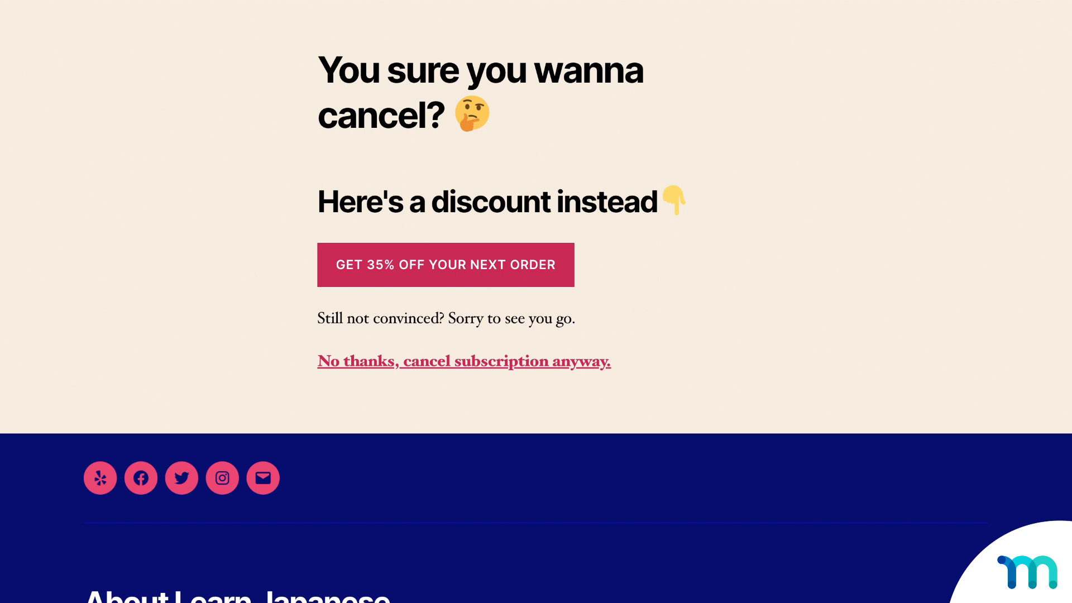
# Step: Review the feedback-form and discount-plus-feedback versions of the retention page down to Submit
pyautogui.click(463, 362)
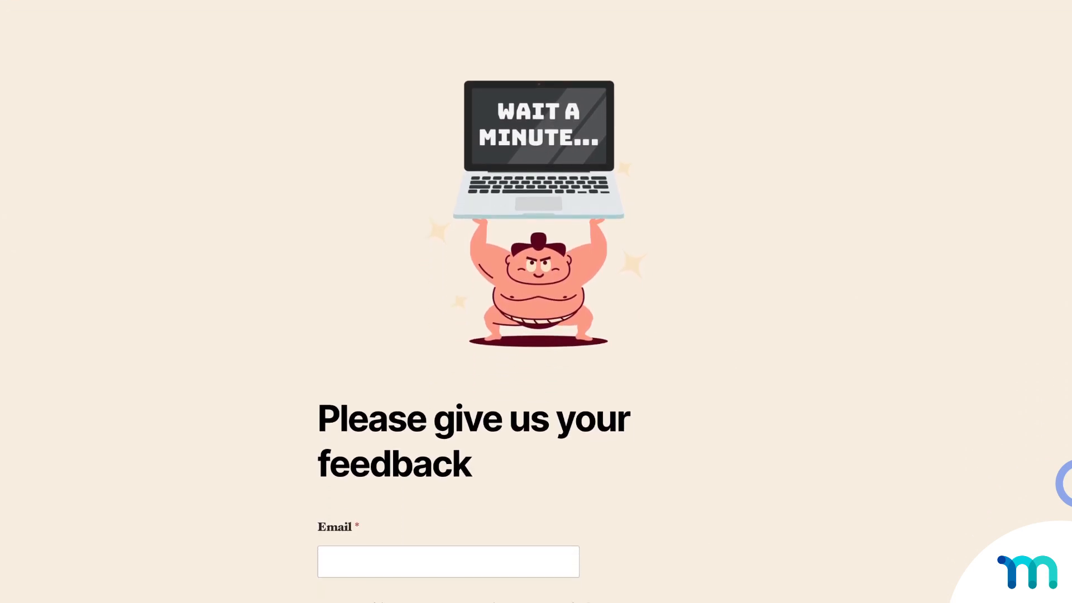
pyautogui.scroll(-3)
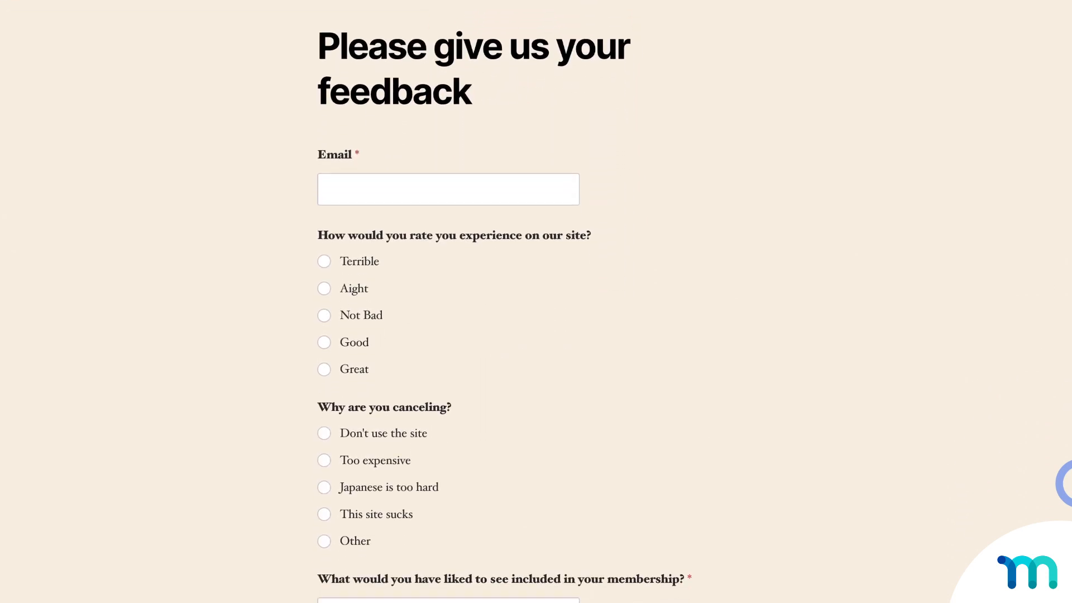
pyautogui.scroll(-3)
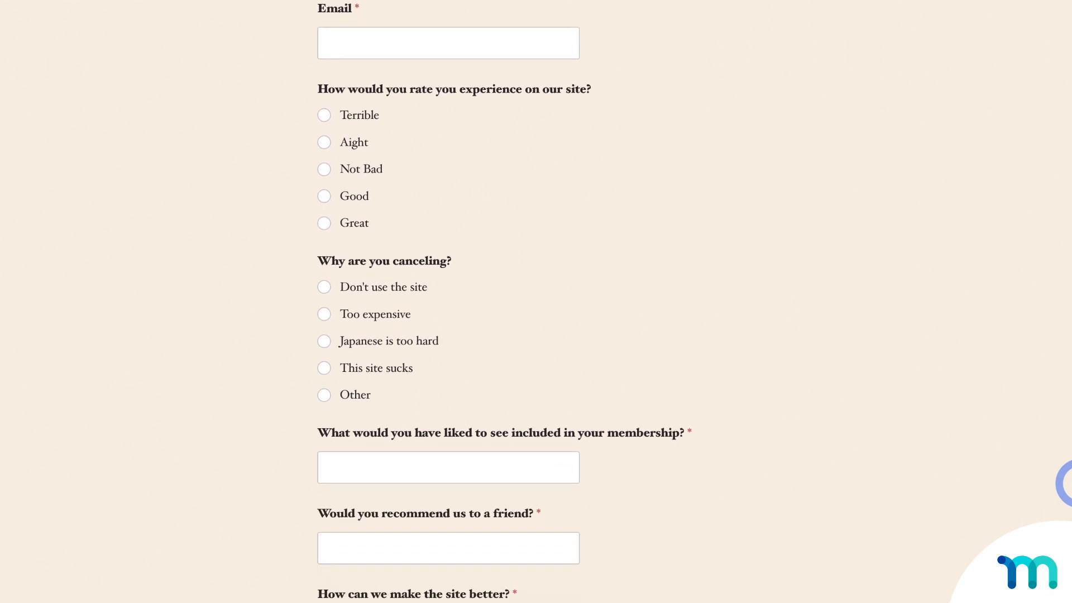
pyautogui.scroll(-3)
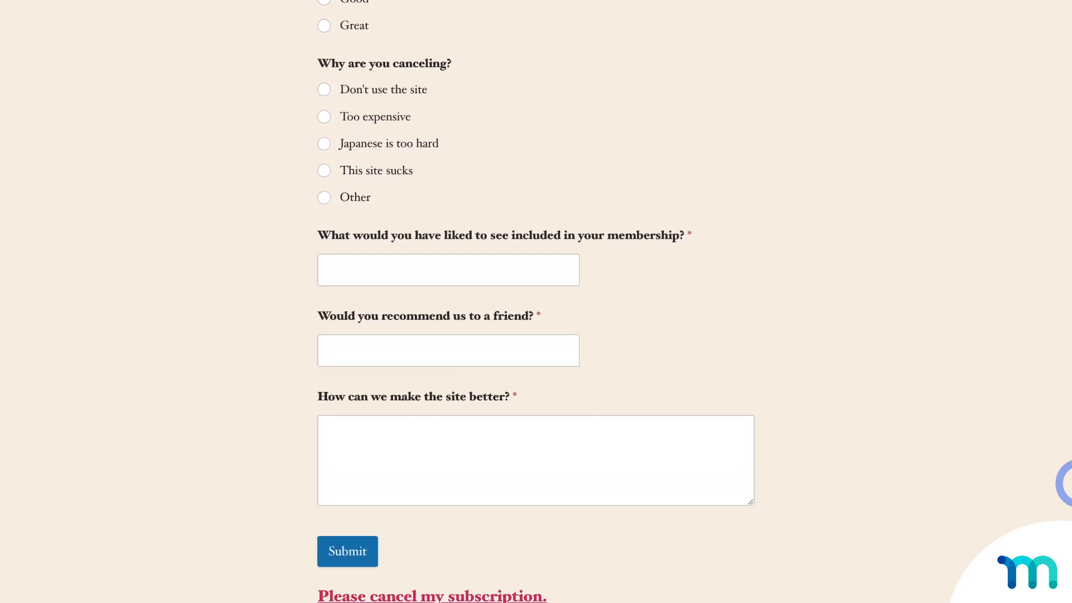
pyautogui.scroll(-3)
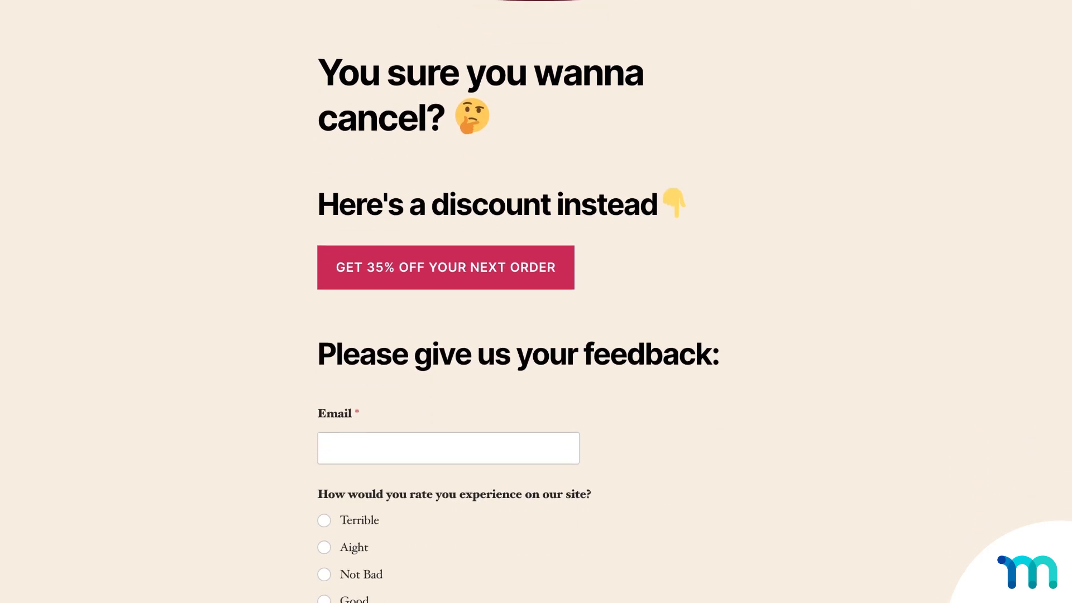
pyautogui.scroll(-3)
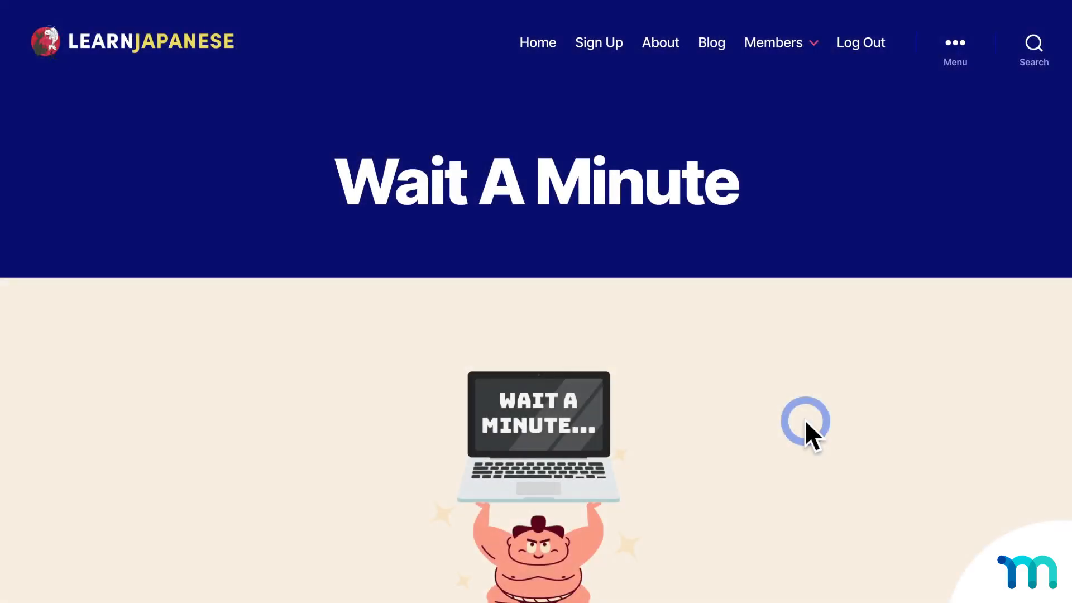
# Step: Scroll through the Wait A Minute page again before switching to the WordPress dashboard
pyautogui.scroll(-3)
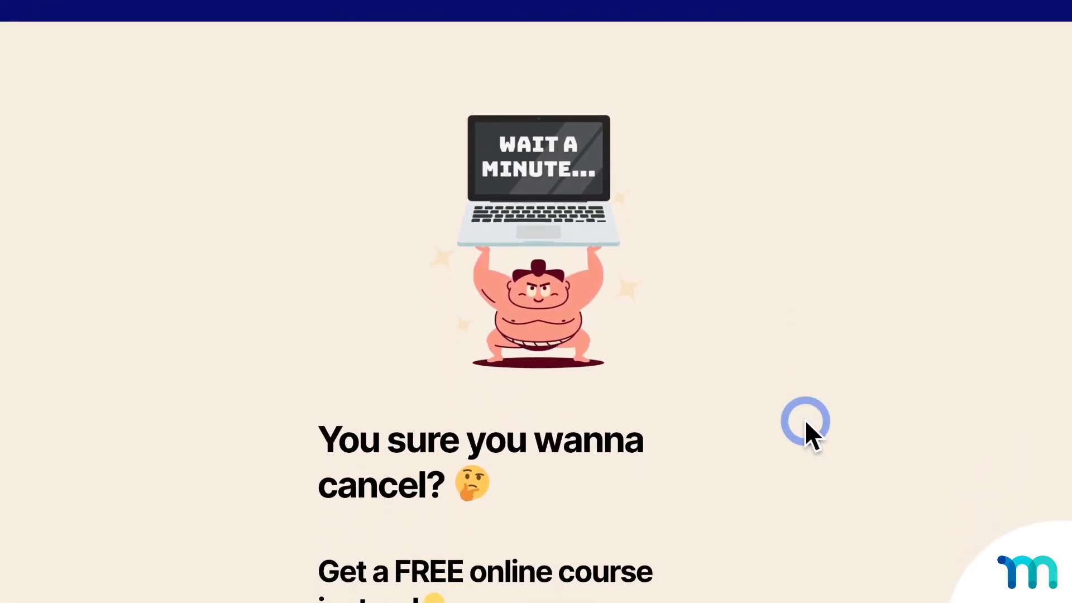
pyautogui.scroll(-3)
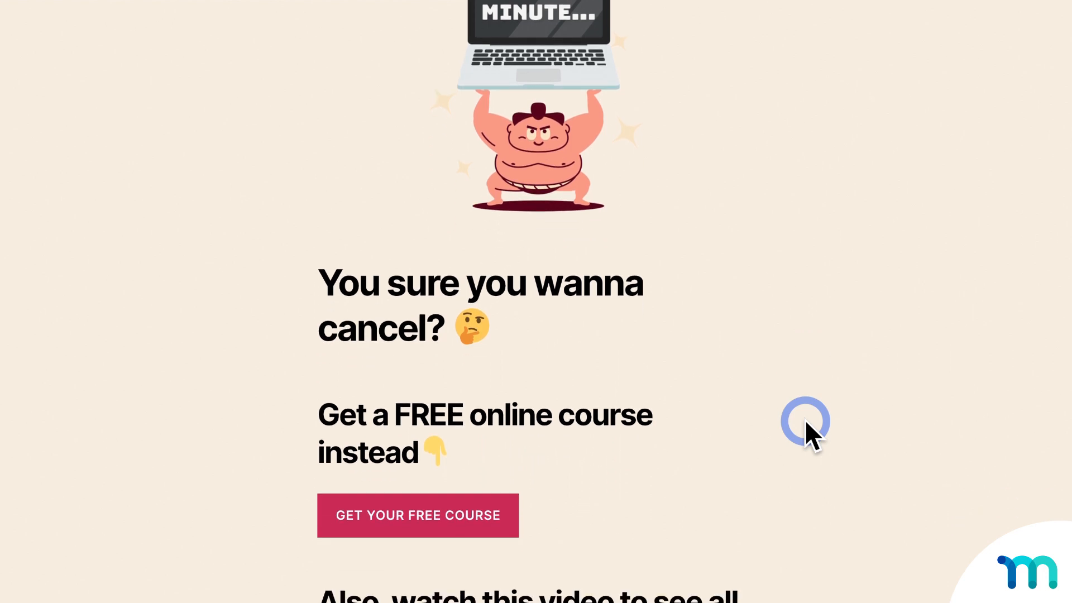
pyautogui.scroll(-3)
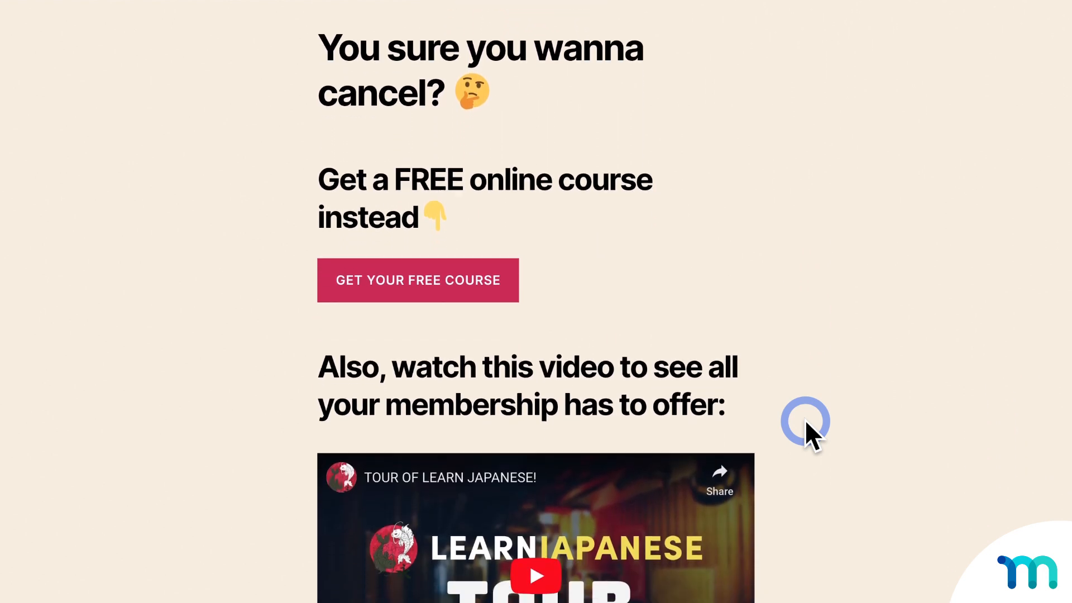
pyautogui.scroll(-3)
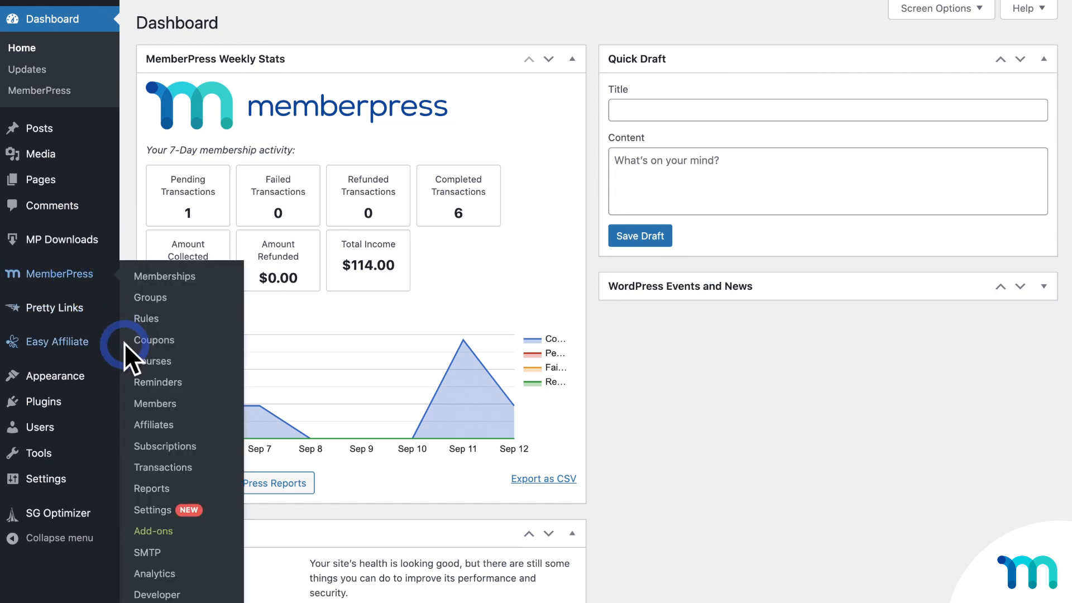
# Step: In MemberPress Settings > Account, enable 'Allow Members to Cancel their own subscriptions' and update options
pyautogui.click(152, 510)
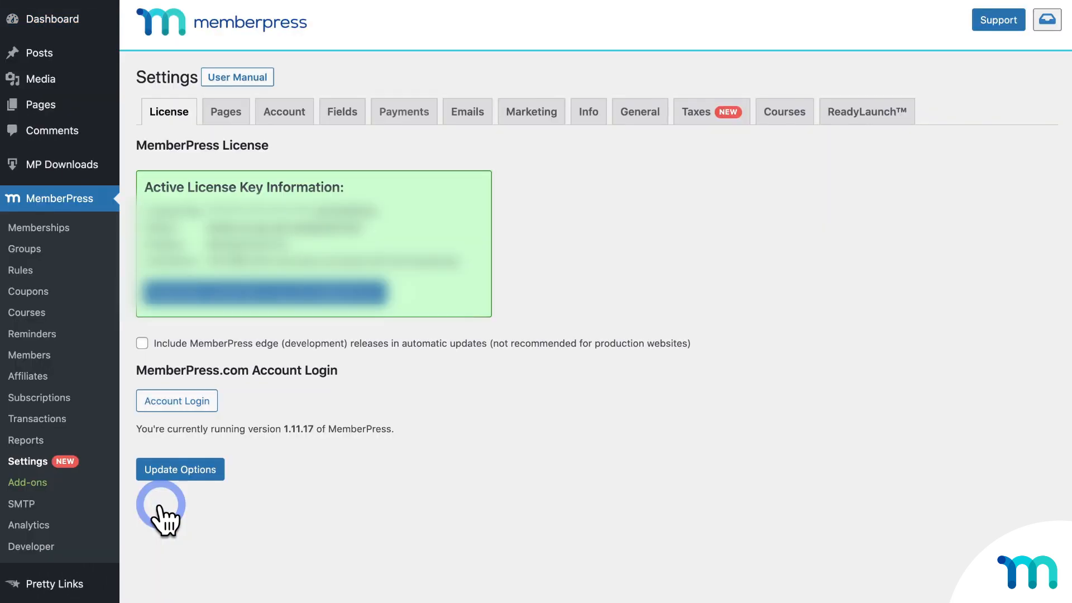
pyautogui.click(285, 110)
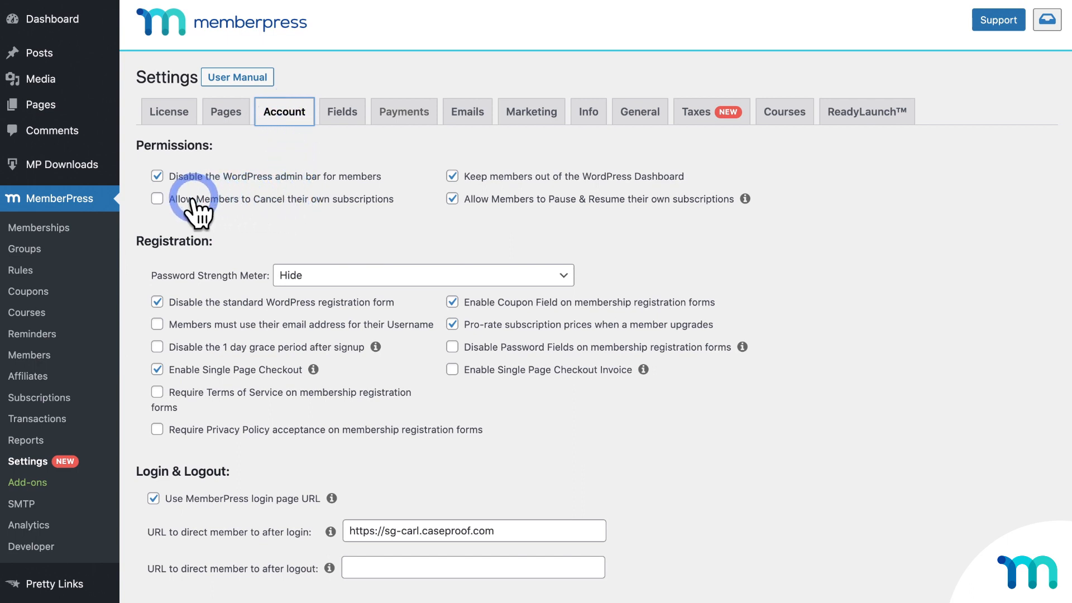
pyautogui.click(156, 199)
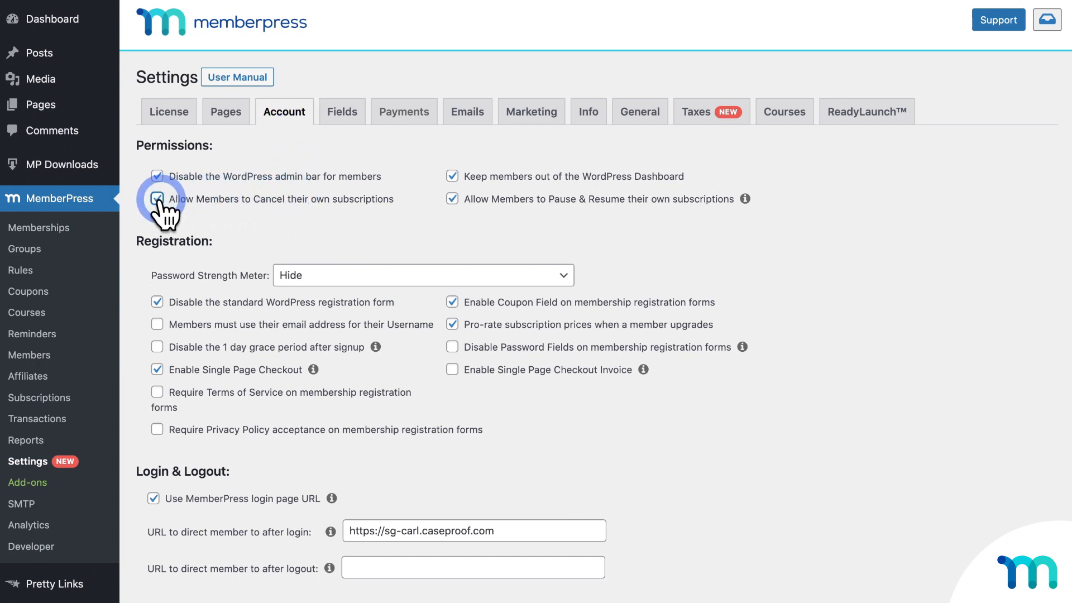
pyautogui.click(156, 199)
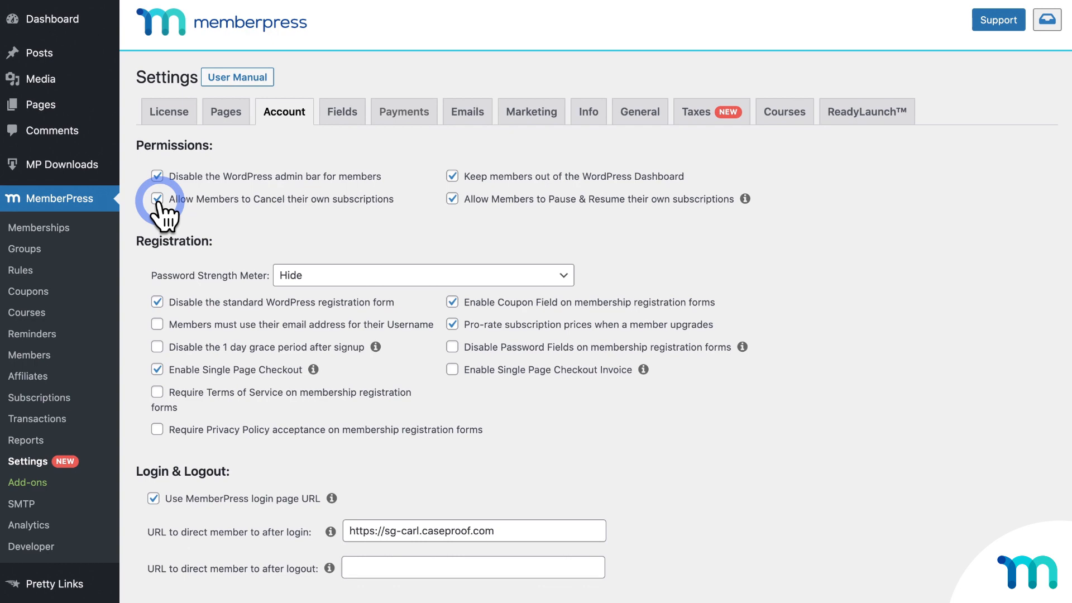
pyautogui.scroll(-3)
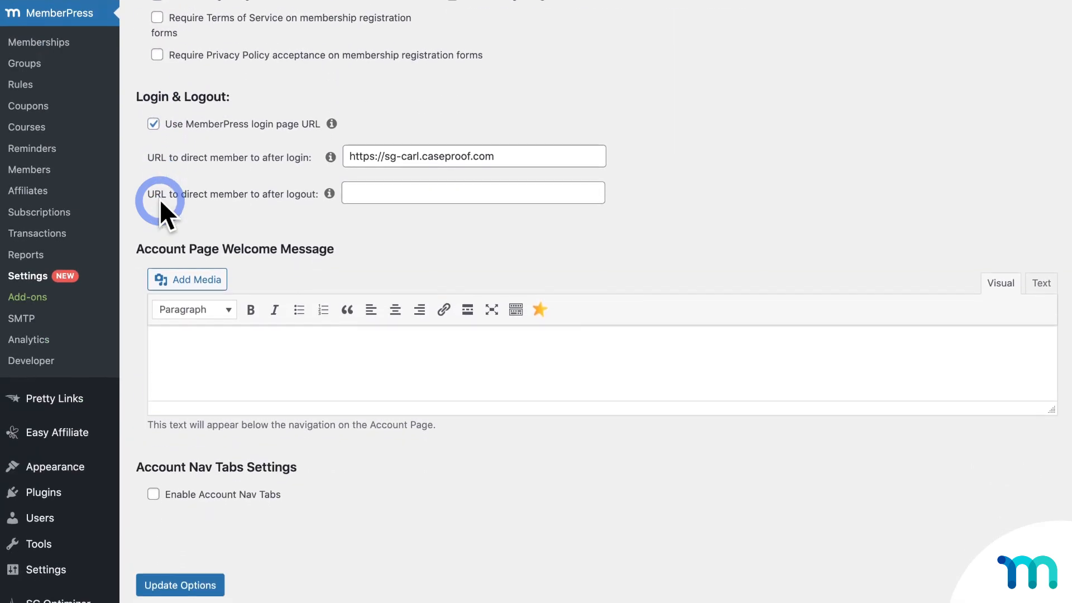
pyautogui.click(181, 586)
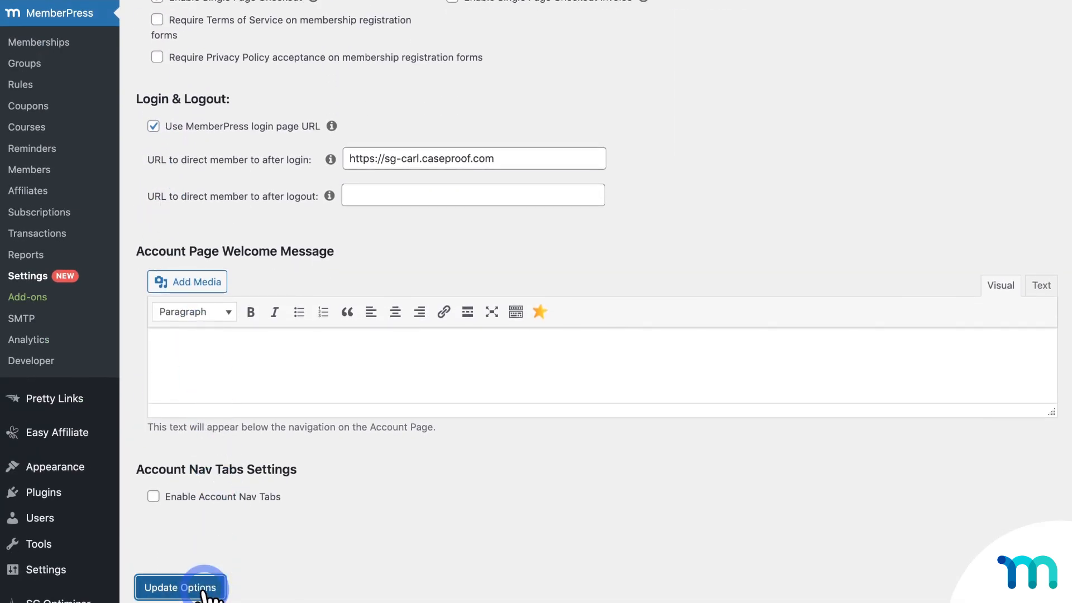
pyautogui.click(181, 588)
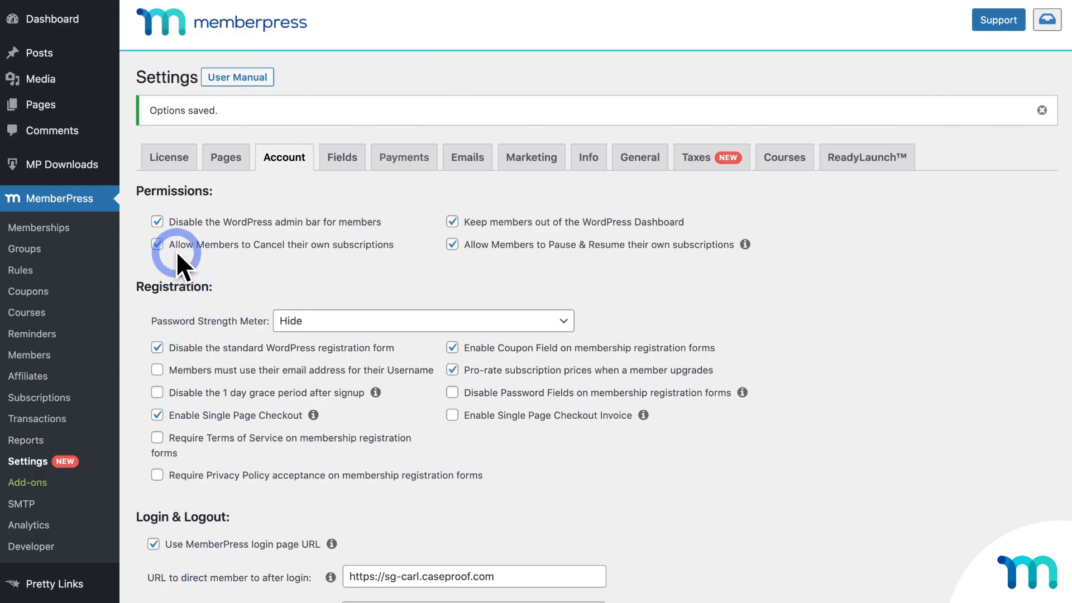
pyautogui.moveTo(372, 259)
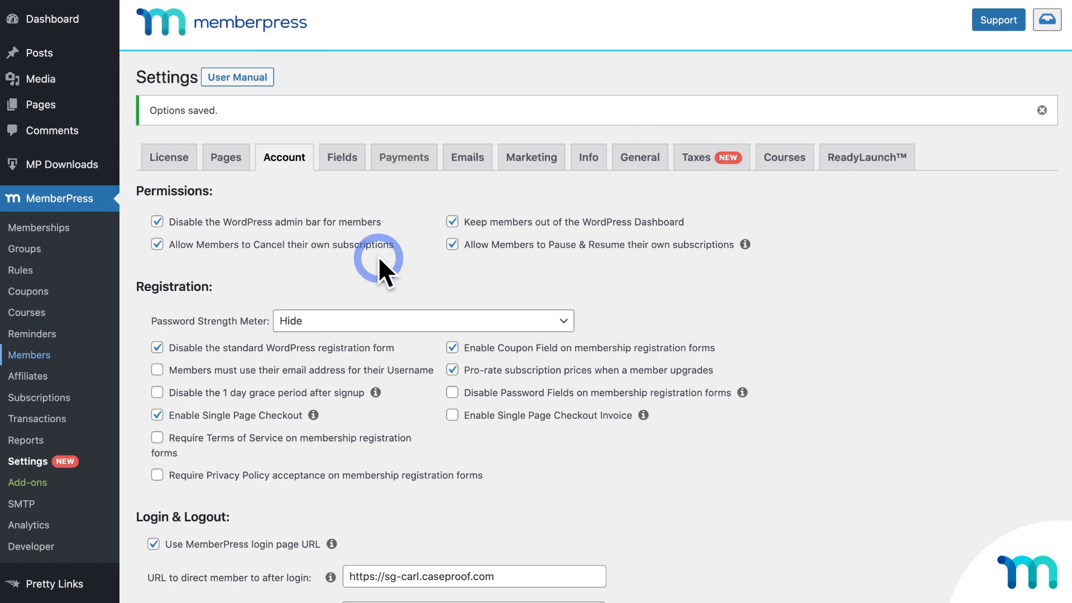
pyautogui.rightClick(54, 11)
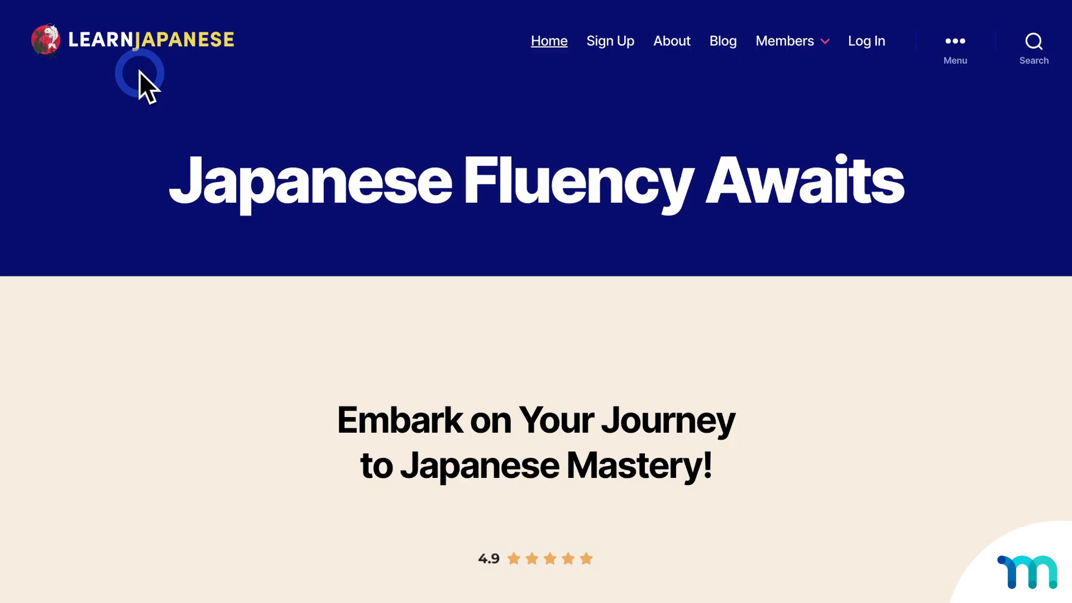
pyautogui.moveTo(203, 92)
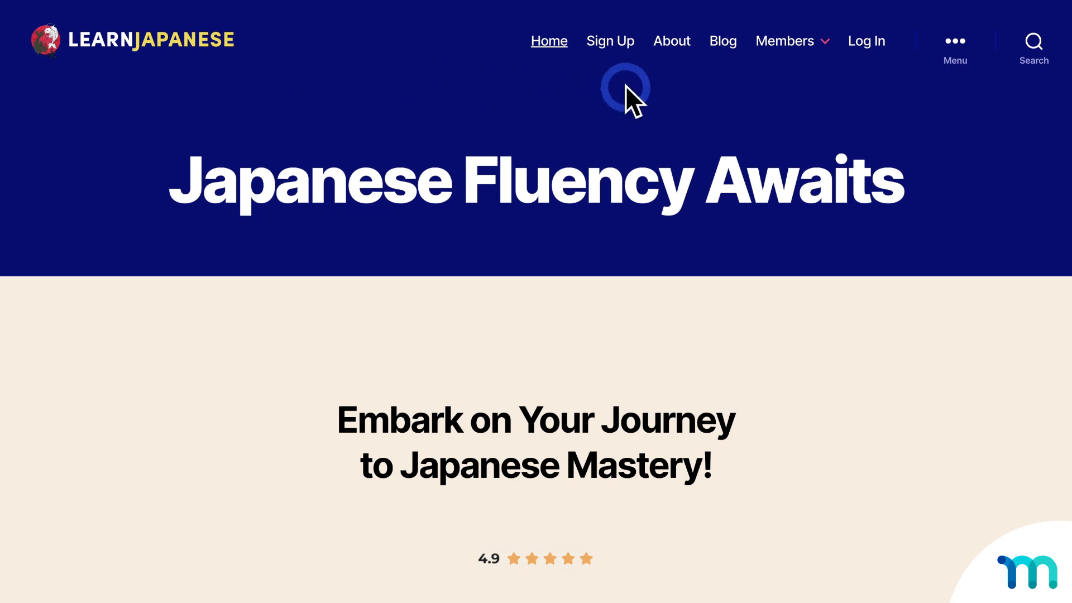
# Step: Log in to the Learn Japanese site as the test member with its password
pyautogui.click(866, 40)
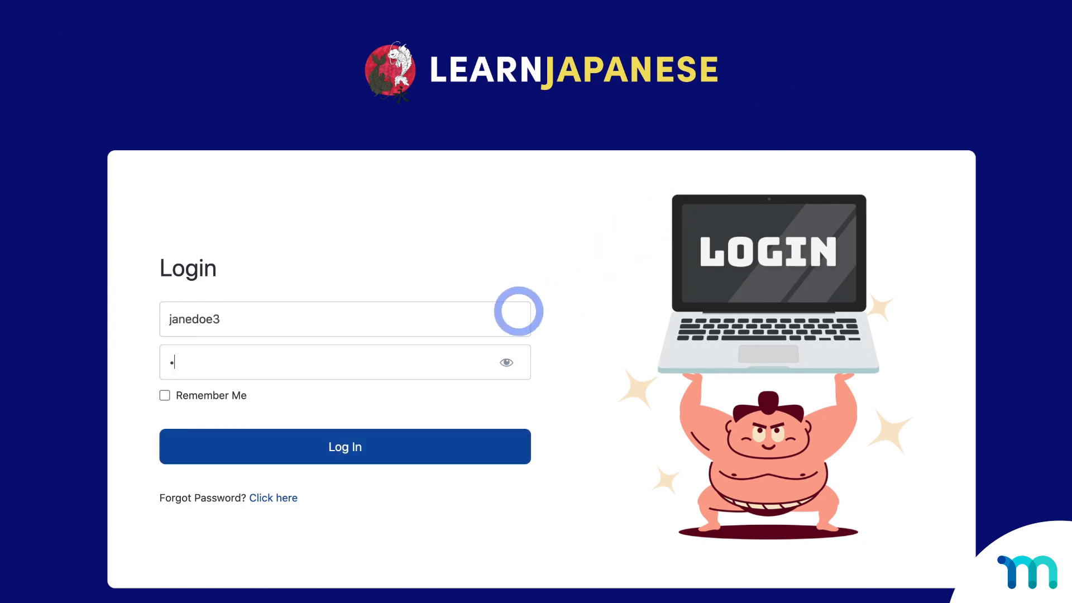
pyautogui.write('password')
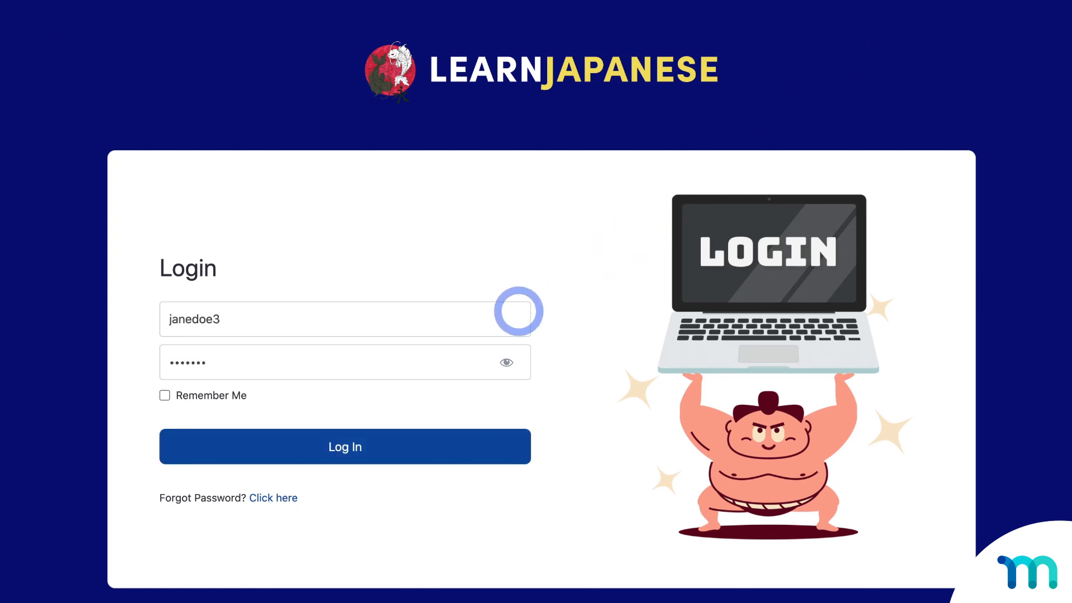
pyautogui.click(345, 447)
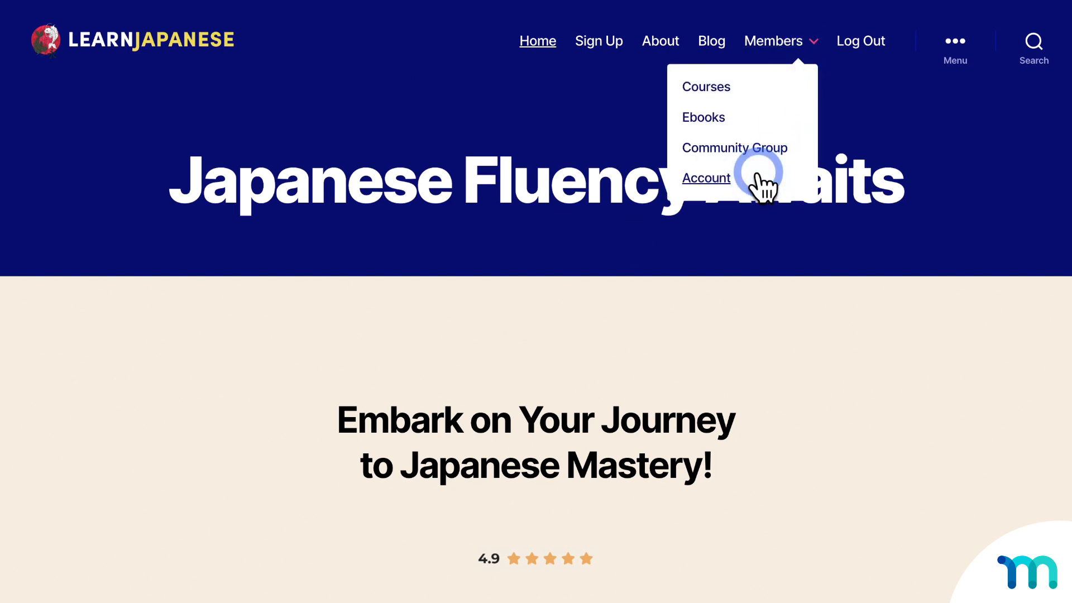
# Step: From Account > Subscriptions, choose Cancel on the Monthly subscription's actions menu
pyautogui.click(706, 178)
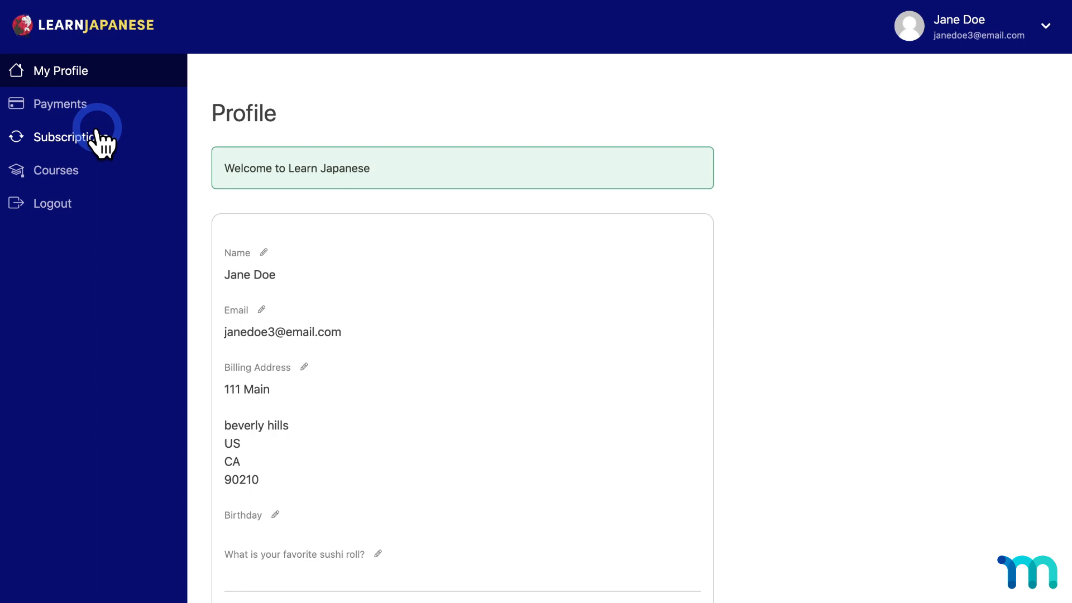
pyautogui.click(69, 136)
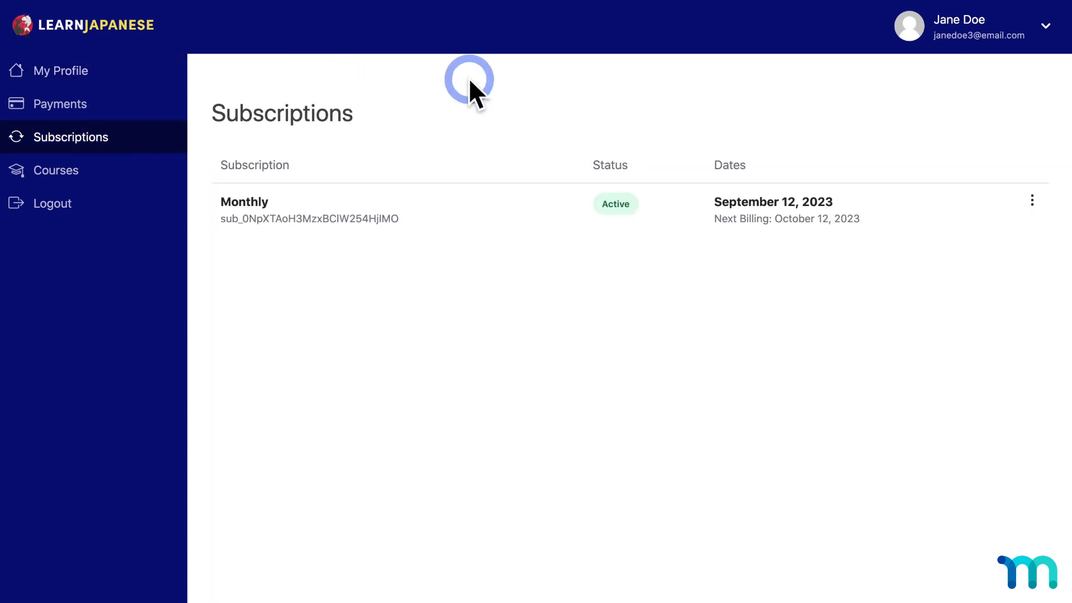
pyautogui.click(1032, 200)
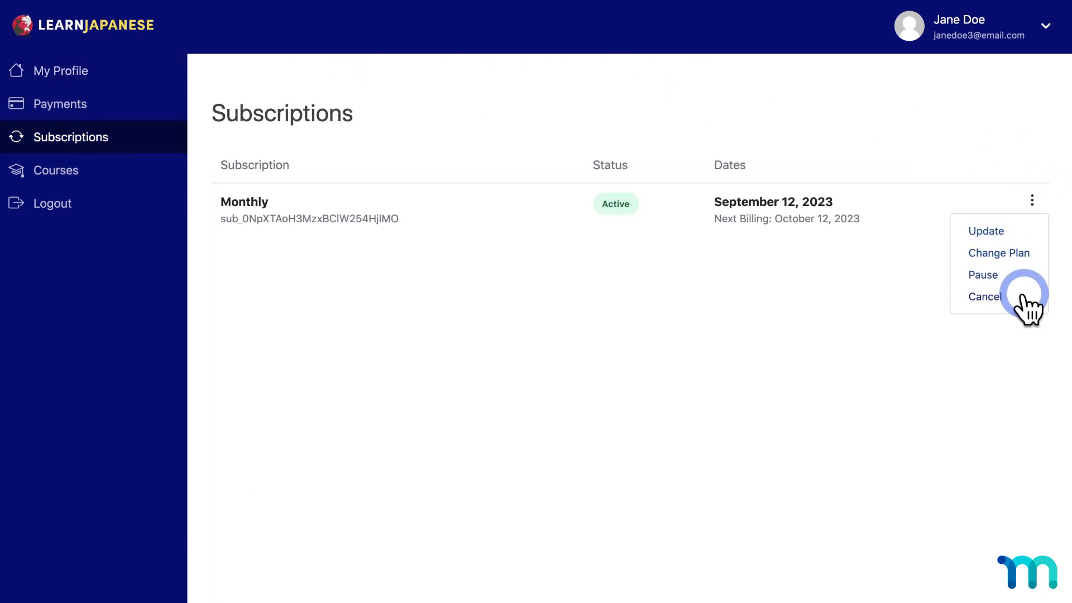
pyautogui.click(985, 296)
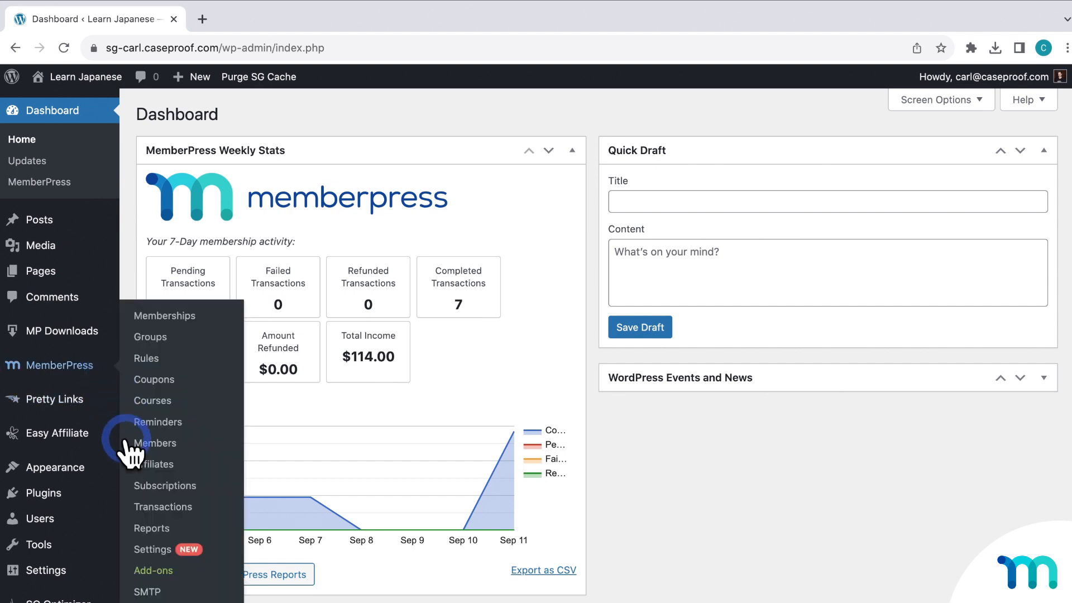
# Step: Install the Cancel Override add-on from MemberPress > Add-ons so it becomes Active
pyautogui.click(153, 571)
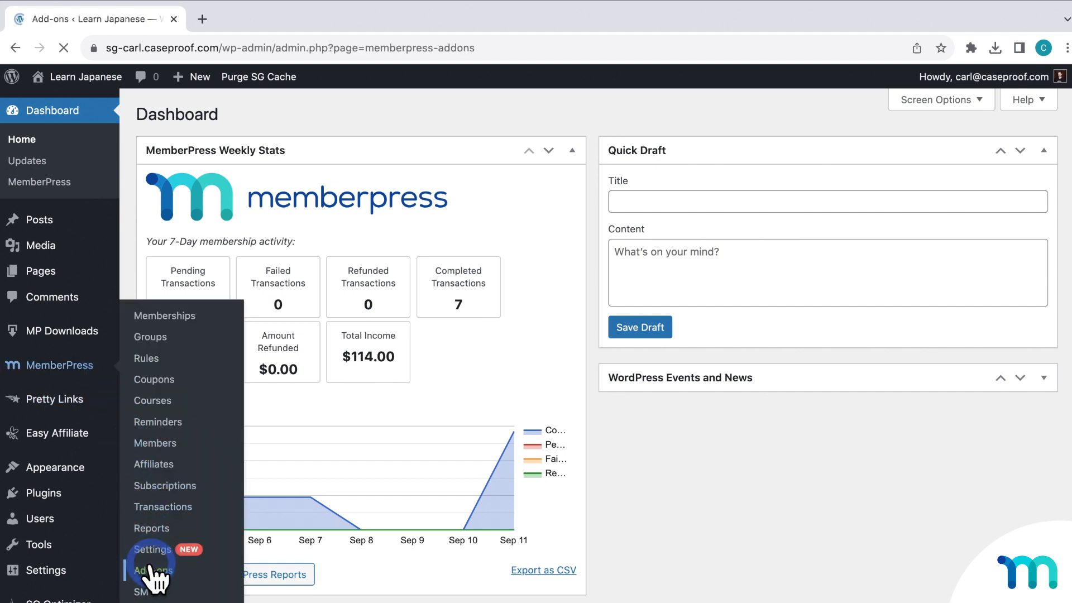
pyautogui.click(149, 581)
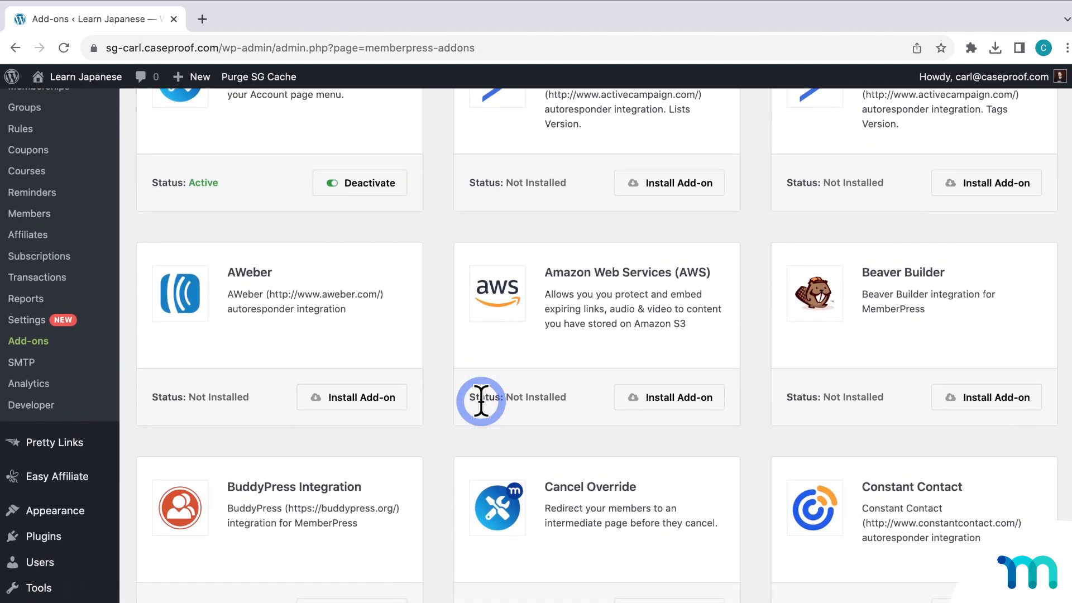
pyautogui.scroll(-3)
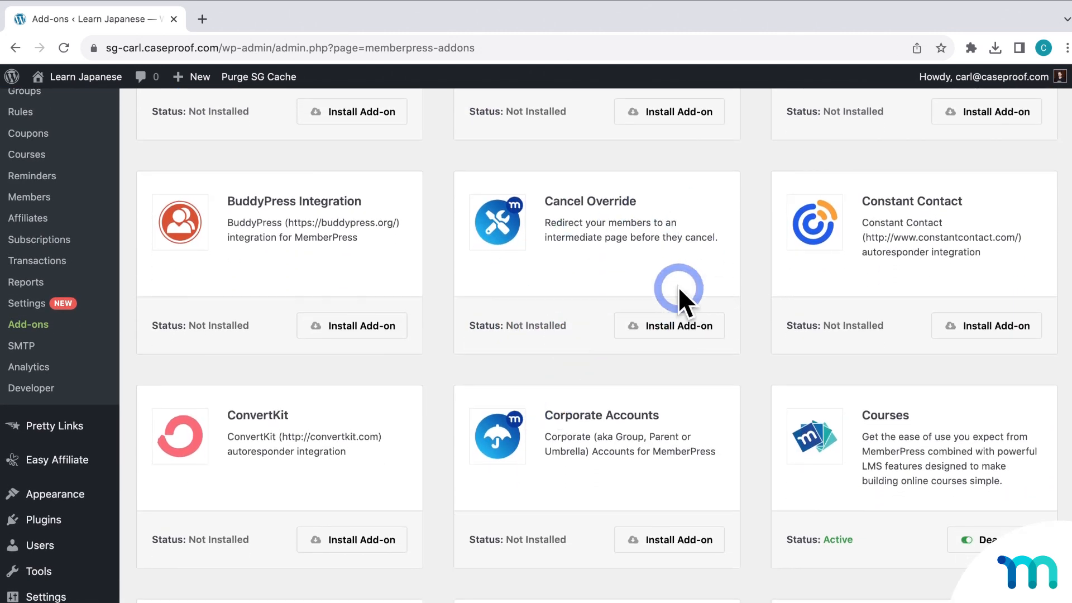
pyautogui.click(669, 326)
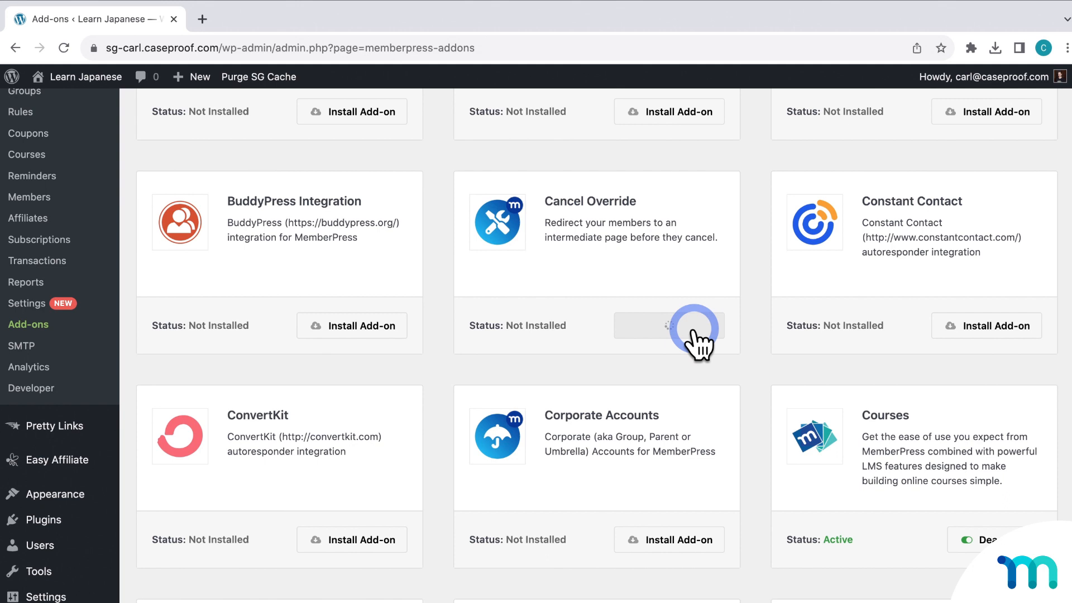
pyautogui.click(669, 326)
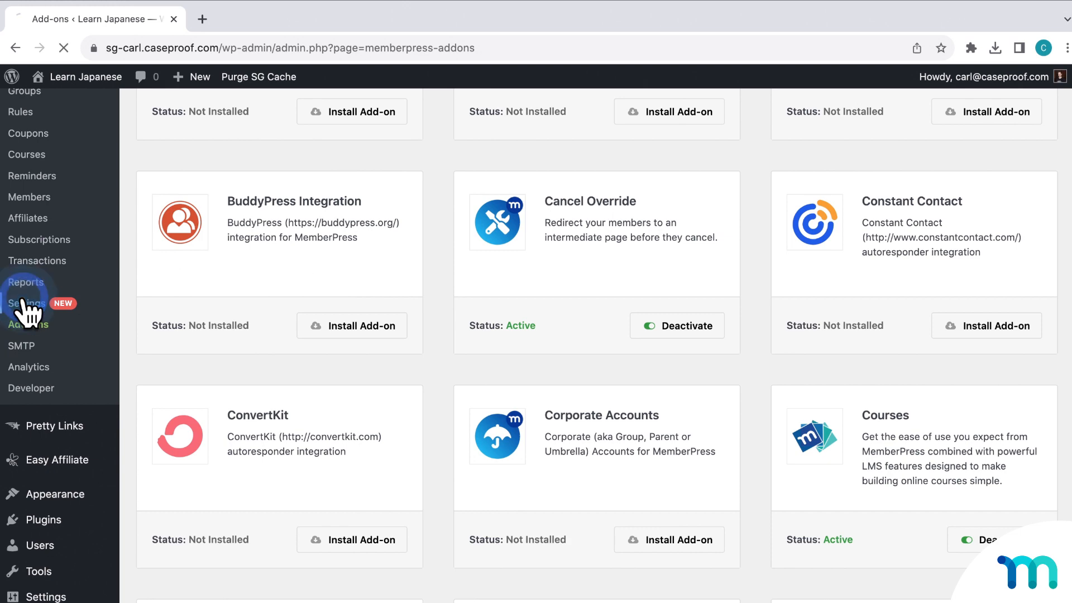
# Step: In Settings > Account, turn on Enable Cancel Override with its default message and update options
pyautogui.click(24, 304)
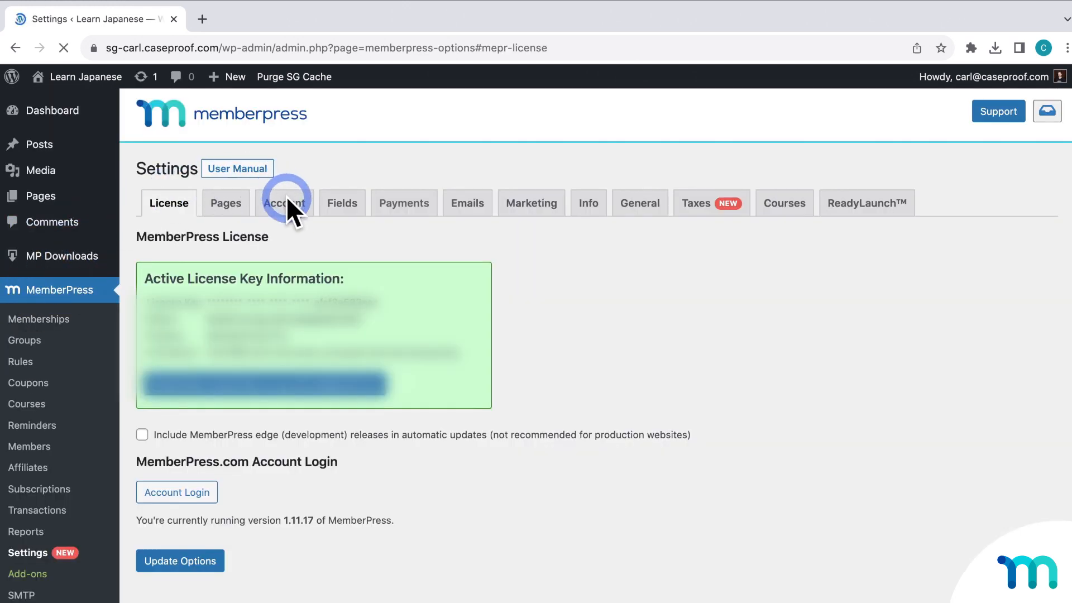
pyautogui.click(284, 202)
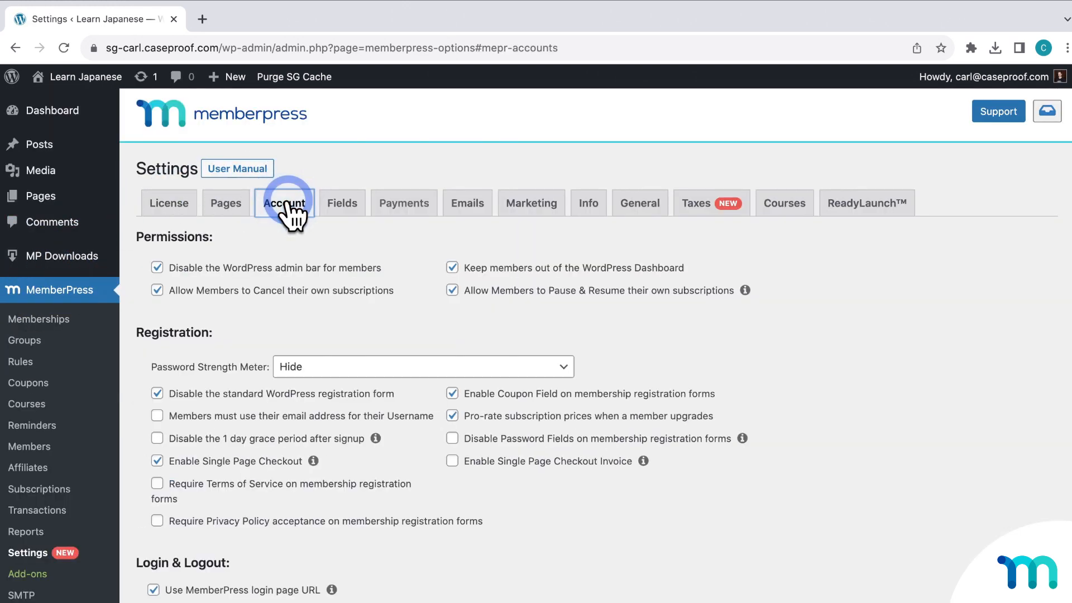
pyautogui.scroll(-3)
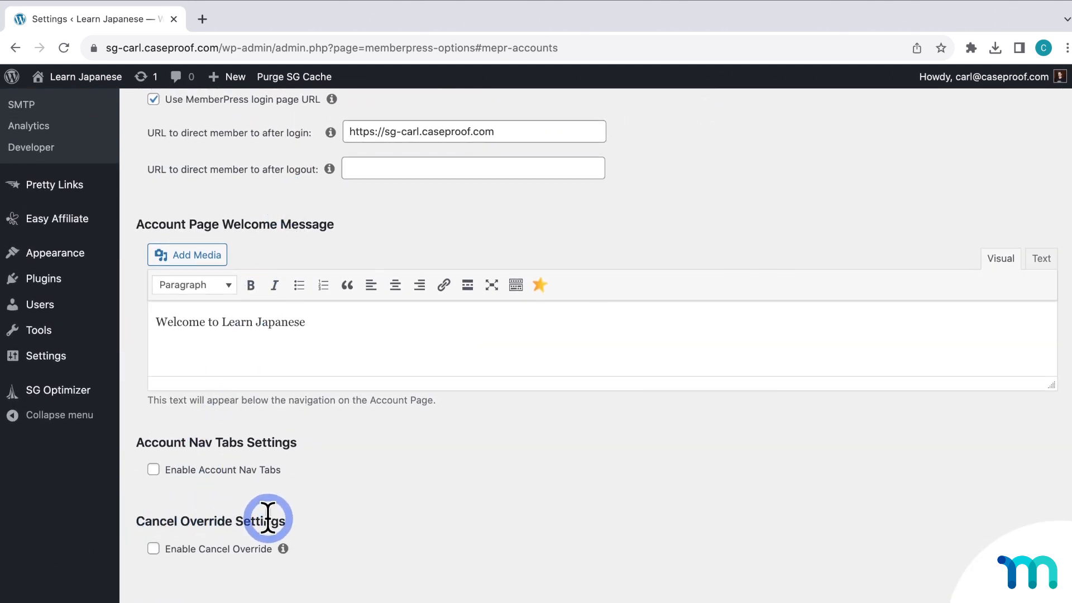
pyautogui.click(154, 548)
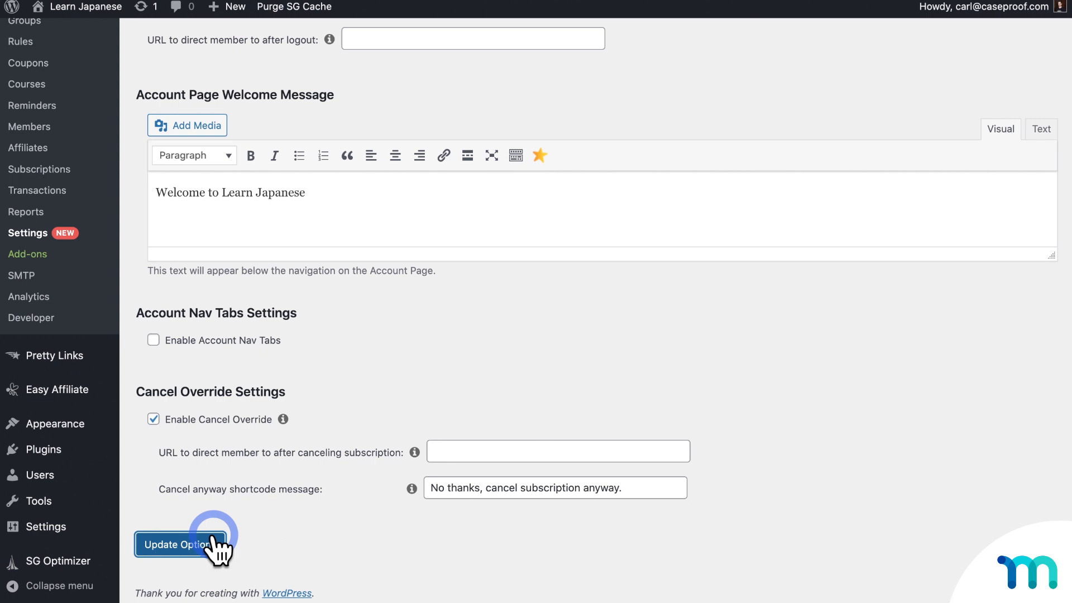
pyautogui.click(173, 544)
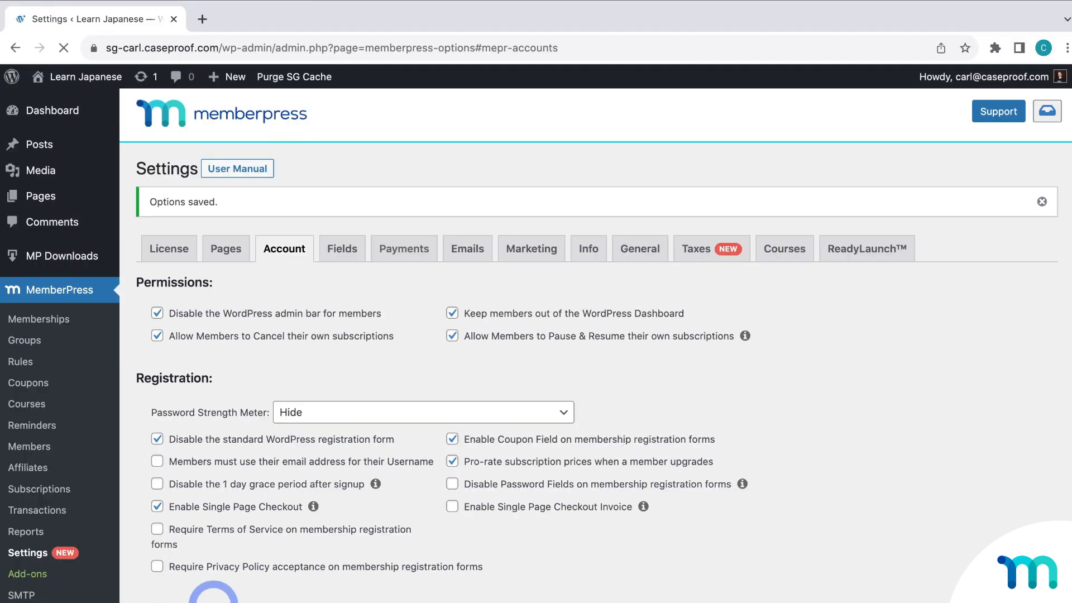
pyautogui.moveTo(40, 195)
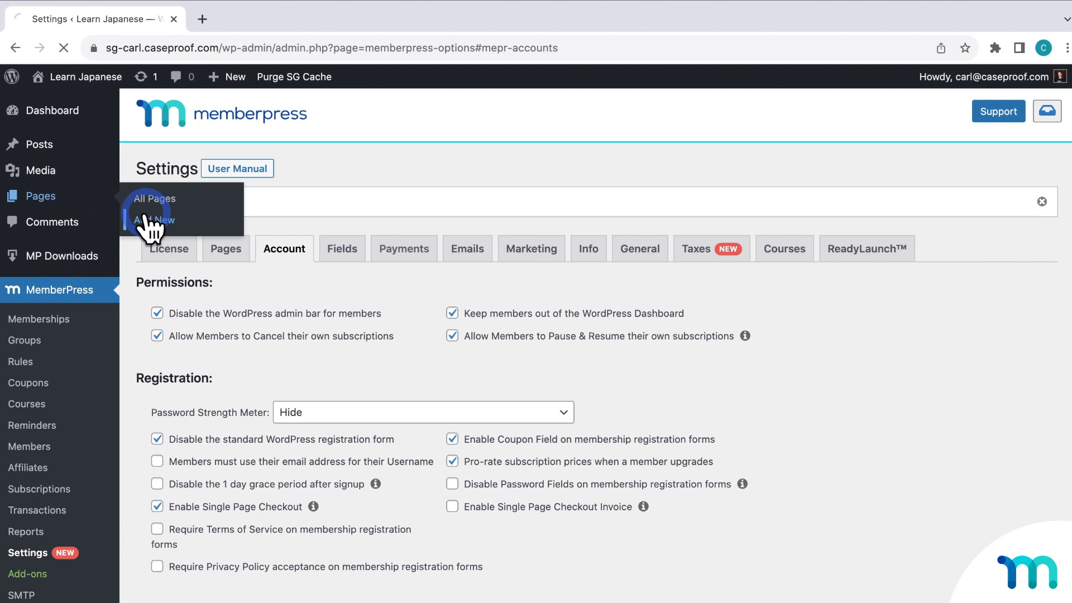
# Step: Create a new WordPress page titled 'Wait A Minute'
pyautogui.click(152, 220)
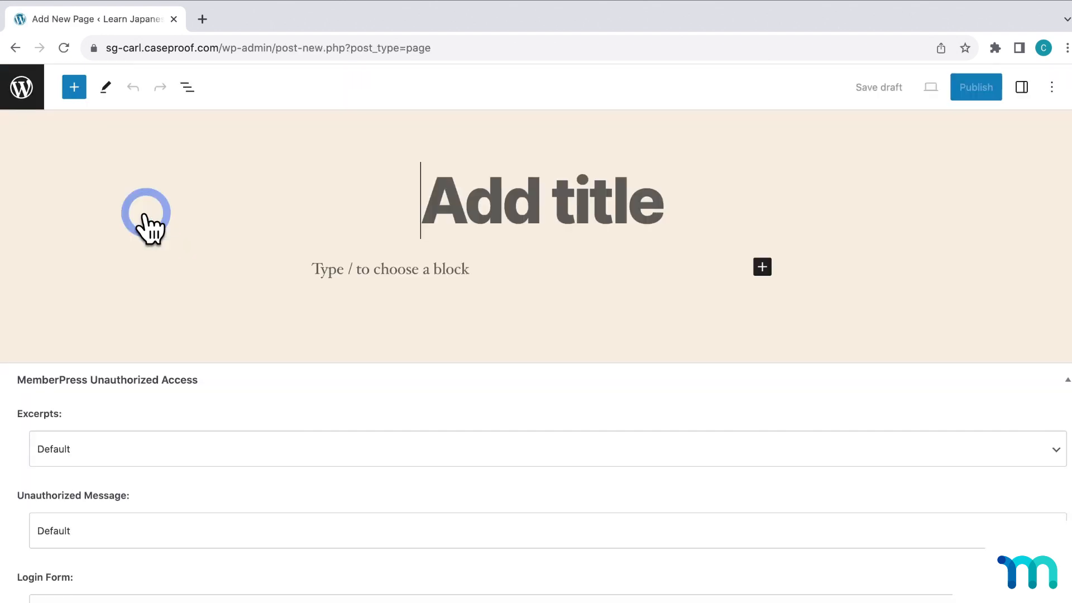
pyautogui.write('Wait A')
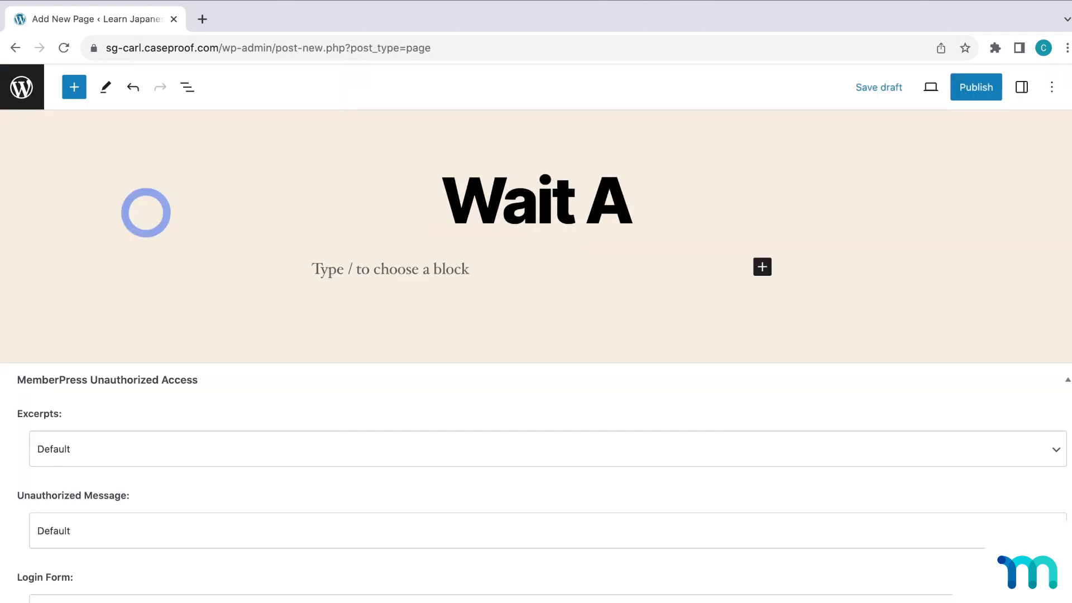
pyautogui.write('Minute')
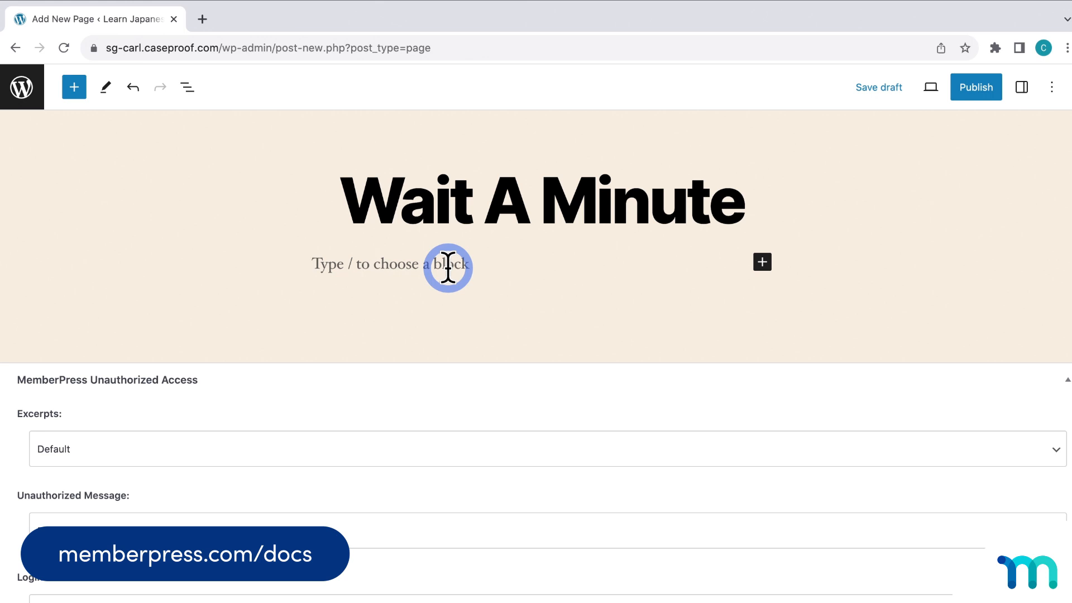
pyautogui.moveTo(536, 262)
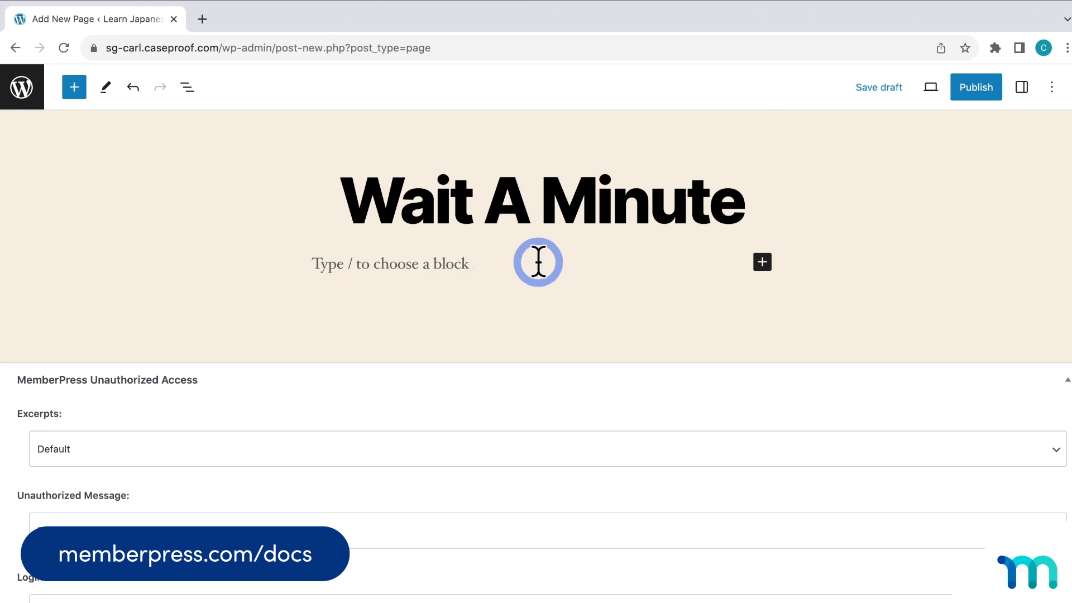
# Step: Insert an image block with the sumo 'Wait a minute' laptop illustration from the Media Library
pyautogui.click(762, 261)
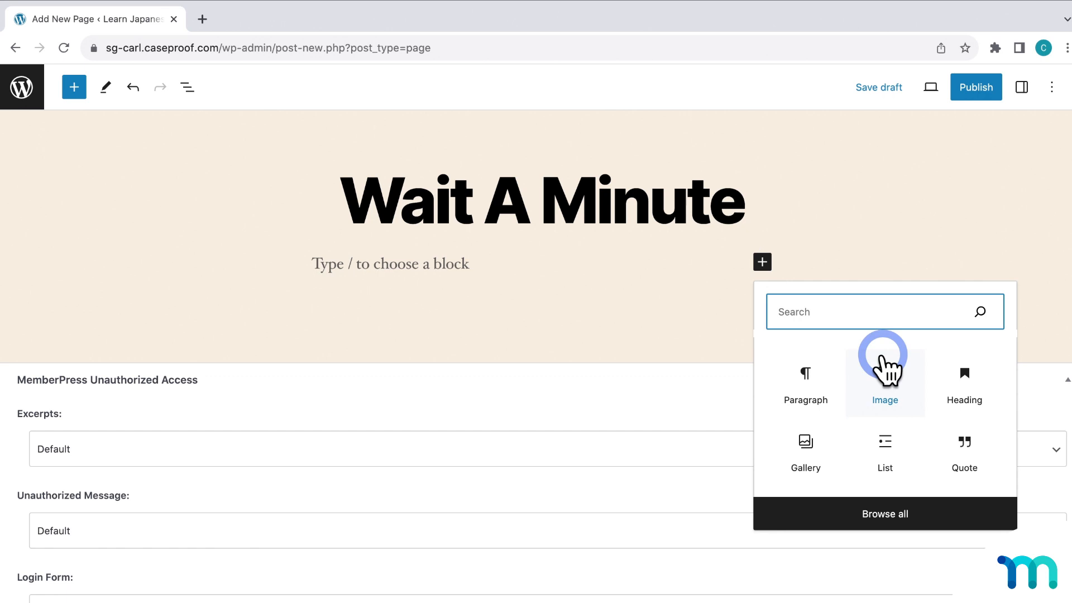
pyautogui.click(885, 382)
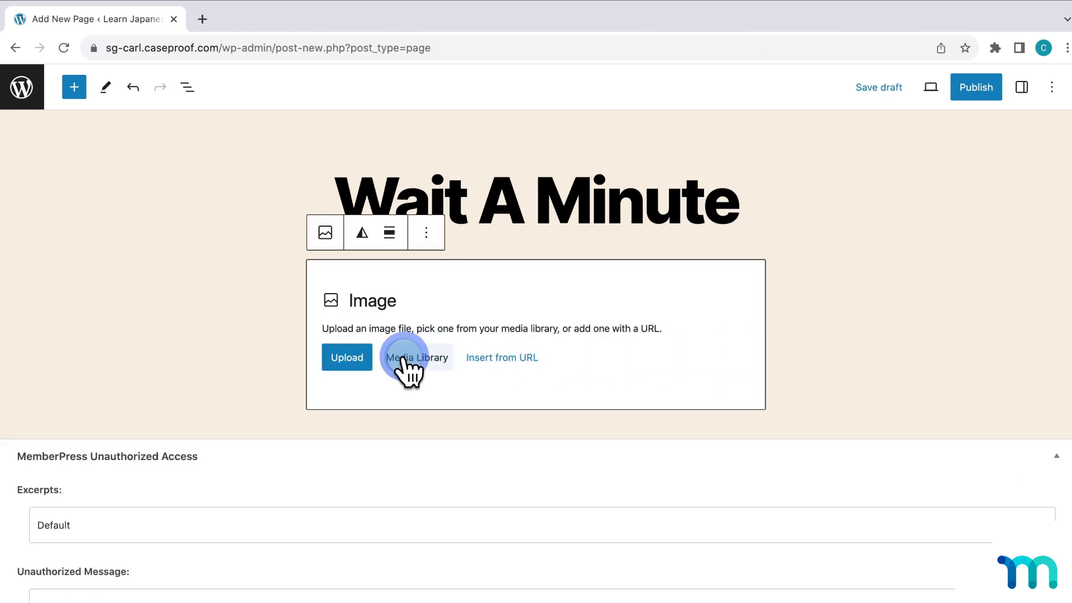
pyautogui.click(415, 358)
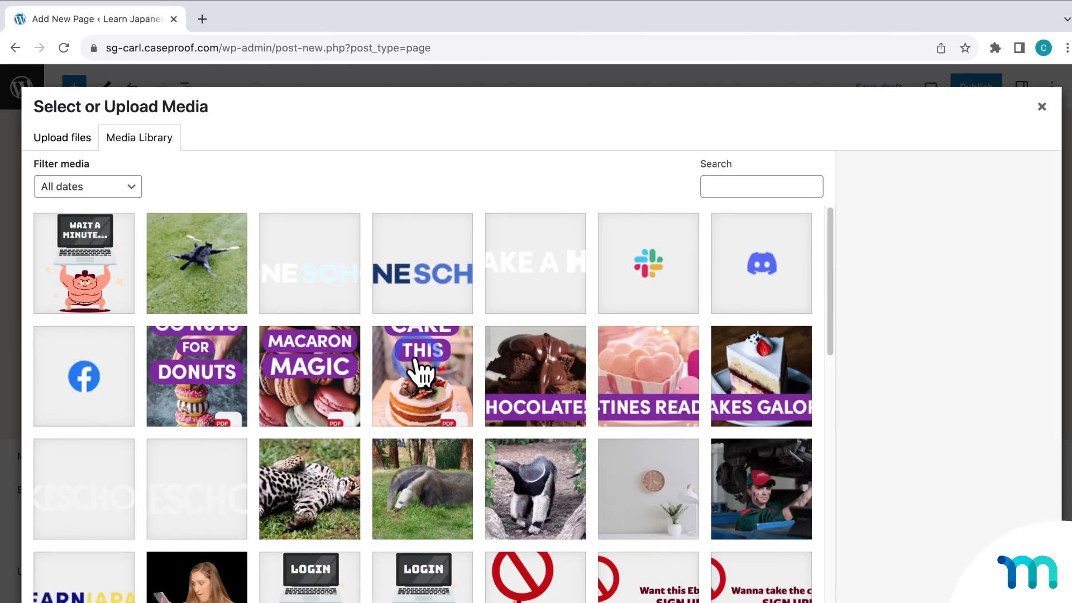
pyautogui.click(84, 262)
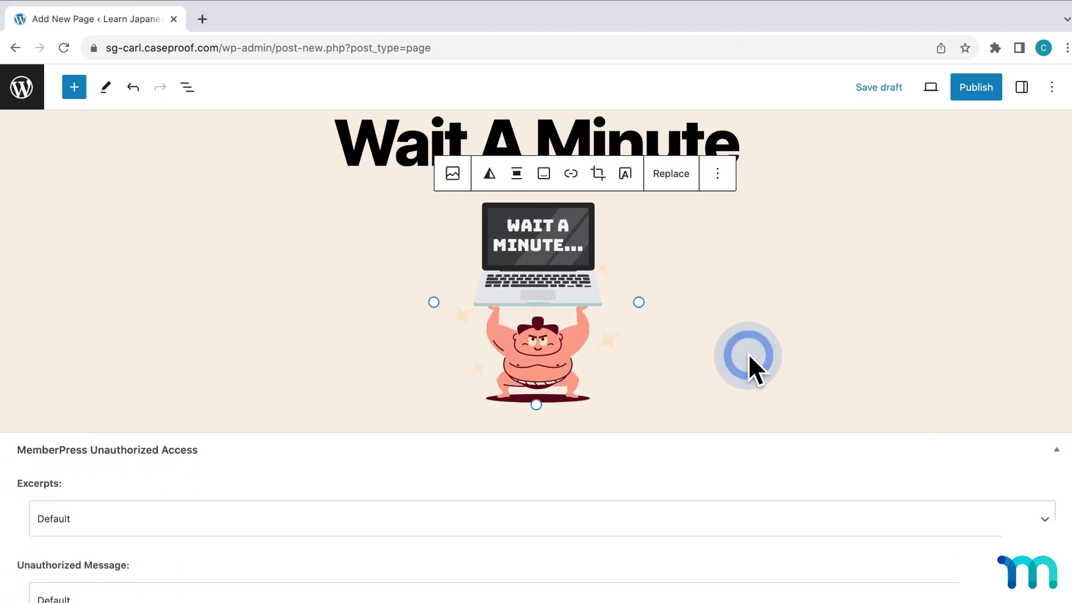
# Step: Add the 'You sure you wanna cancel?' H2 heading and an H3 free-ebook heading below it
pyautogui.scroll(-3)
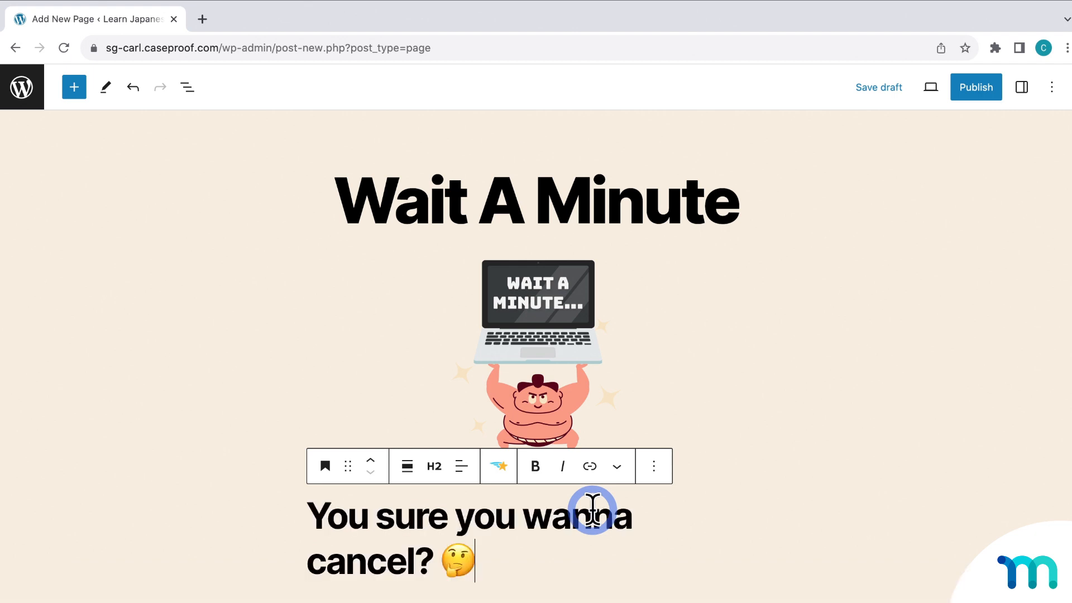
pyautogui.scroll(-3)
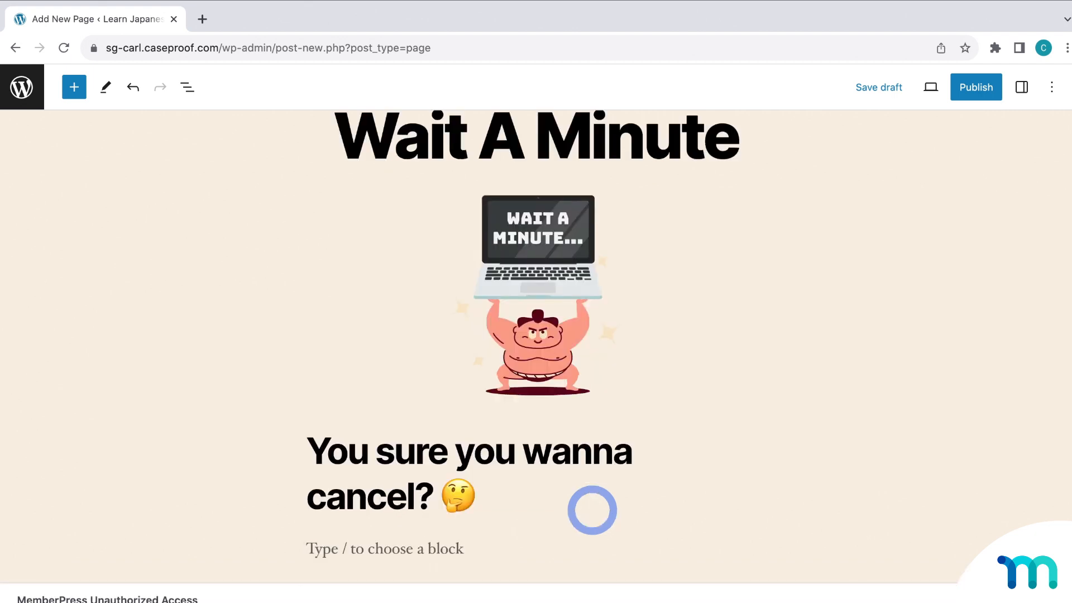
pyautogui.click(757, 548)
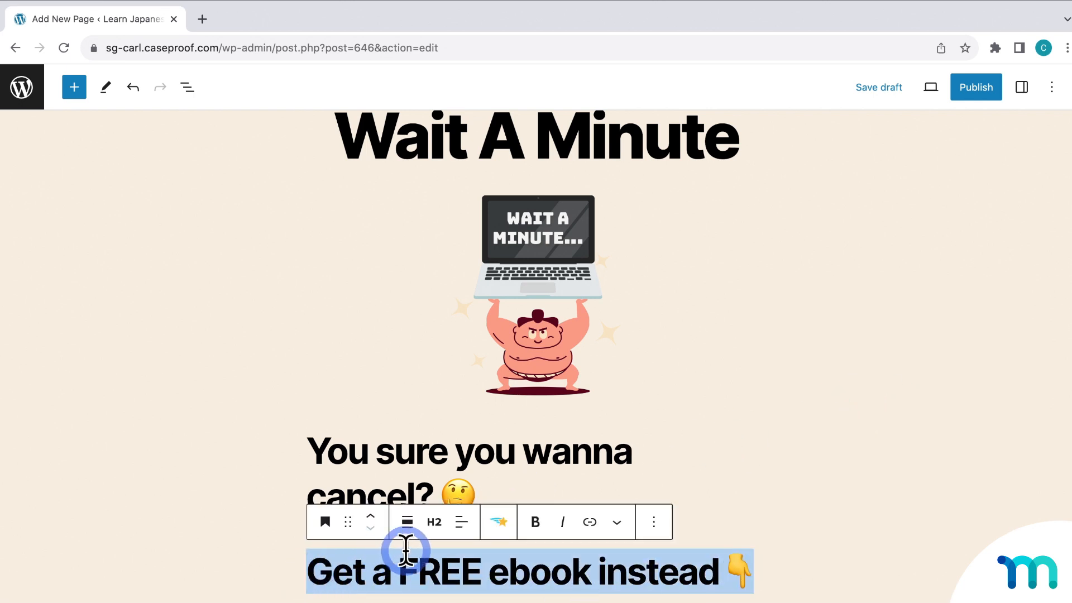
pyautogui.click(433, 521)
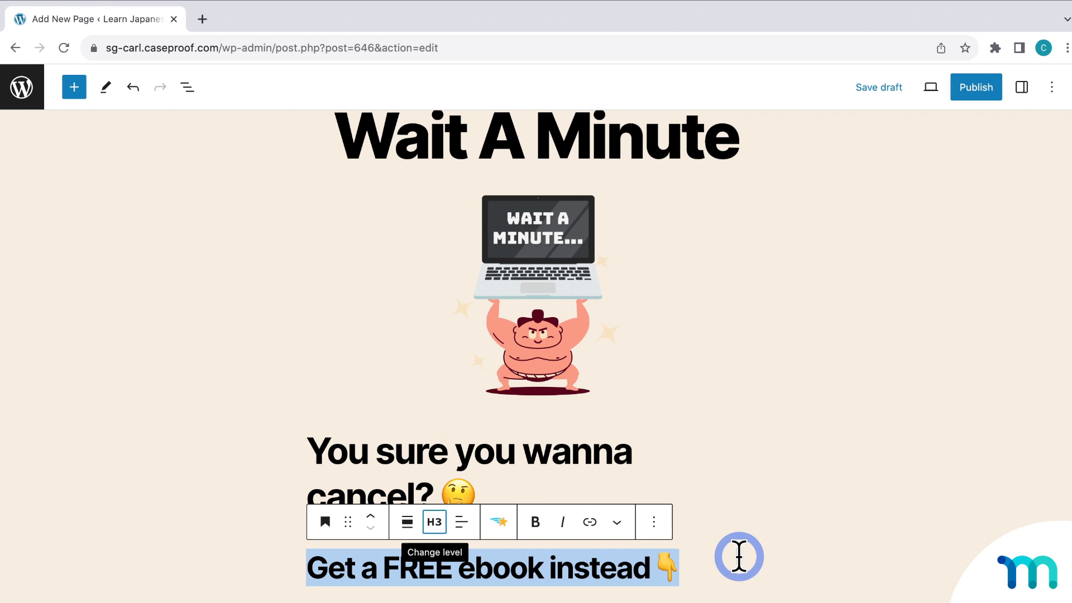
# Step: Add a Buttons block labelled 'GET YOUR FREE EBOOK'
pyautogui.click(753, 529)
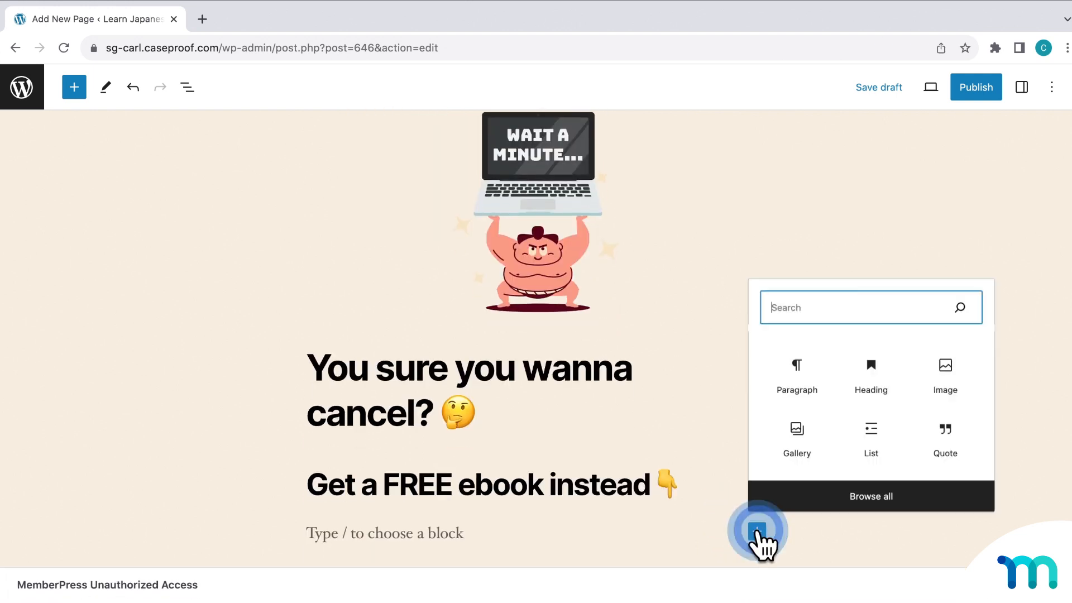
pyautogui.write('but')
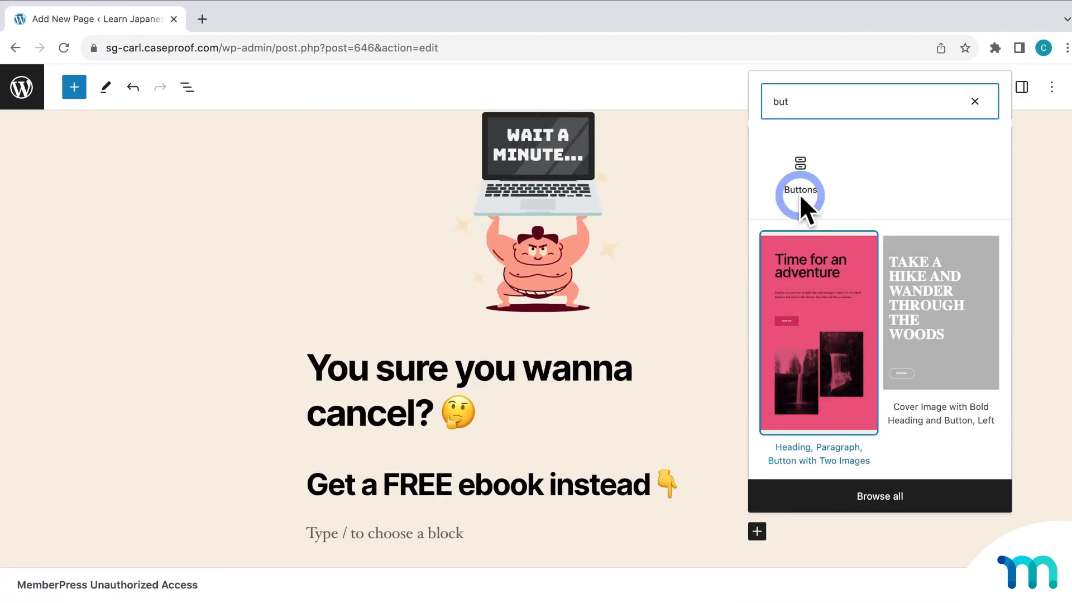
pyautogui.click(800, 190)
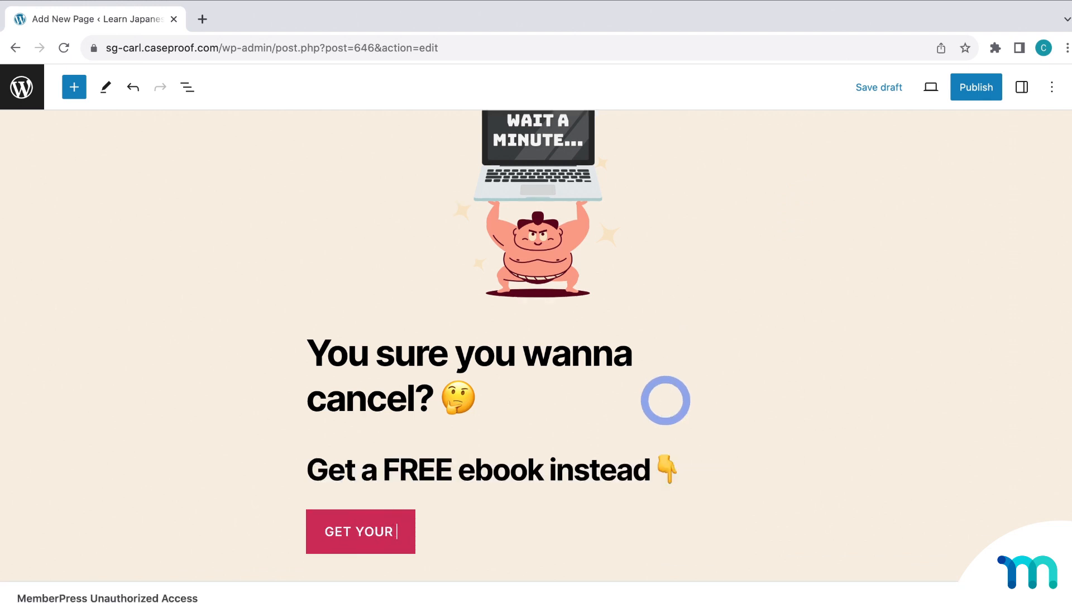
pyautogui.write('FREE EBOOK')
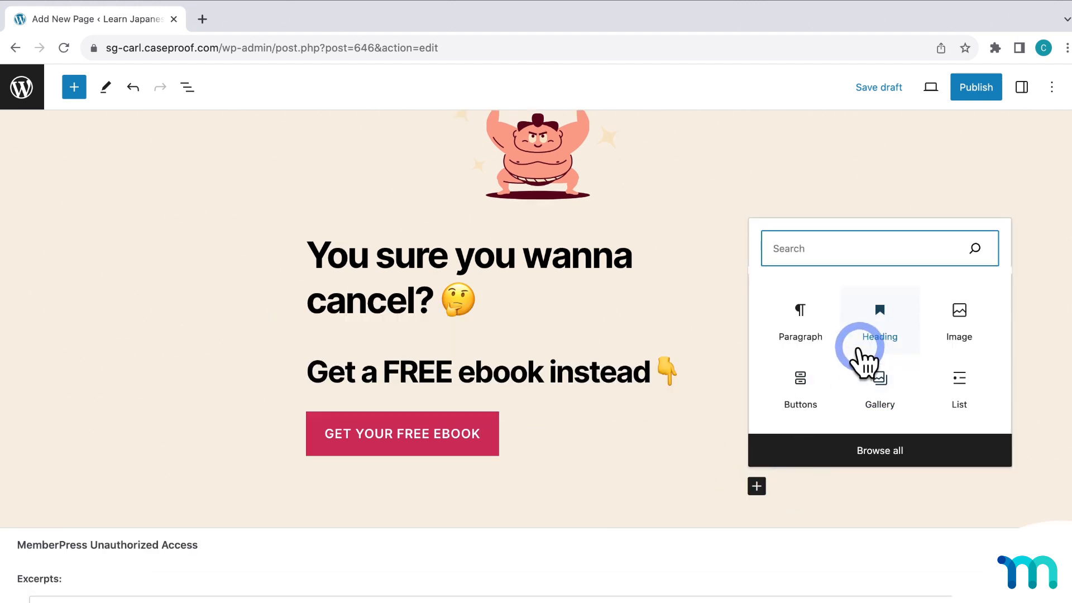
# Step: Add a heading 'watch this video to see all your membership has to offer'
pyautogui.click(880, 319)
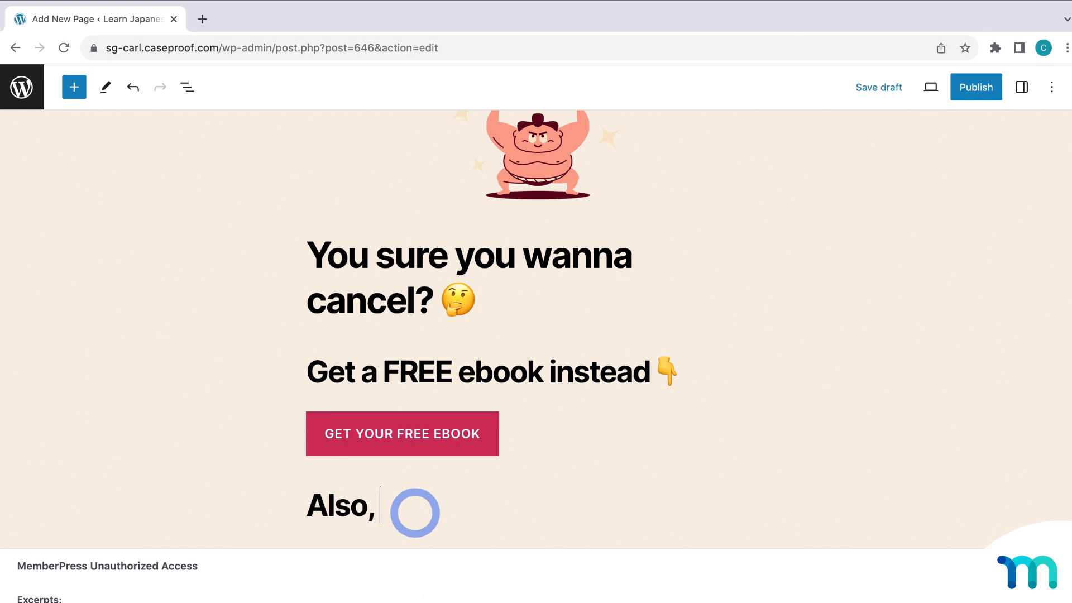
pyautogui.write('watch this video to see al')
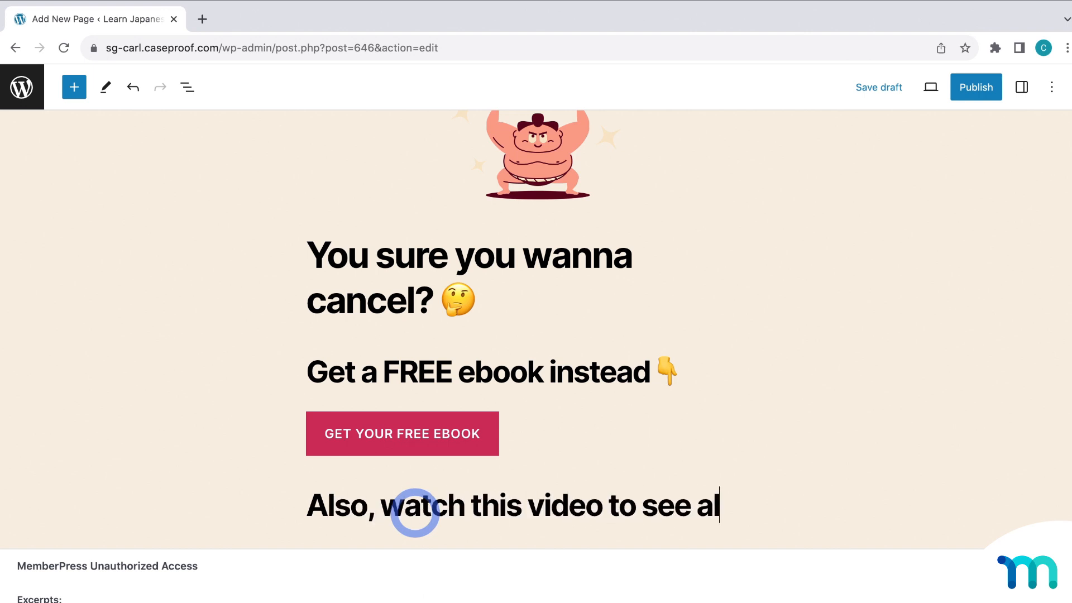
pyautogui.write('l your membership has to offer:')
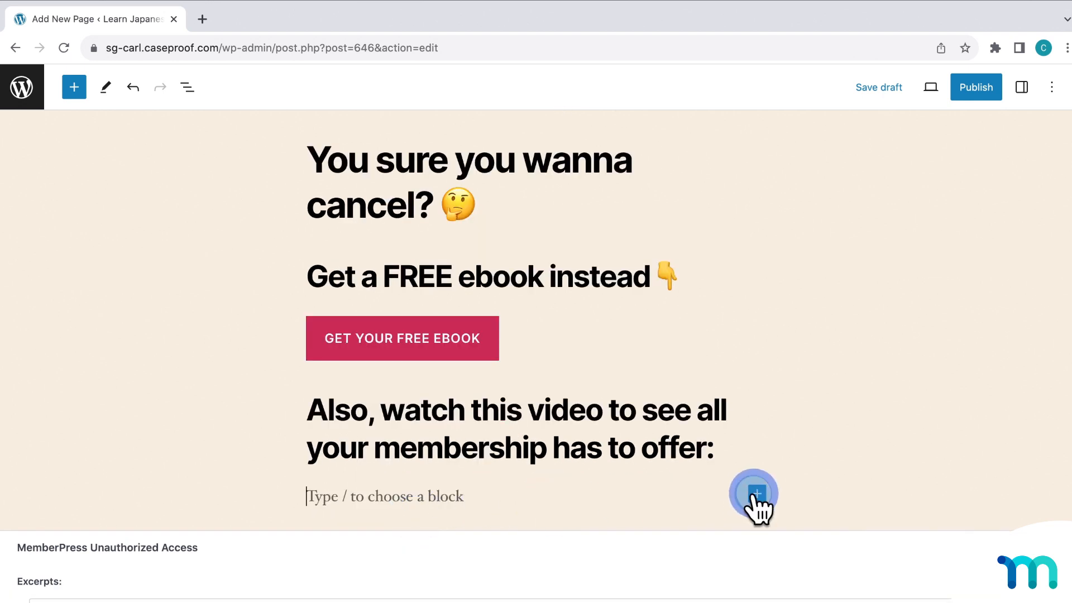
# Step: Embed the Learn Japanese tour YouTube video and add a closing paragraph 'Still not convinced? Sorry to see you go.'
pyautogui.click(751, 492)
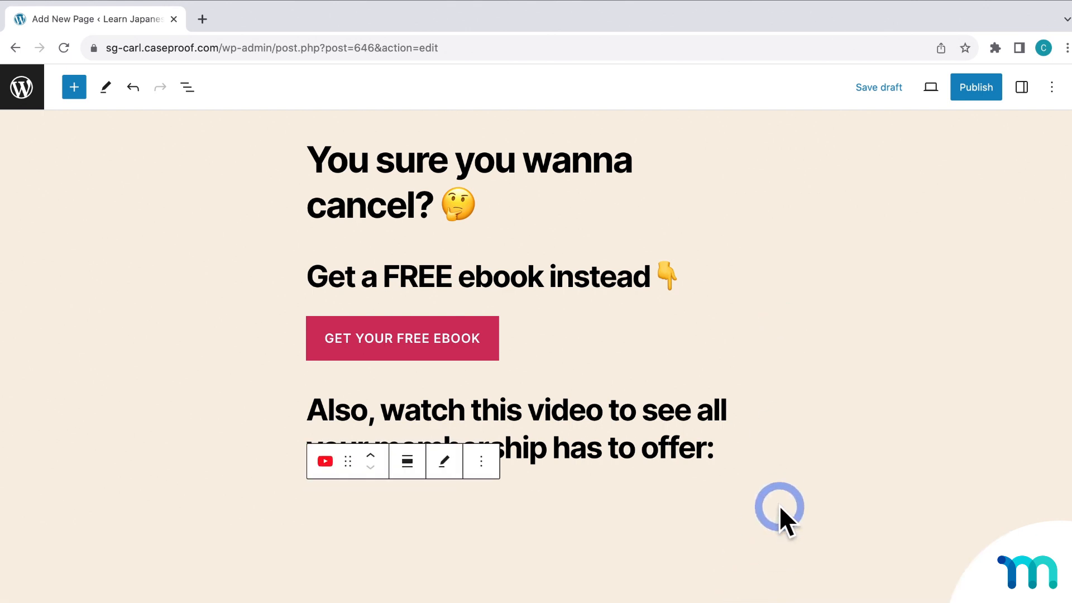
pyautogui.scroll(-3)
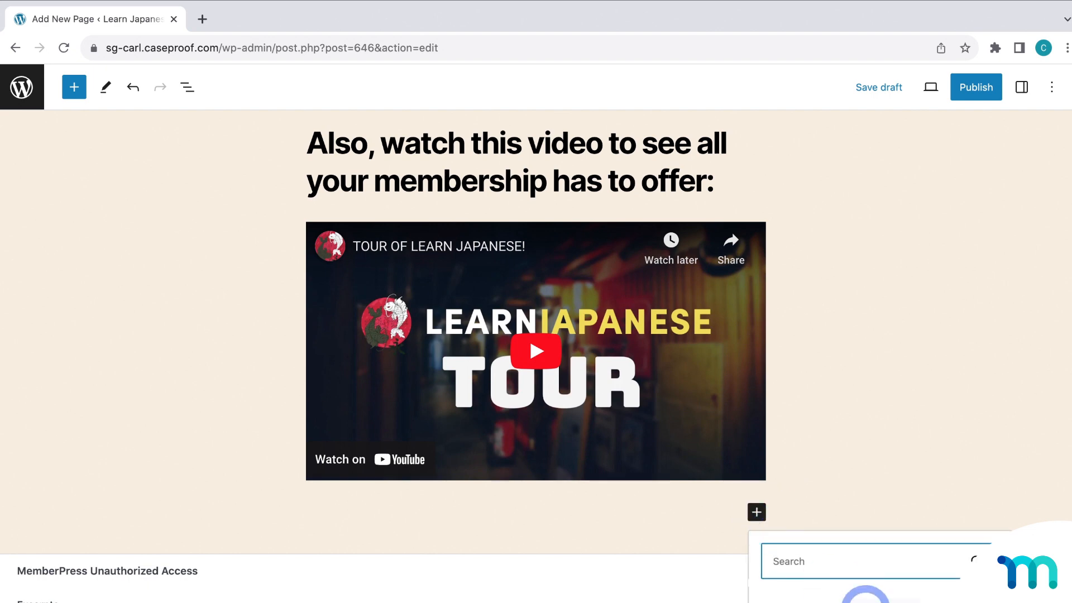
pyautogui.write('Still not convinced? Sorry')
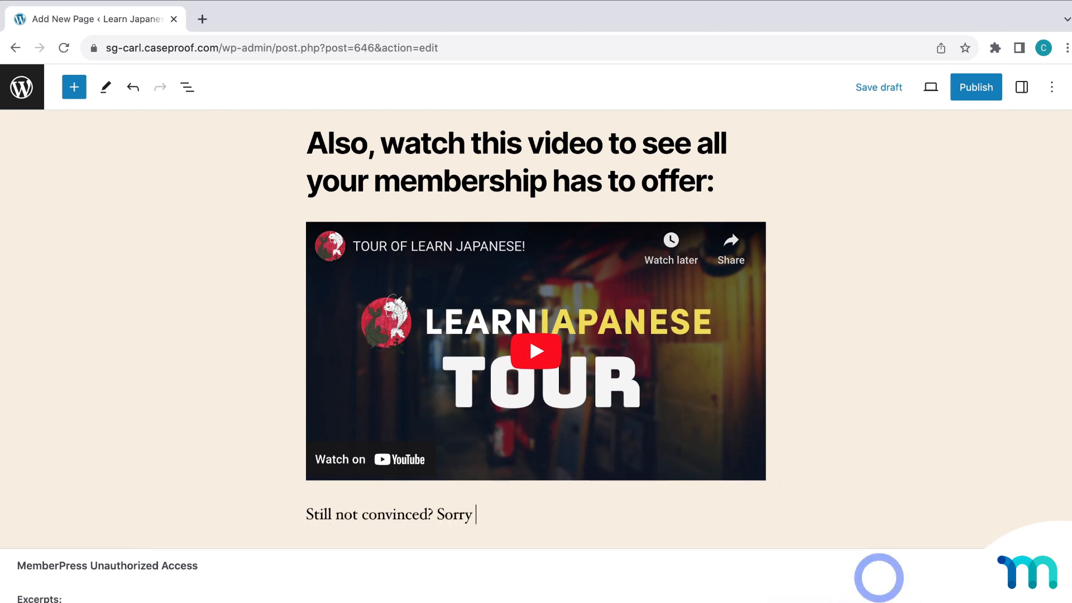
pyautogui.write('to see you go')
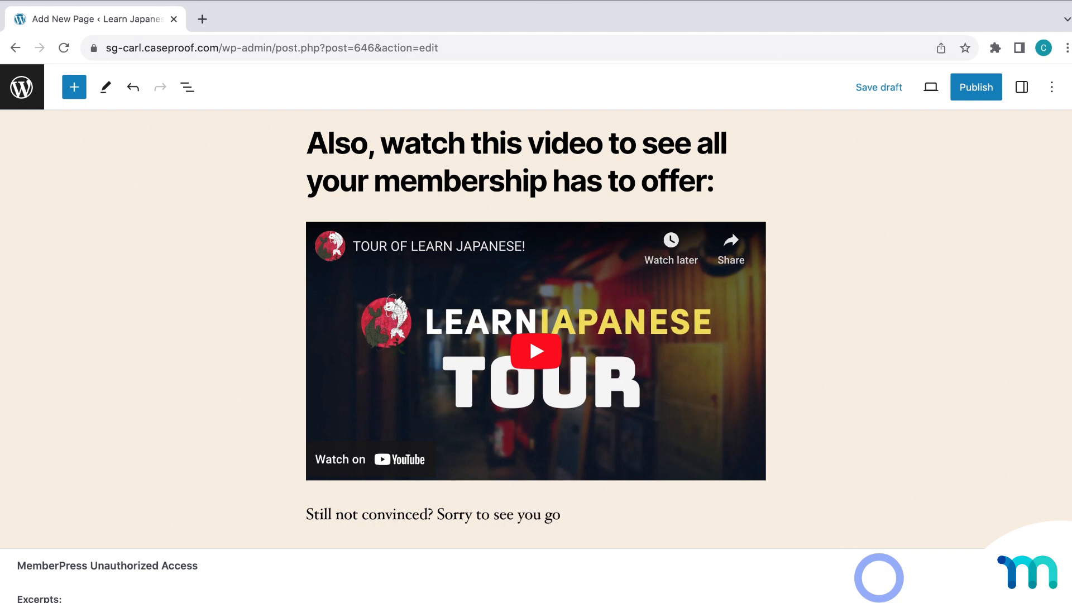
pyautogui.click(433, 514)
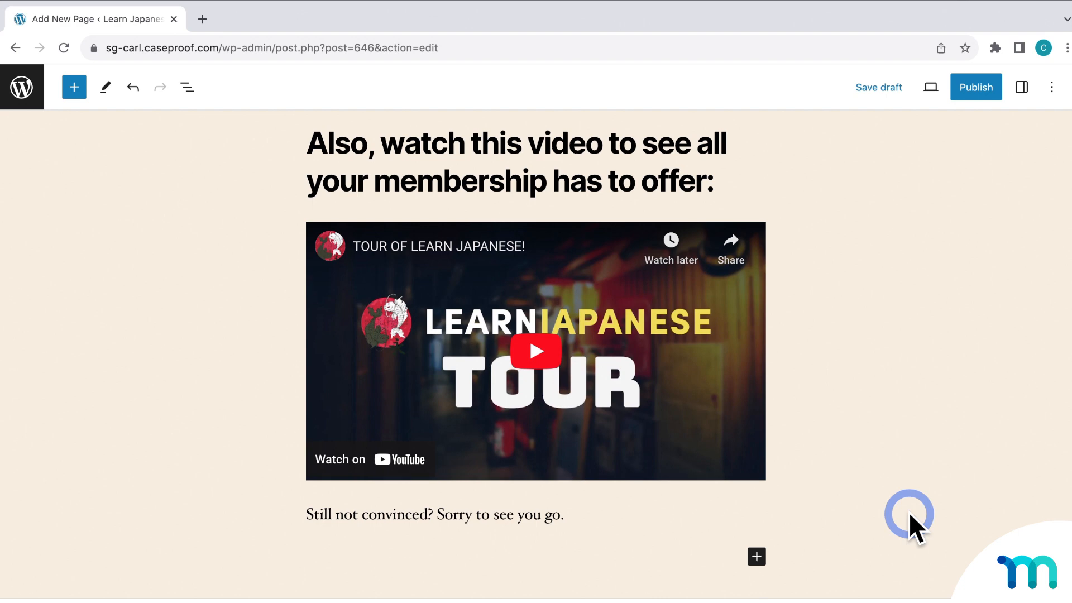
# Step: Open MemberPress Settings > Account in a new tab to view the Cancel Override settings
pyautogui.click(201, 18)
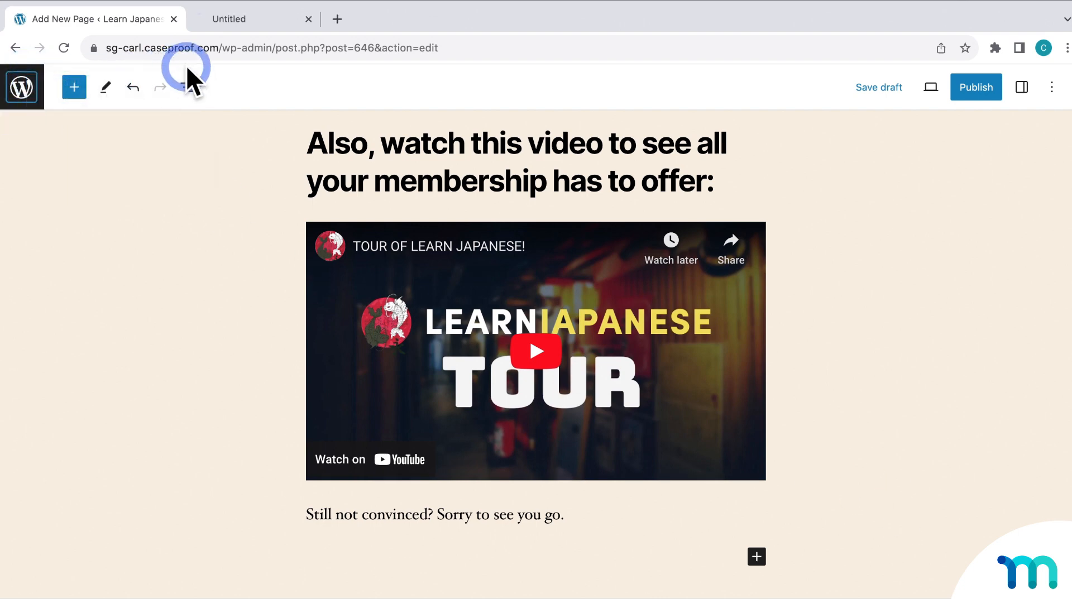
pyautogui.click(248, 18)
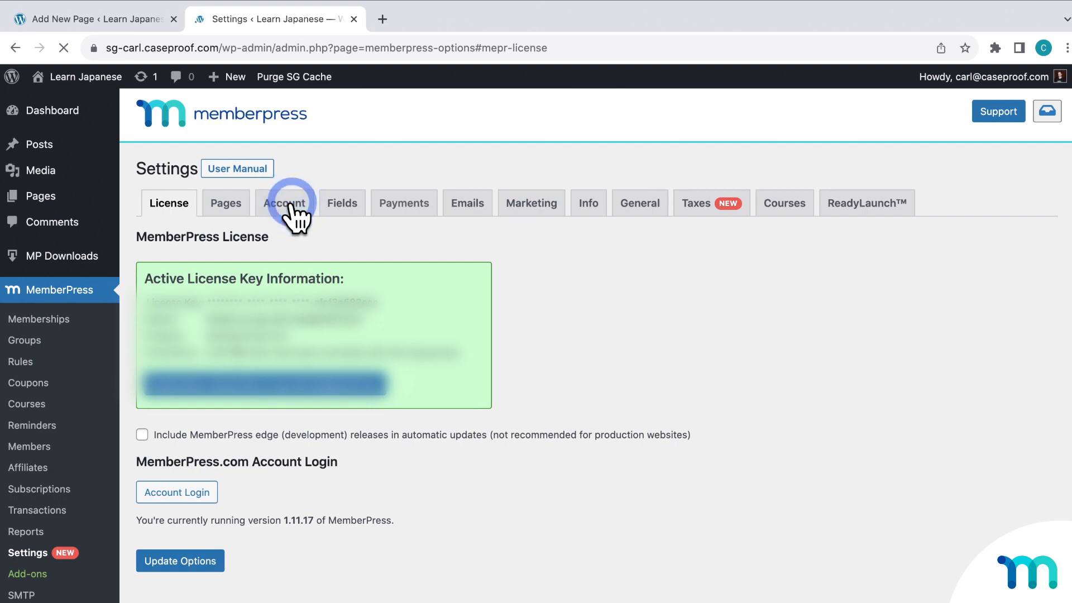
pyautogui.click(283, 203)
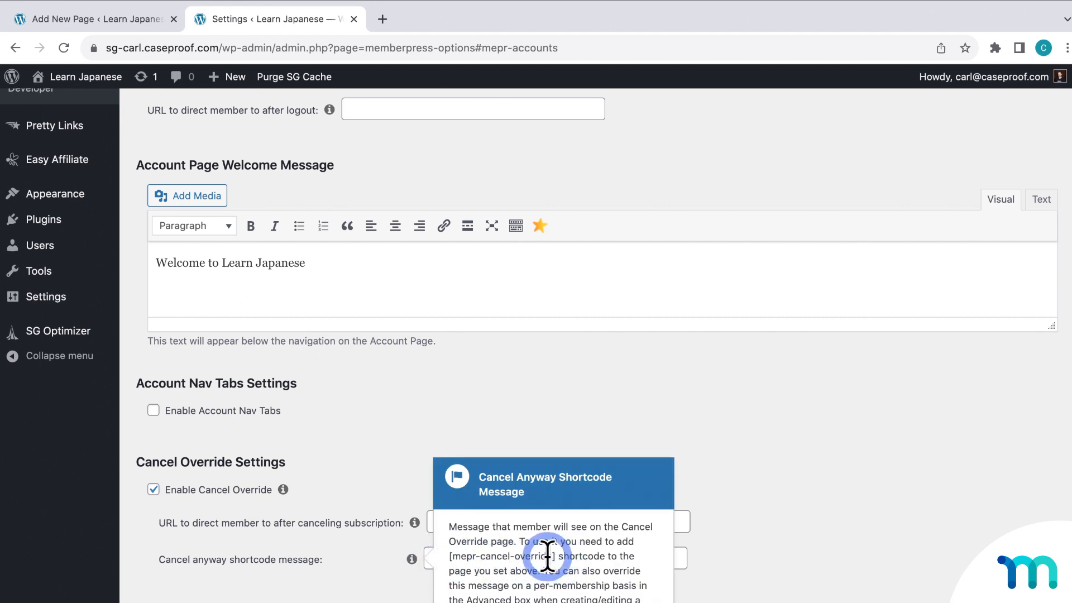
pyautogui.moveTo(506, 555)
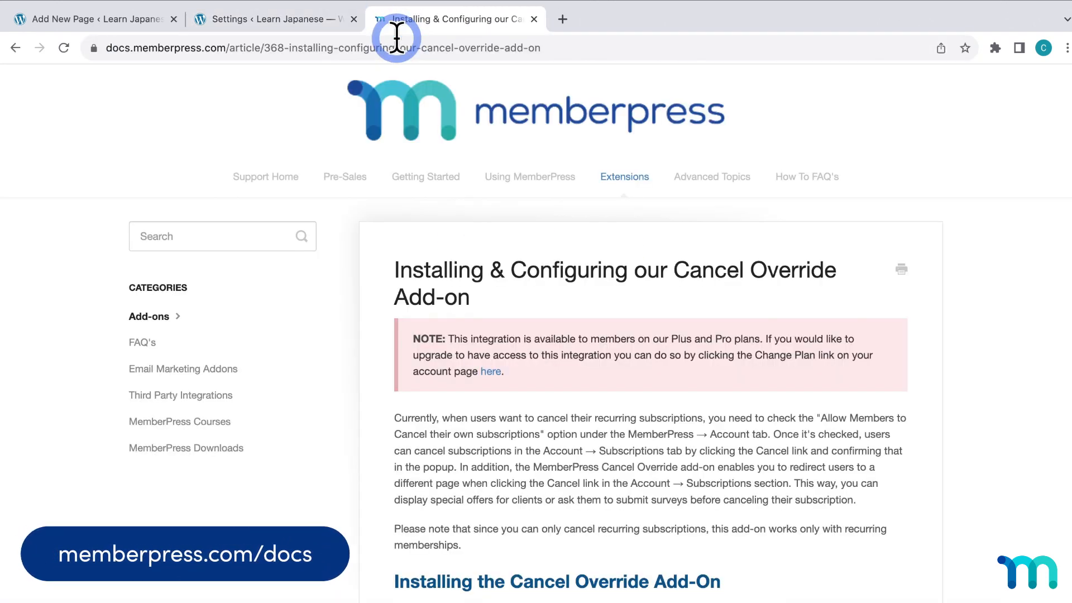
# Step: Copy the [mepr-cancel-override] shortcode from the docs article and return to the page editor
pyautogui.scroll(-3)
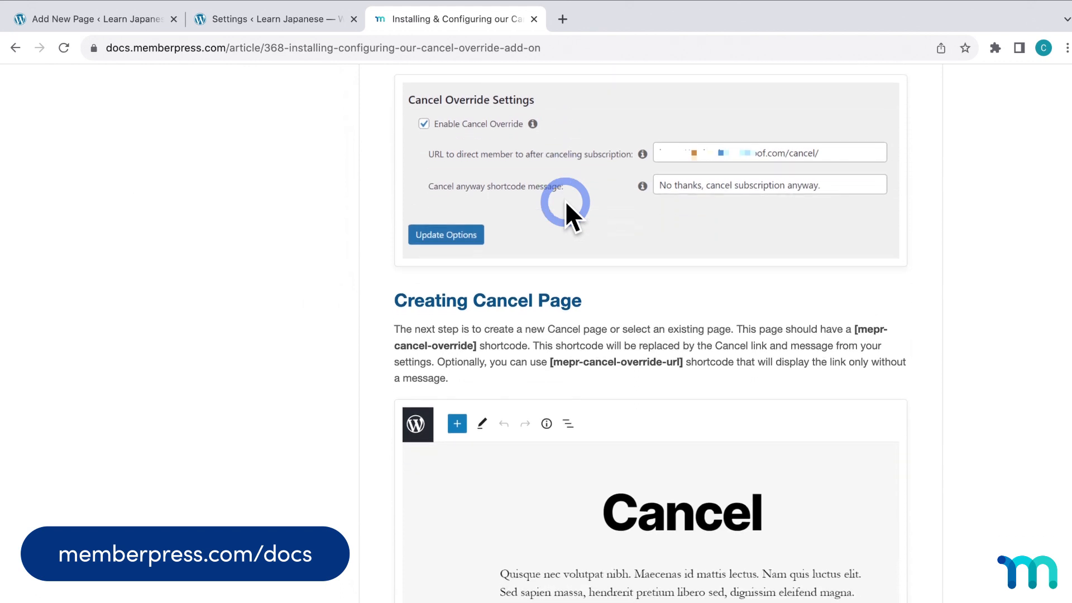
pyautogui.scroll(-3)
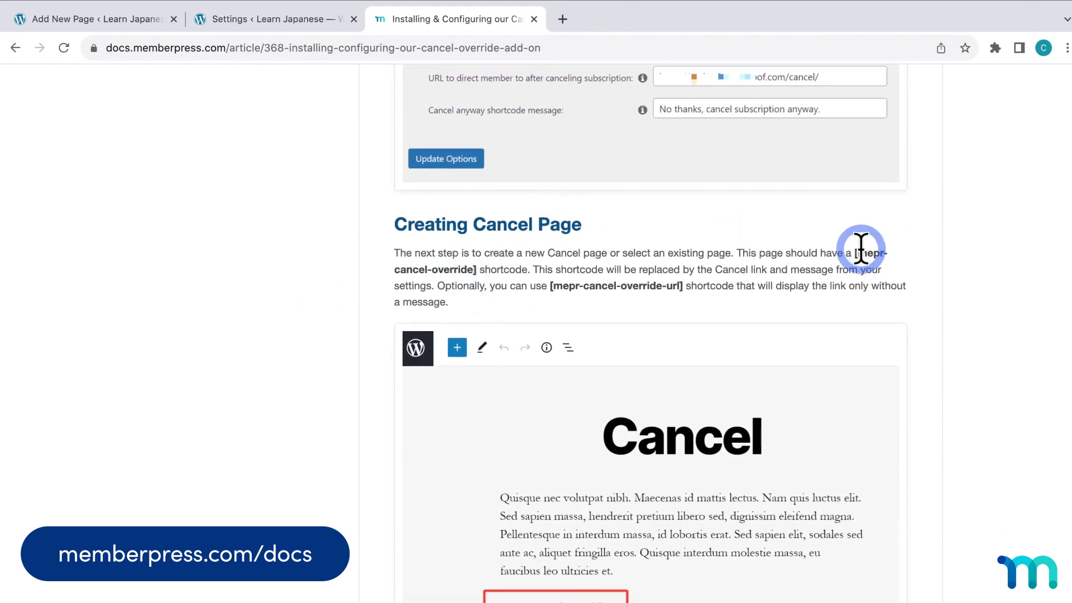
pyautogui.moveTo(853, 254); pyautogui.dragTo(479, 269)
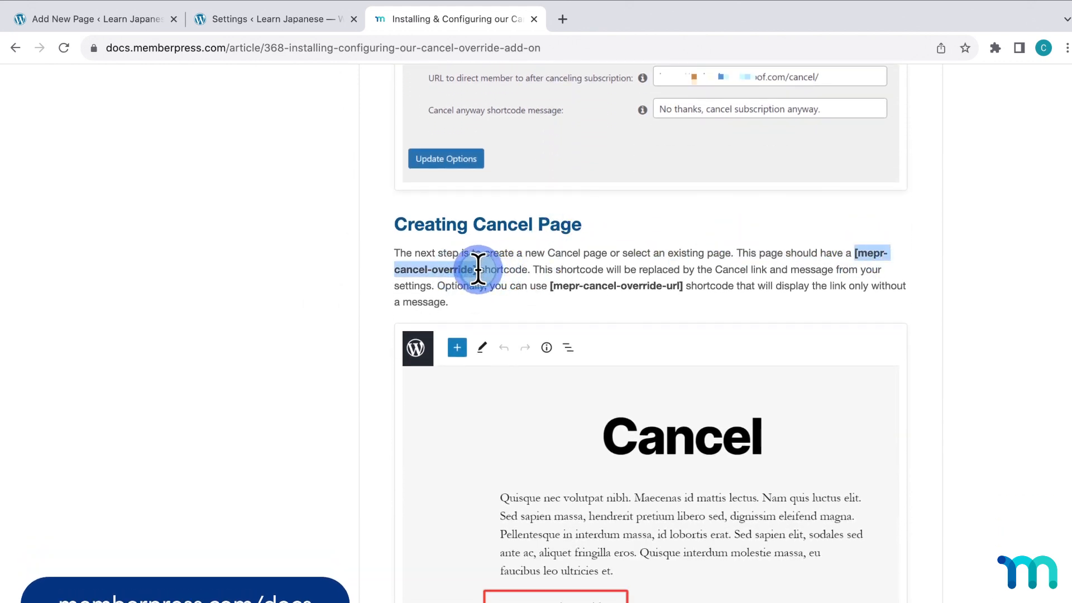
pyautogui.rightClick(480, 269)
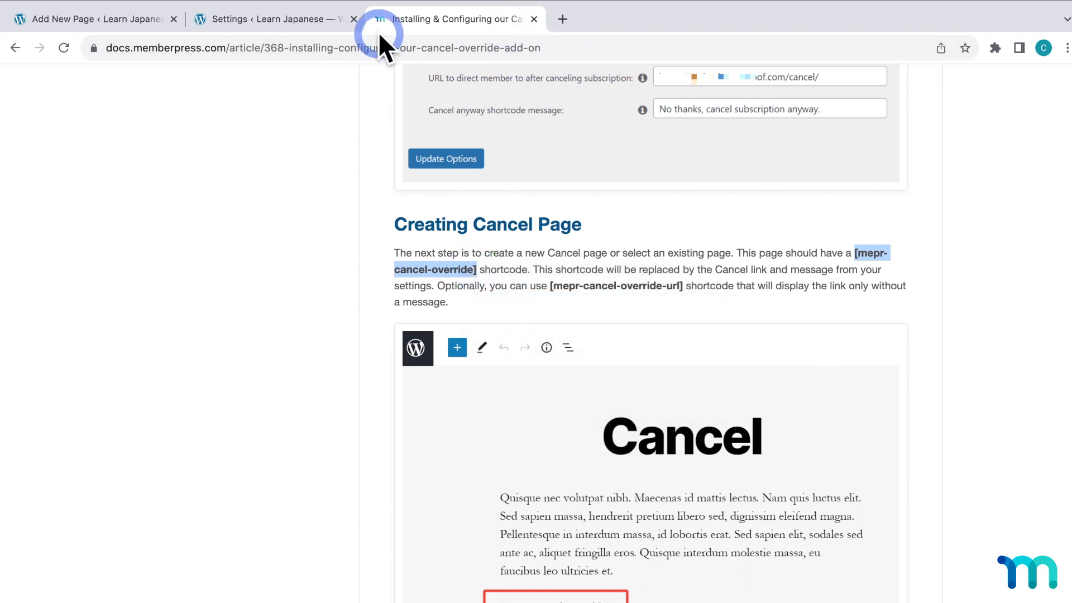
pyautogui.click(89, 18)
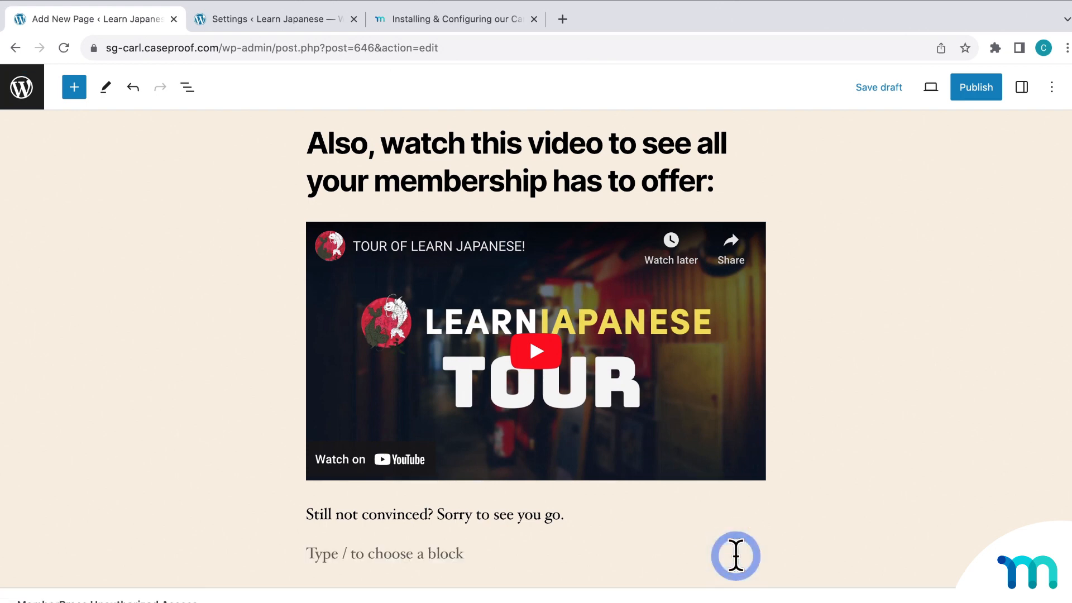
# Step: End the page with the [mepr-cancel-override] shortcode, publish it live, and copy its address
pyautogui.write('[mepr-cancel-override]')
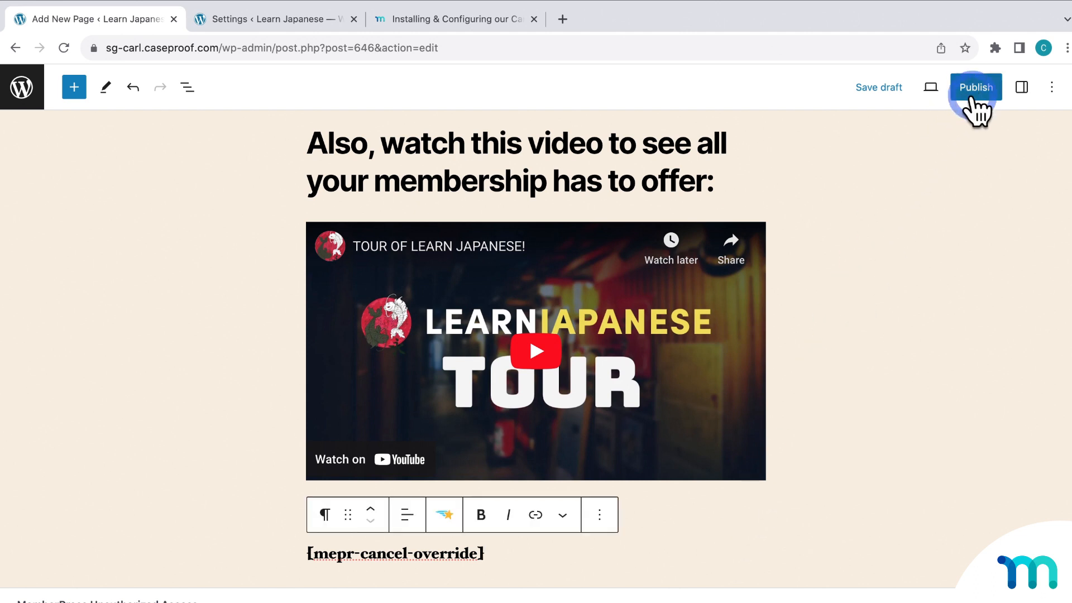
pyautogui.click(976, 87)
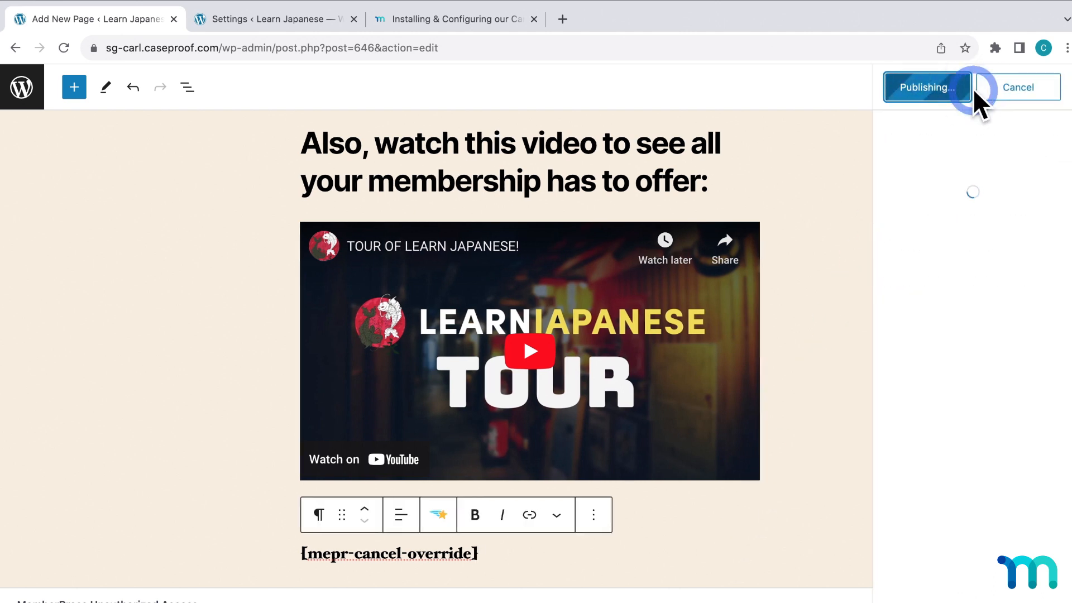
pyautogui.click(927, 88)
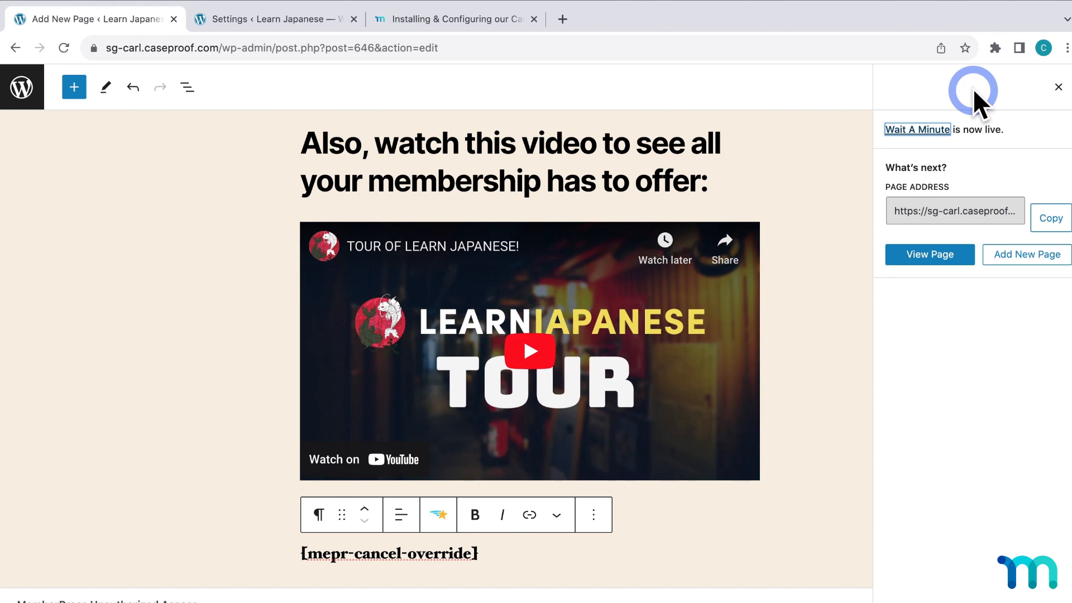
pyautogui.click(1045, 218)
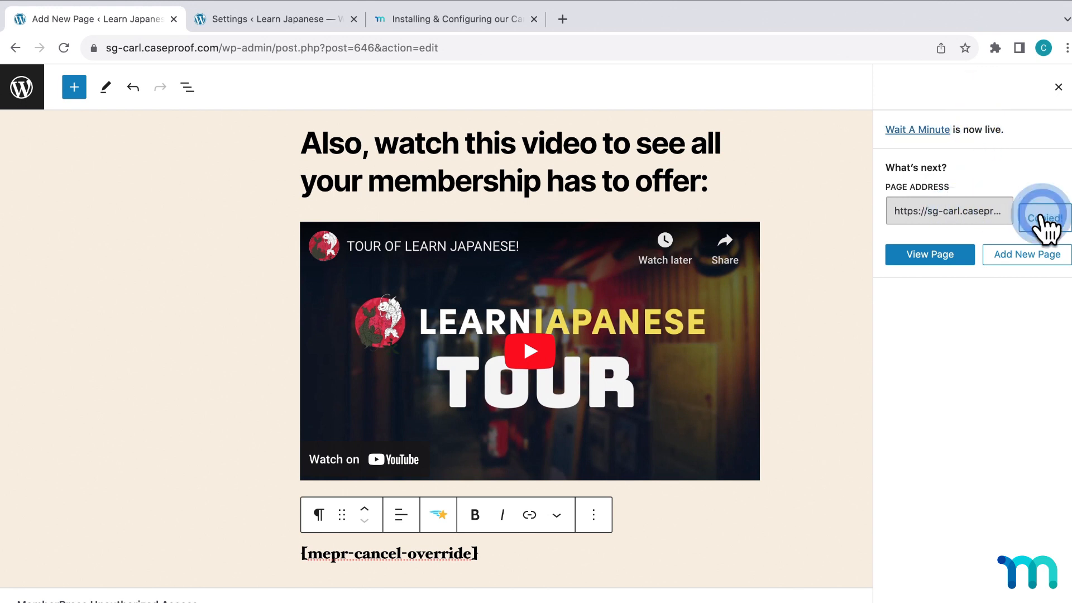
pyautogui.click(1042, 218)
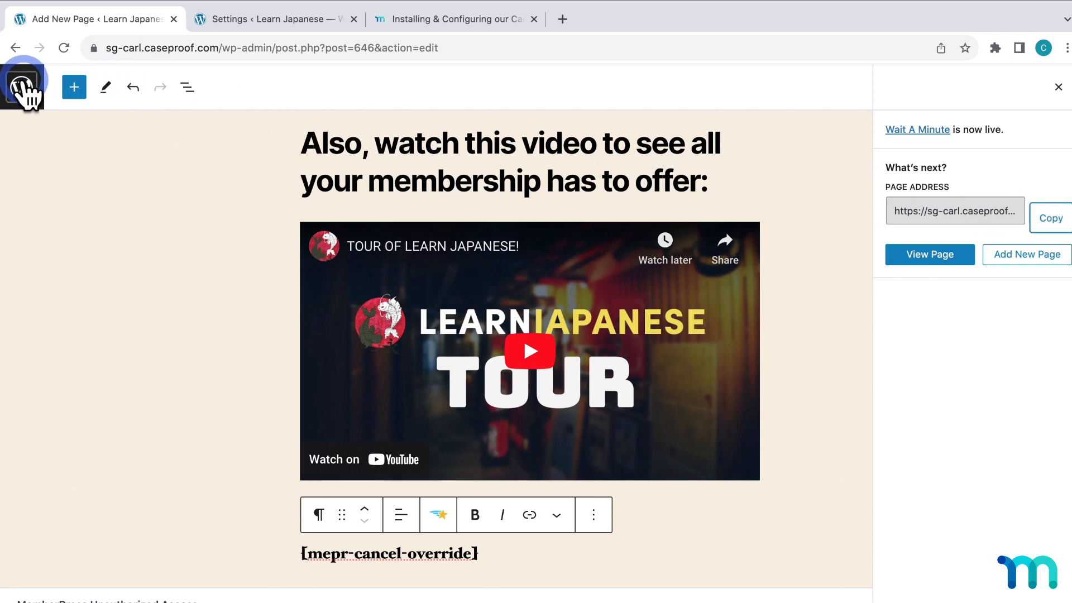
pyautogui.click(235, 17)
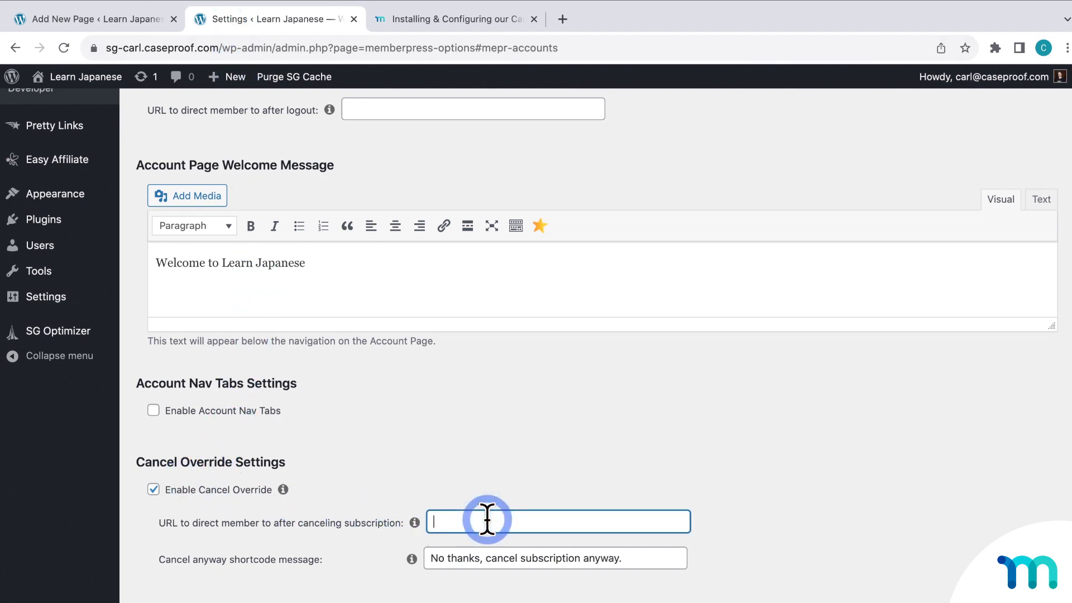
pyautogui.write('https://sg-carl.caseproof.com/wait-a-minute/')
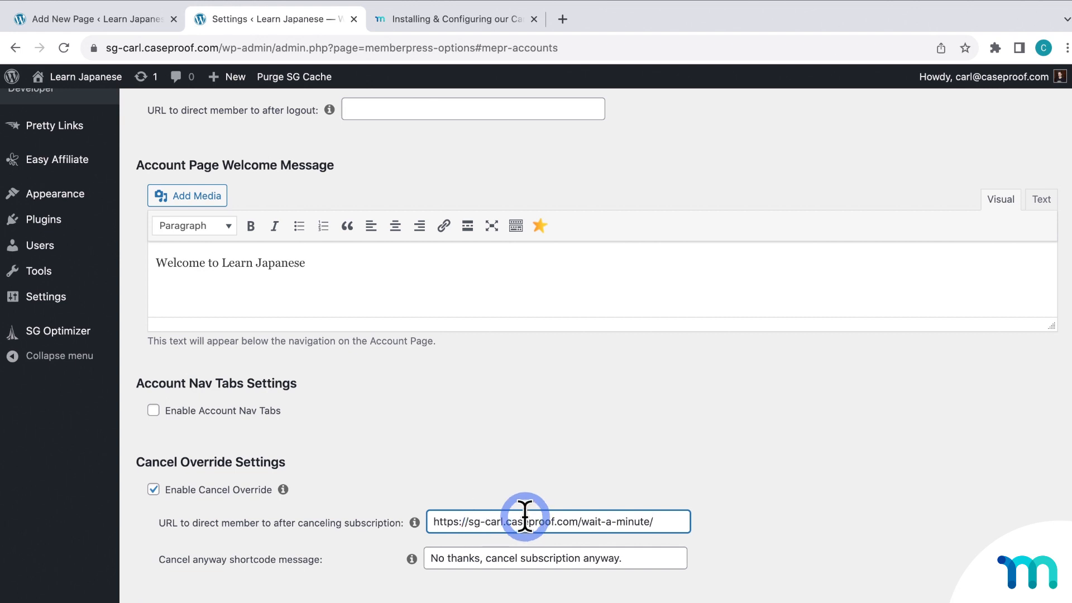
pyautogui.moveTo(726, 470)
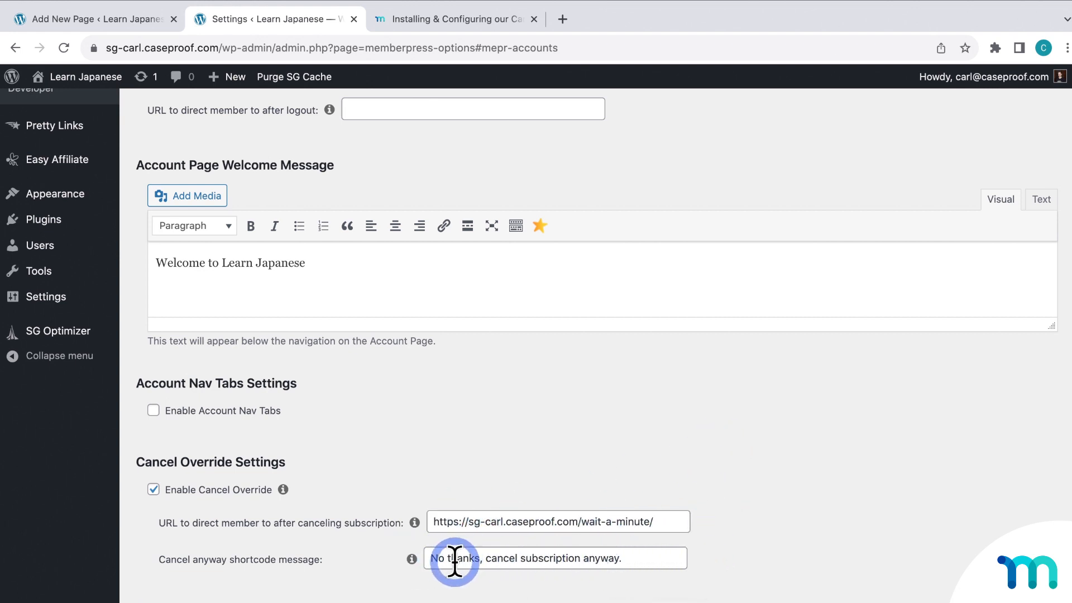
pyautogui.click(539, 560)
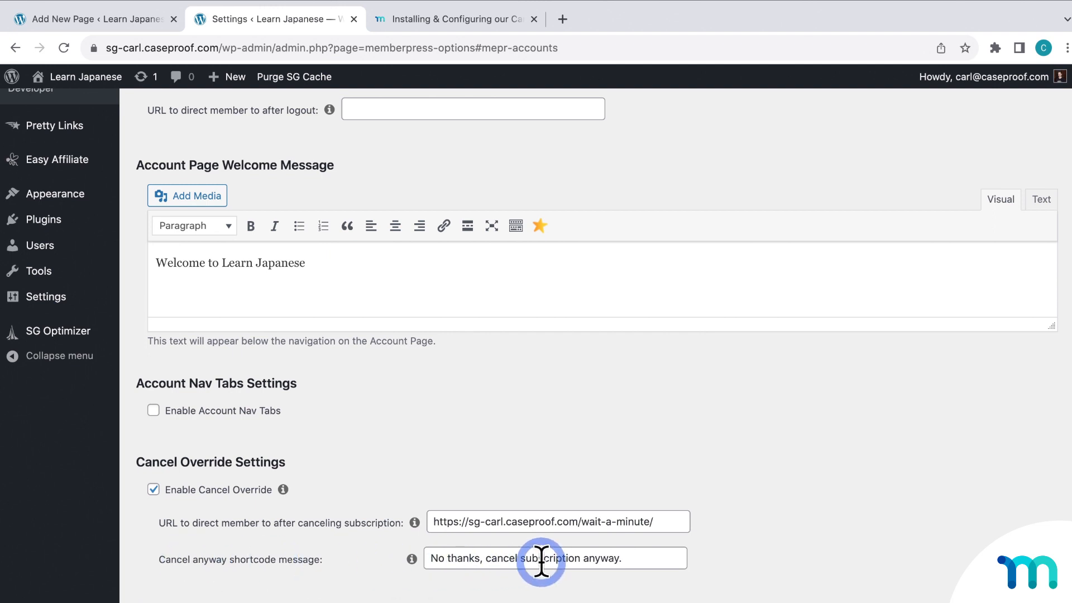
pyautogui.moveTo(607, 558)
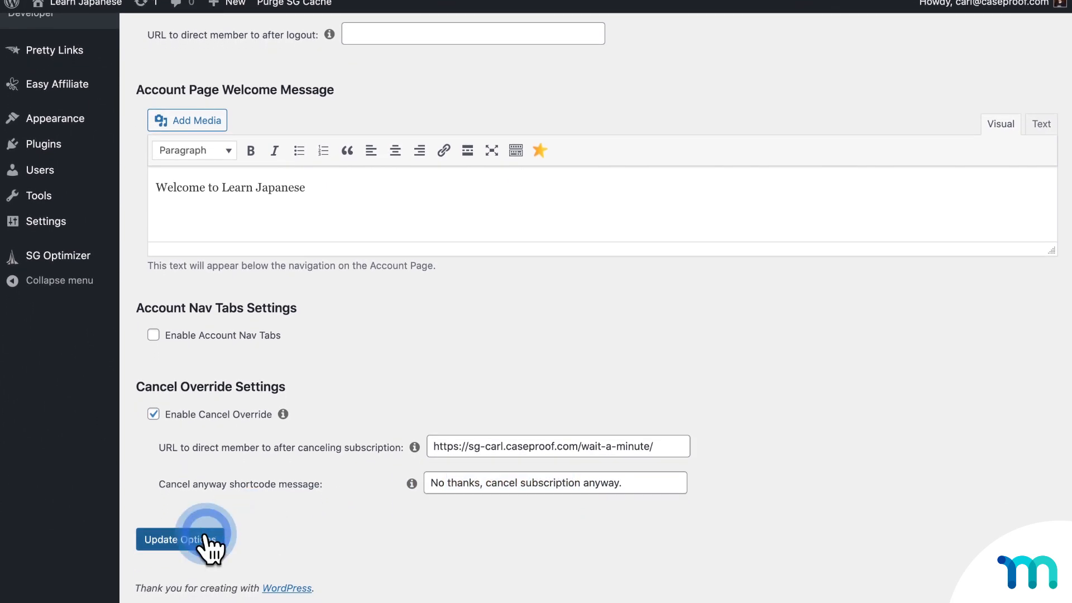
pyautogui.click(196, 540)
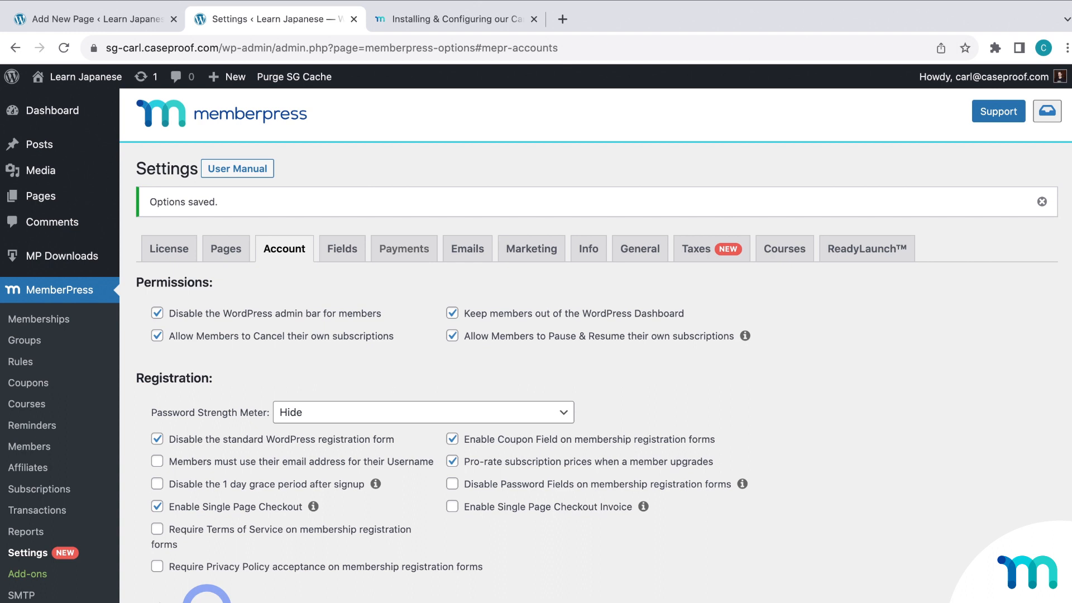
# Step: Open the Learn Japanese public site in an incognito window via Visit Site
pyautogui.click(157, 336)
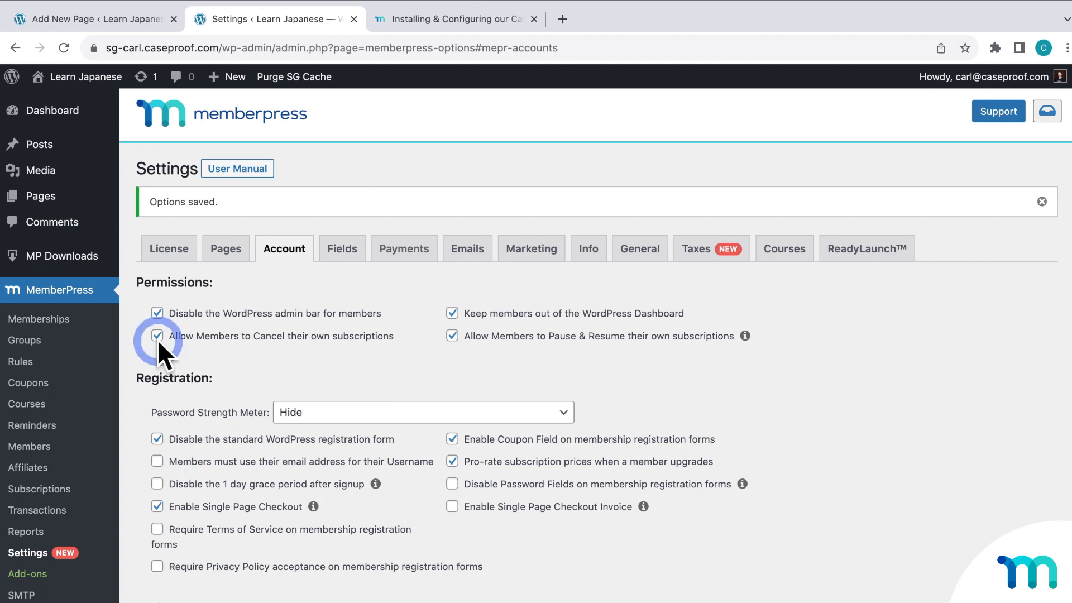
pyautogui.rightClick(86, 77)
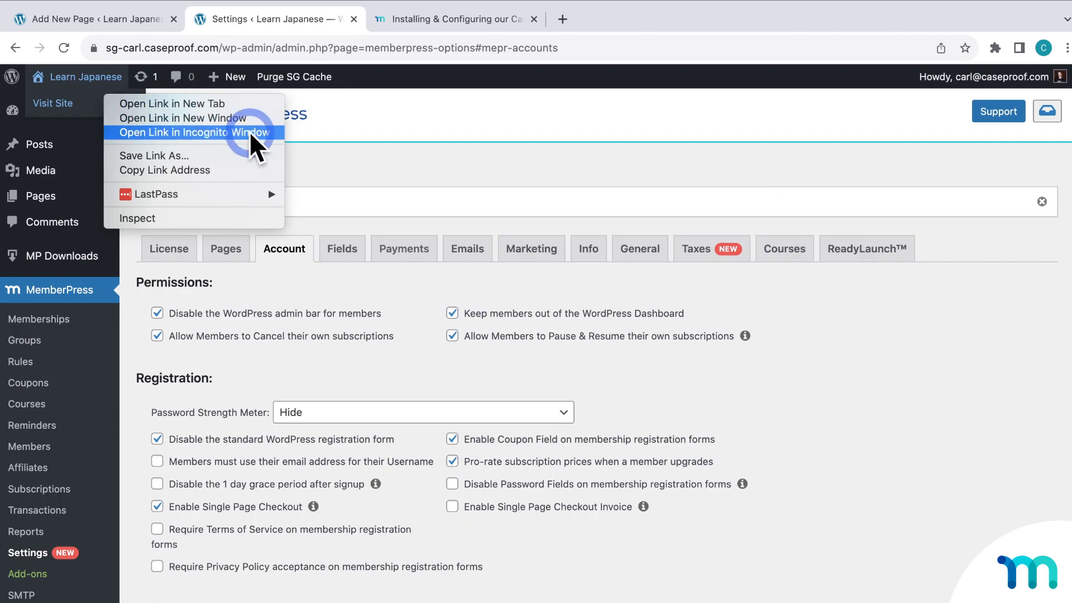
pyautogui.click(197, 133)
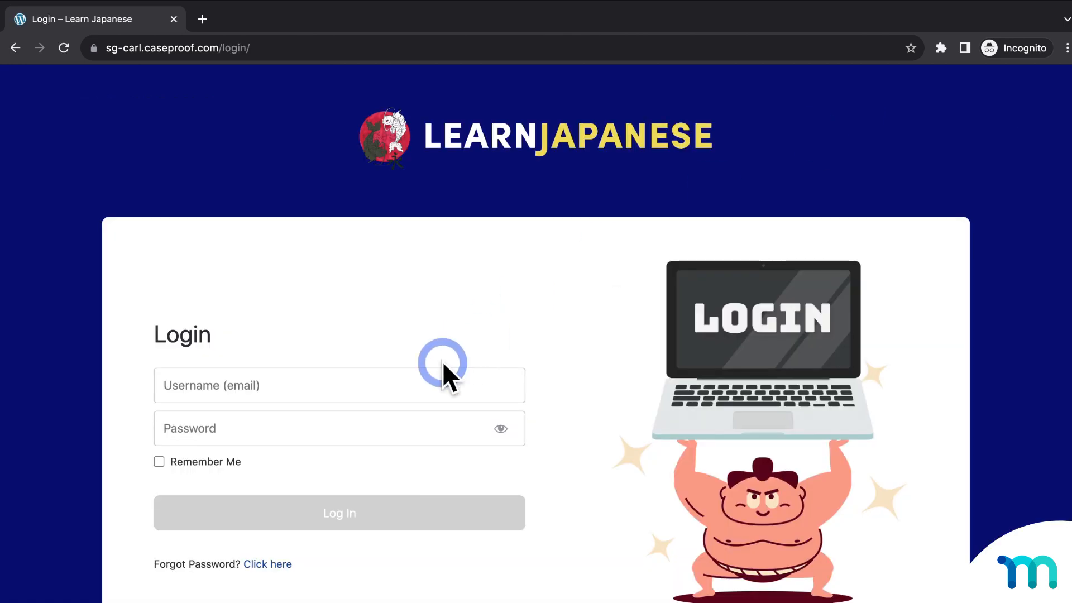
# Step: Log in as janedough1 and cancel the Monthly subscription from Account > Subscriptions
pyautogui.write('janedough1')
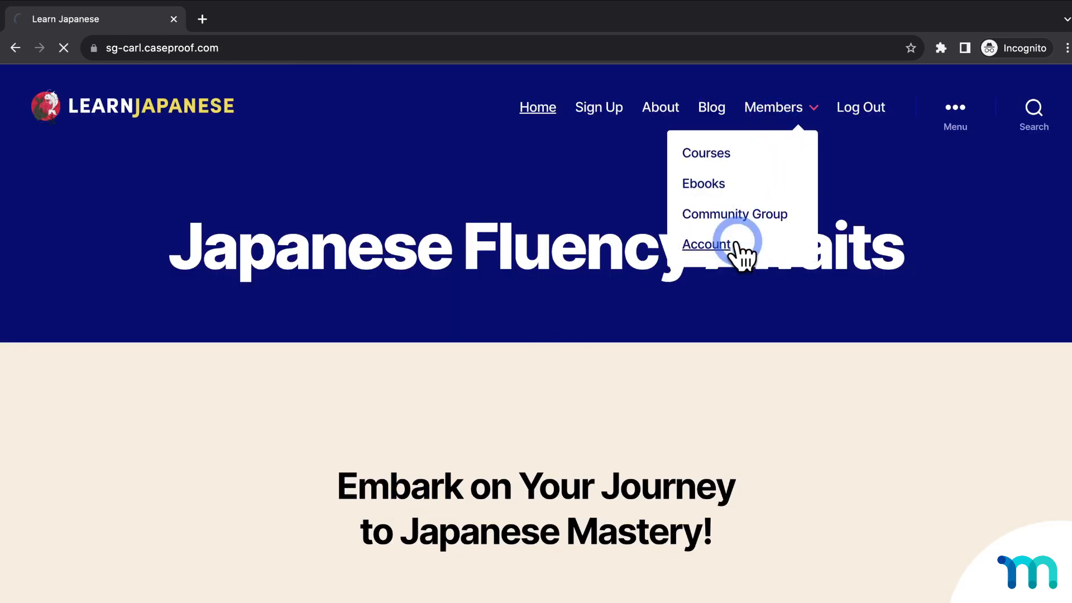
pyautogui.click(706, 244)
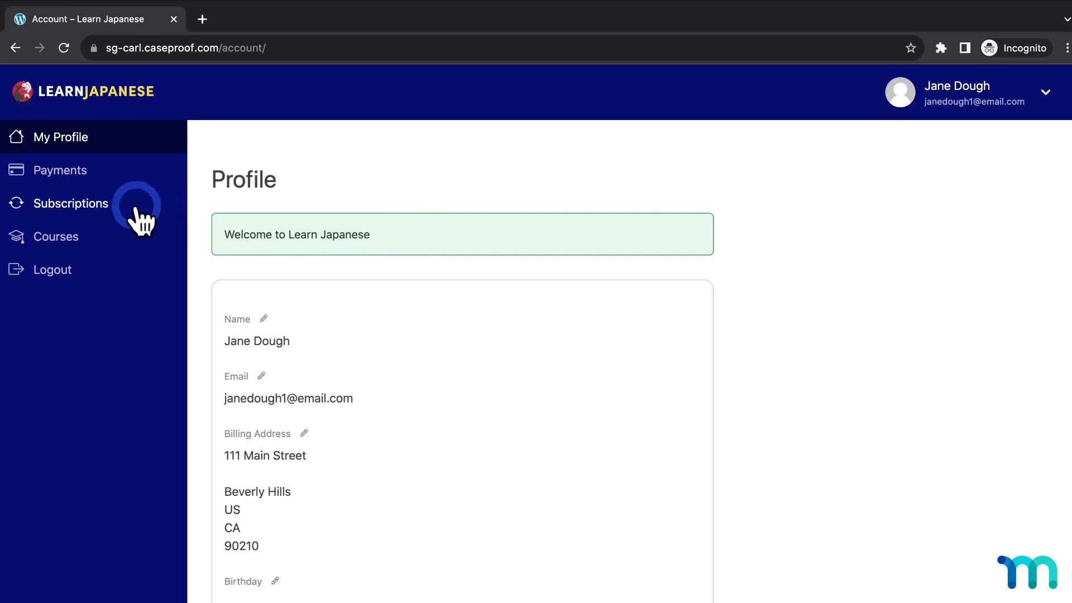
pyautogui.click(70, 203)
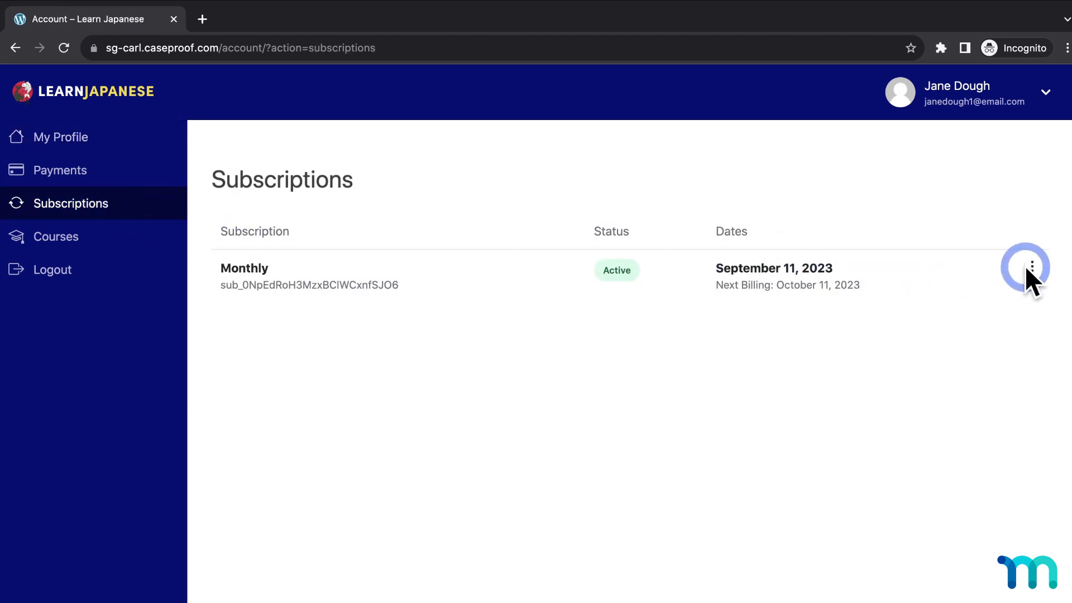
pyautogui.click(1032, 267)
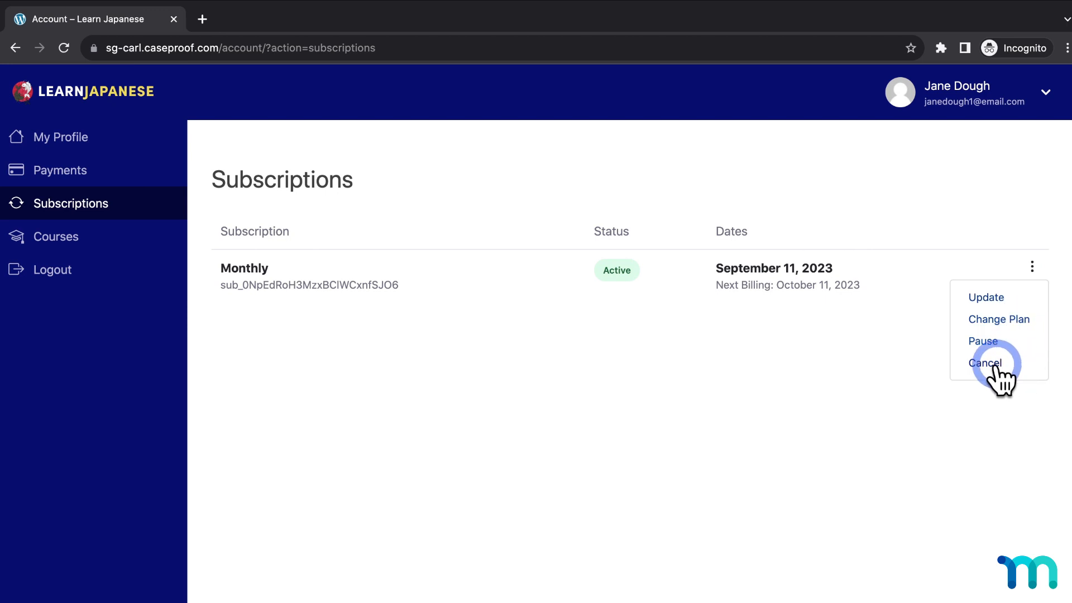
pyautogui.click(985, 363)
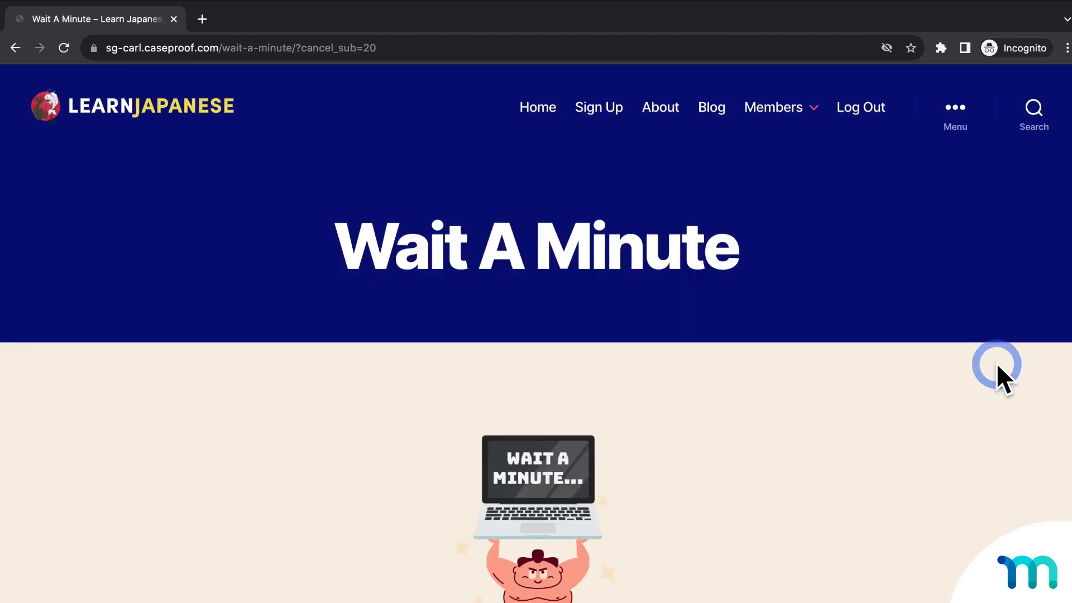
# Step: Scroll past the retention offers and confirm 'No thanks, cancel subscription anyway'
pyautogui.scroll(-3)
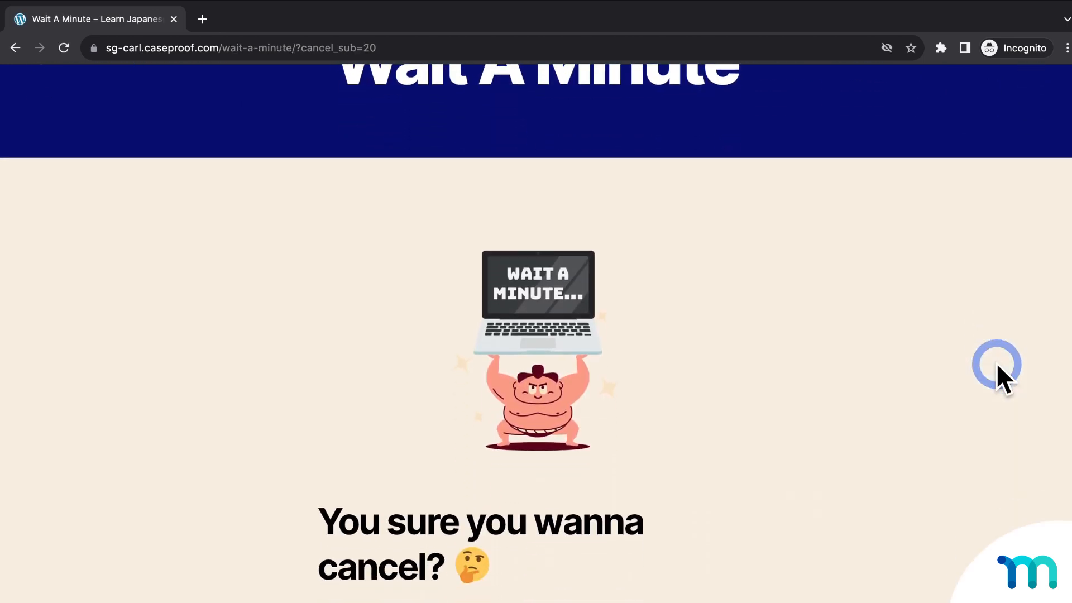
pyautogui.scroll(-3)
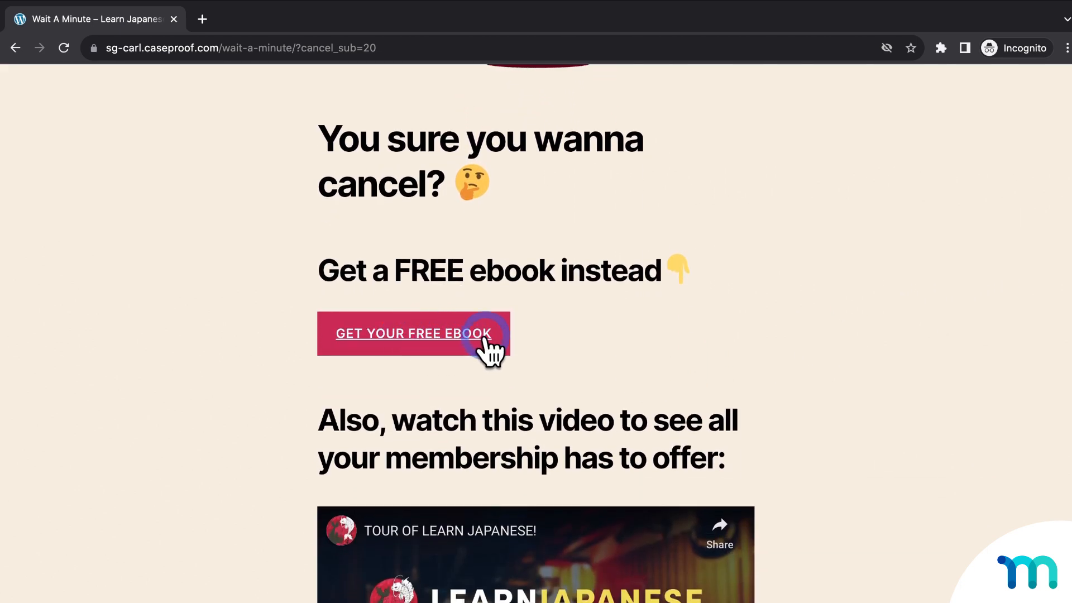
pyautogui.scroll(-3)
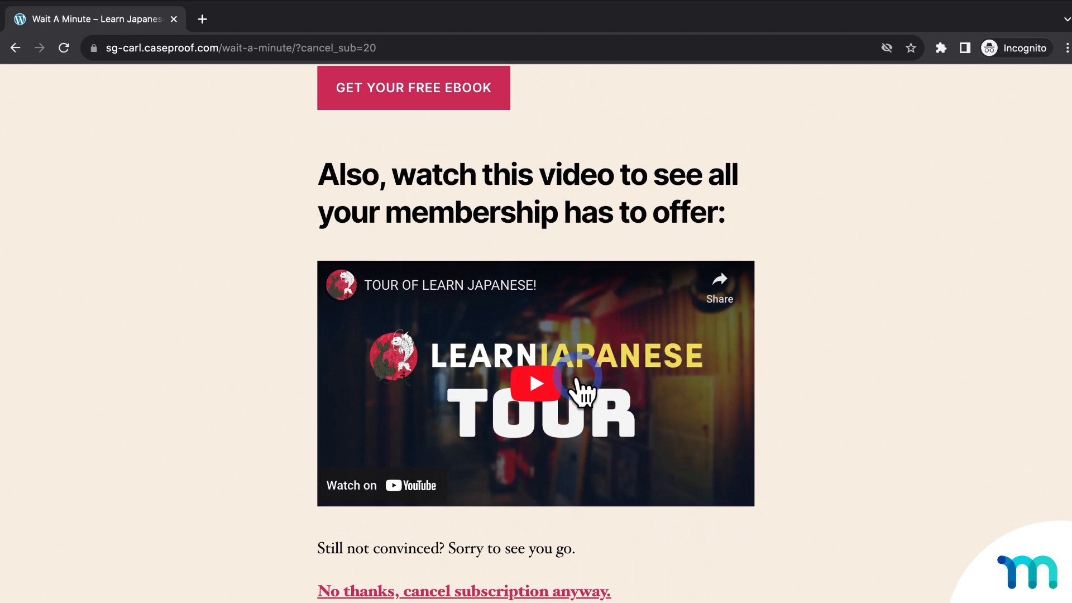
pyautogui.scroll(-3)
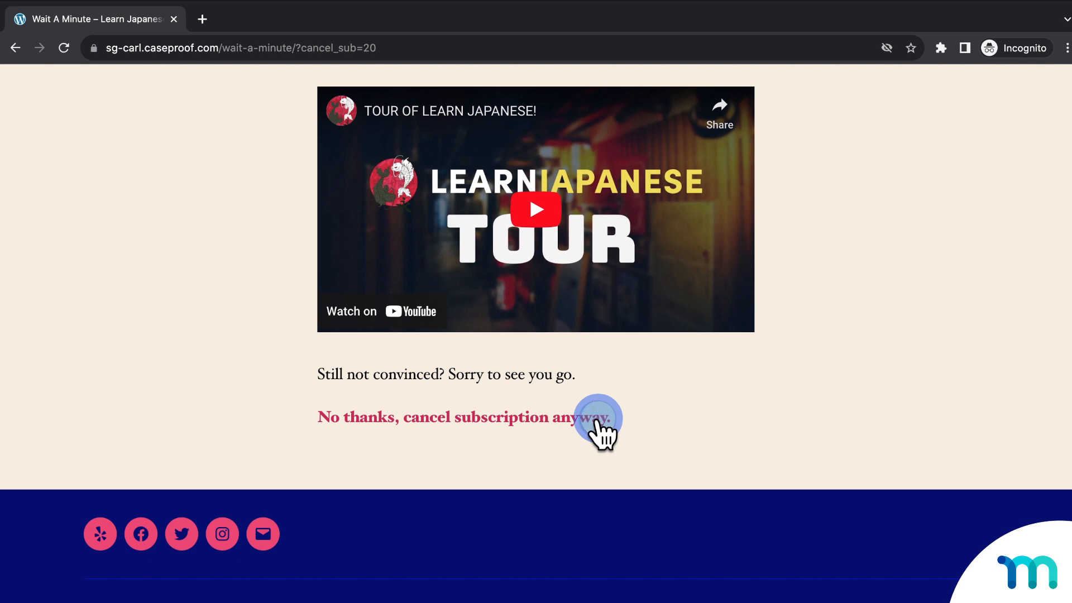
pyautogui.click(597, 417)
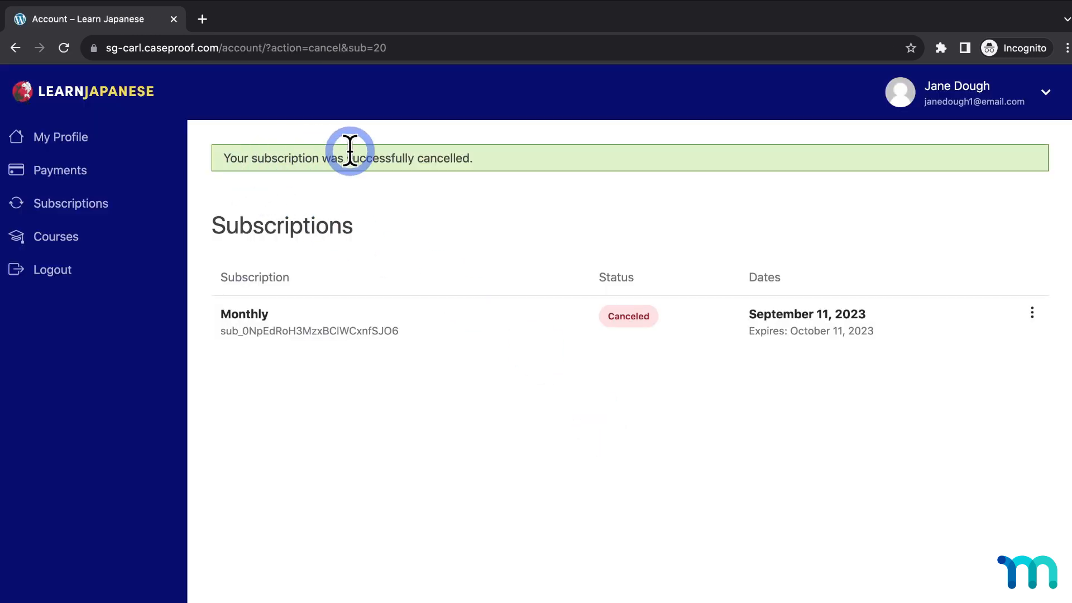
pyautogui.moveTo(628, 318)
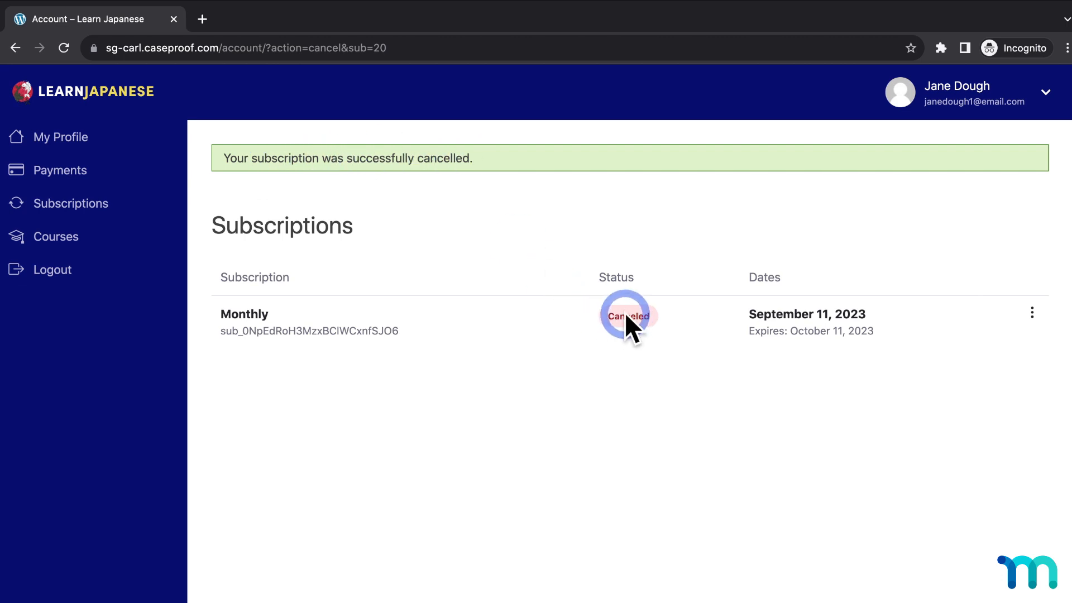
pyautogui.moveTo(273, 127)
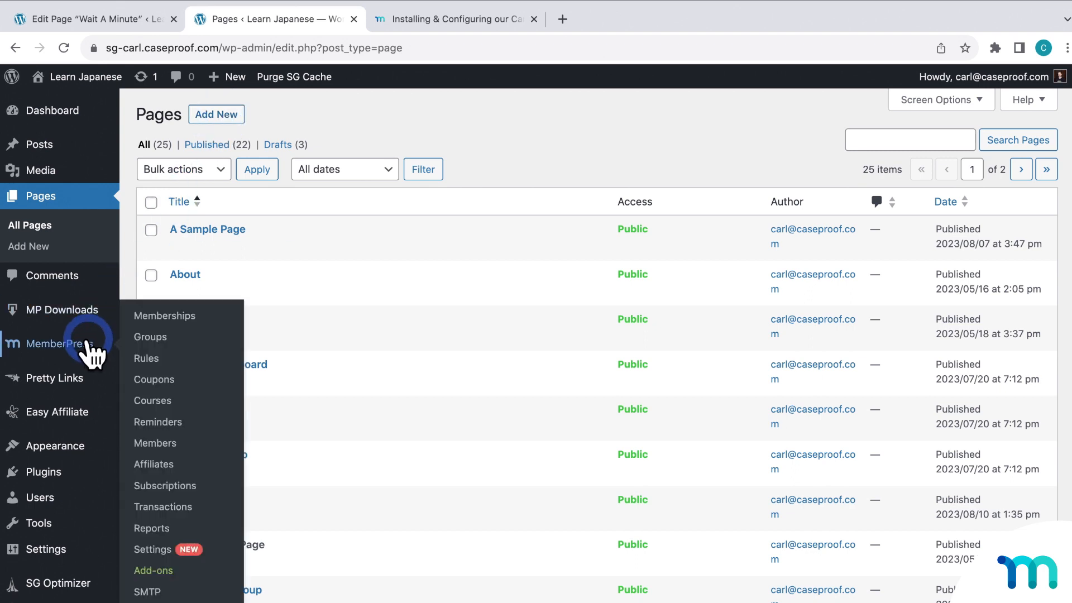
# Step: Open the Monthly membership for editing from MemberPress > Memberships
pyautogui.click(164, 315)
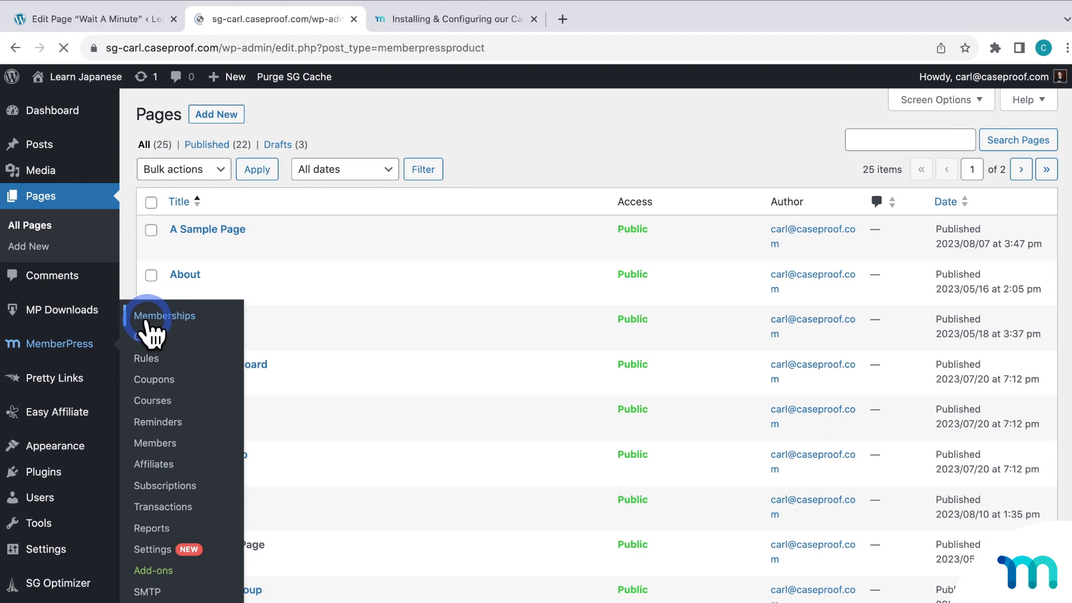
pyautogui.click(164, 316)
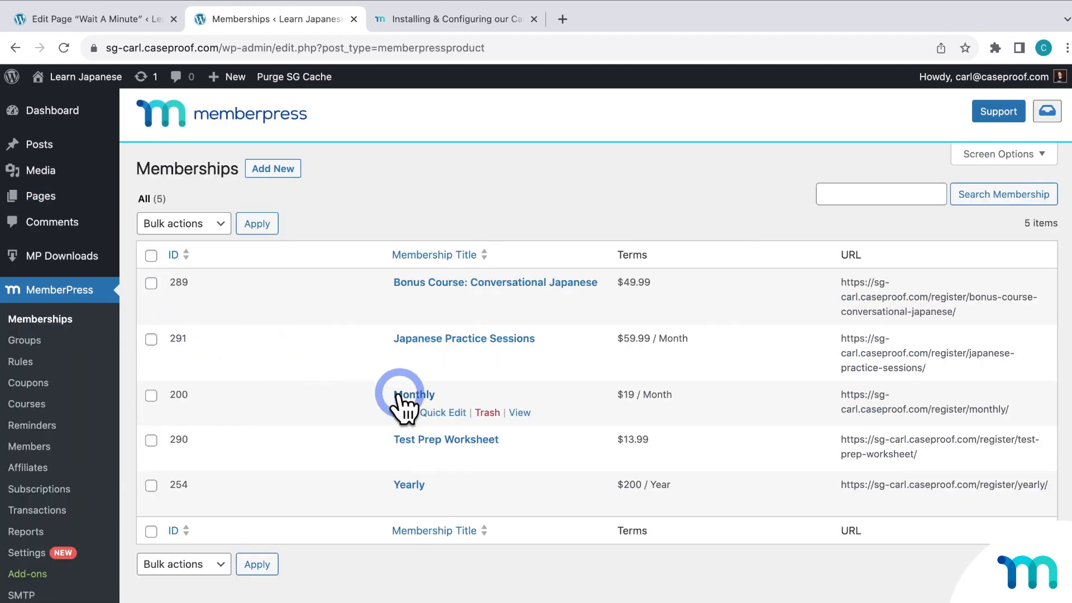
pyautogui.click(412, 395)
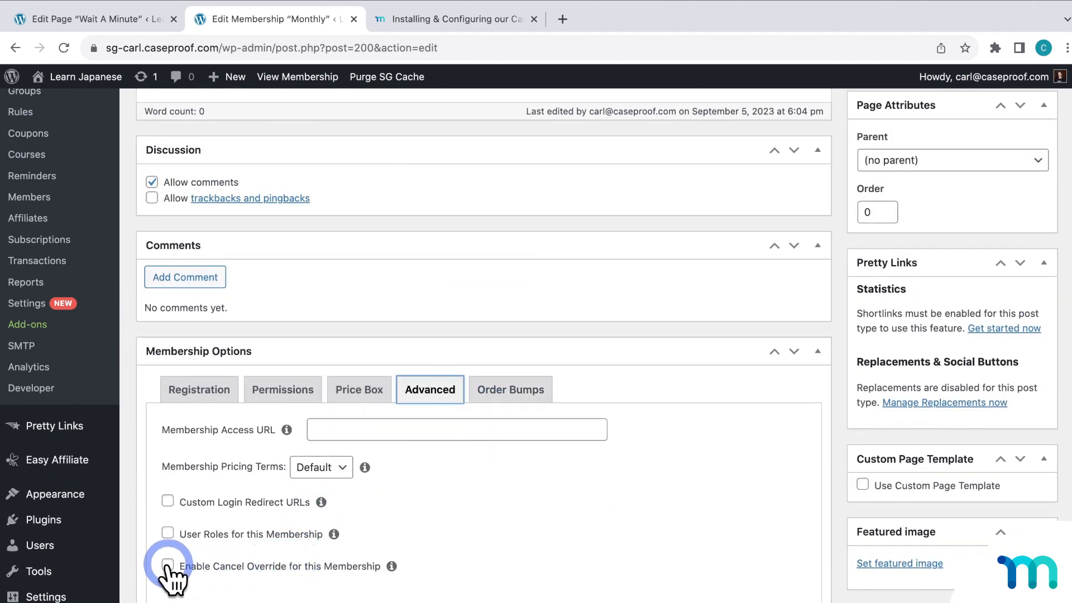
# Step: Enable Cancel Override for the Monthly membership, revealing its redirect URL and cancel message fields
pyautogui.click(165, 567)
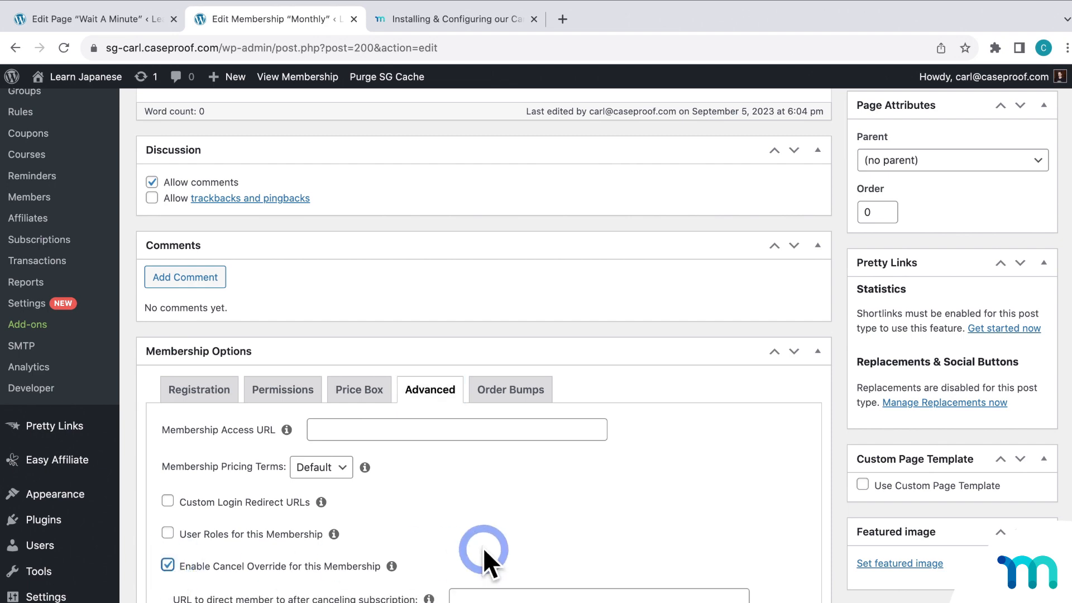
pyautogui.scroll(-3)
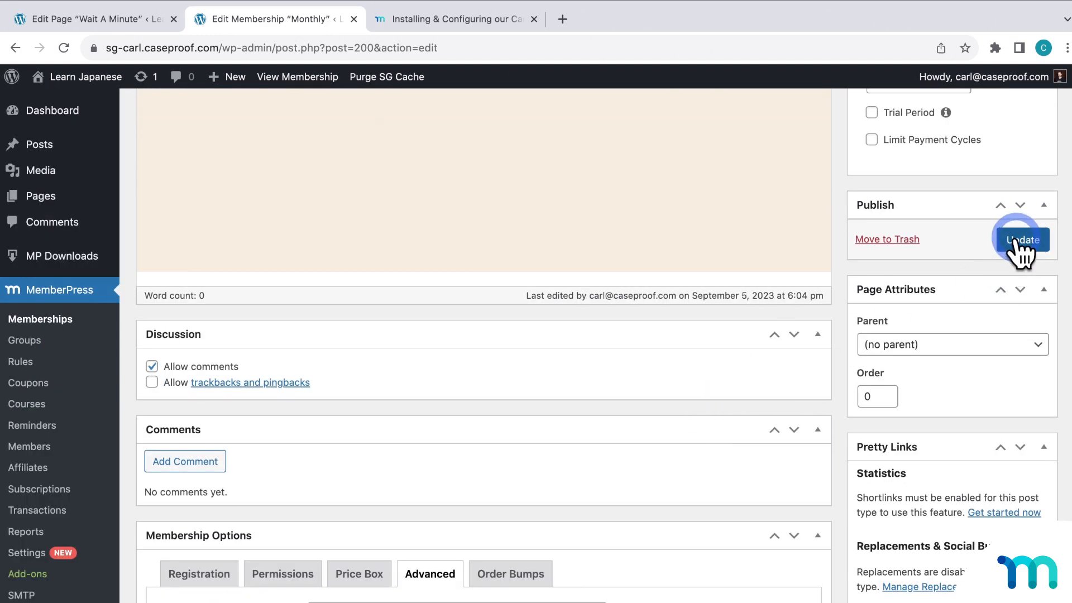
pyautogui.scroll(-3)
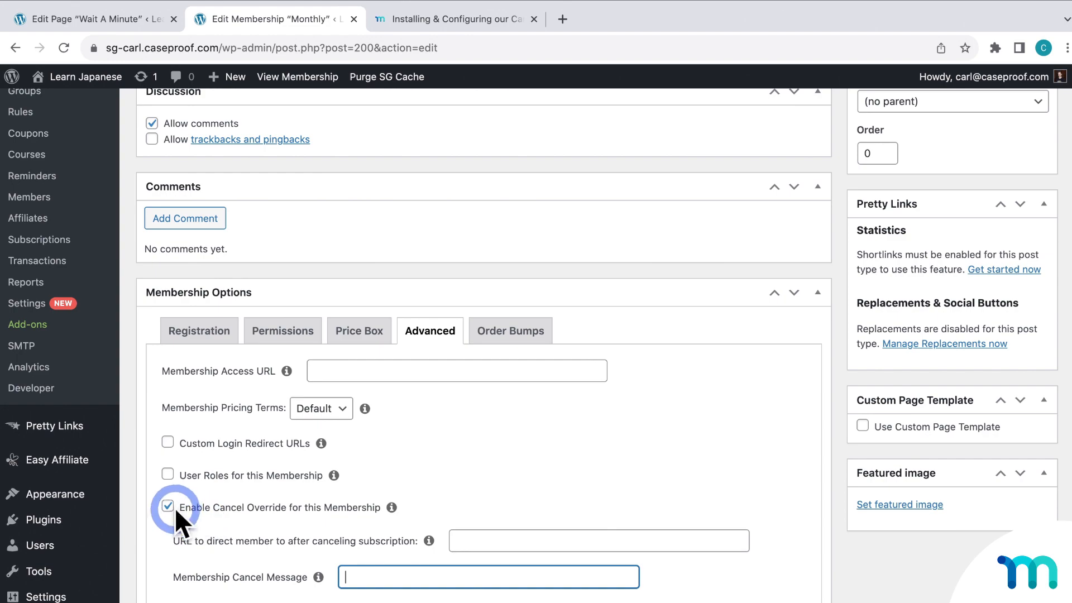
pyautogui.click(168, 507)
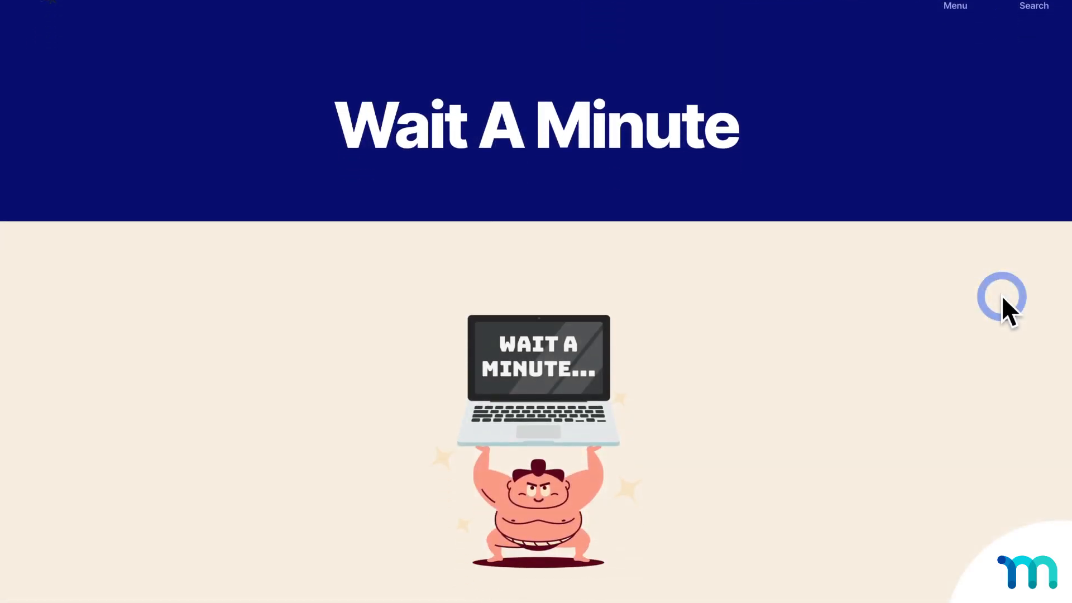
# Step: Scroll the Wait A Minute free-course page down to the tour video and cancel-anyway link
pyautogui.scroll(-3)
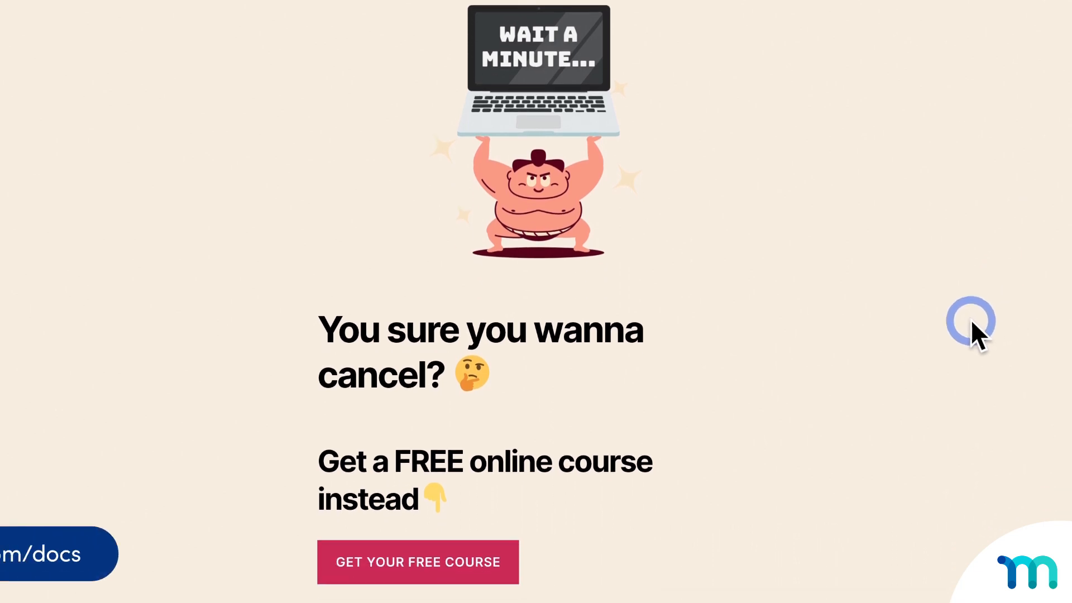
pyautogui.scroll(-3)
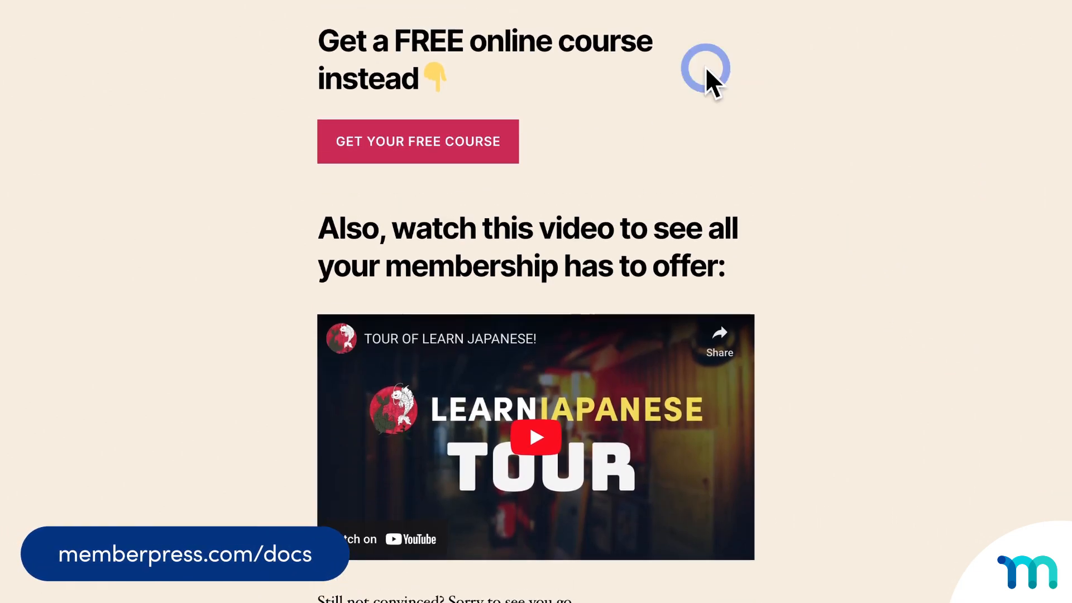
pyautogui.moveTo(844, 422)
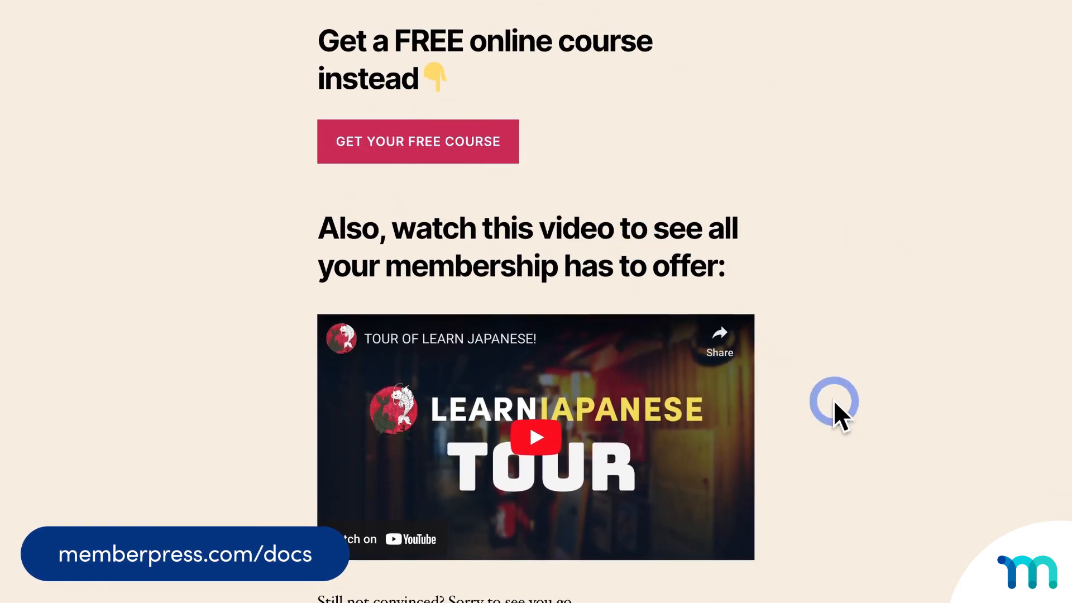
pyautogui.scroll(-3)
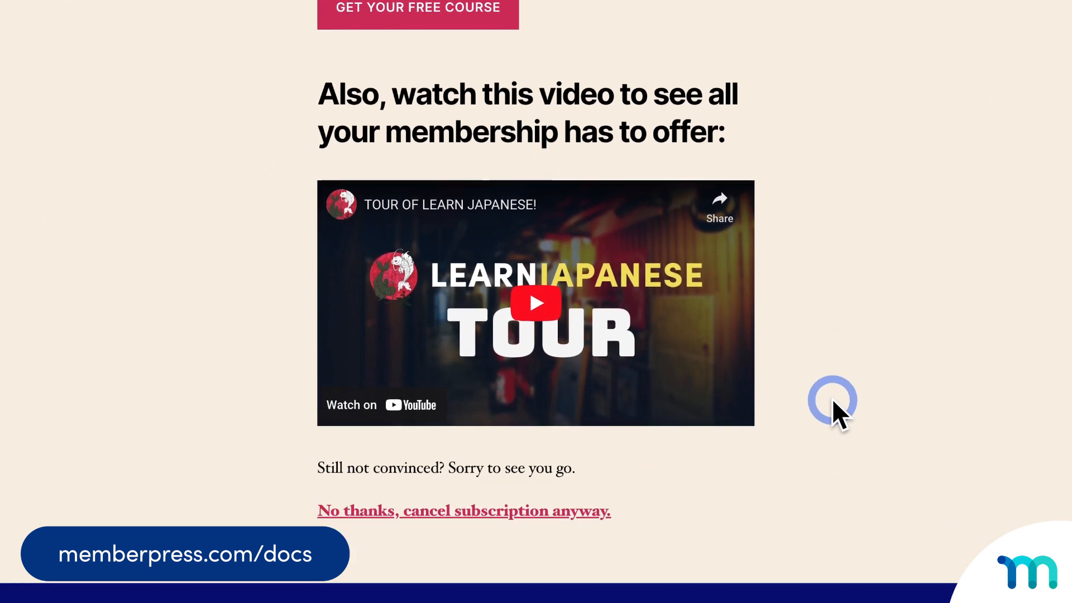